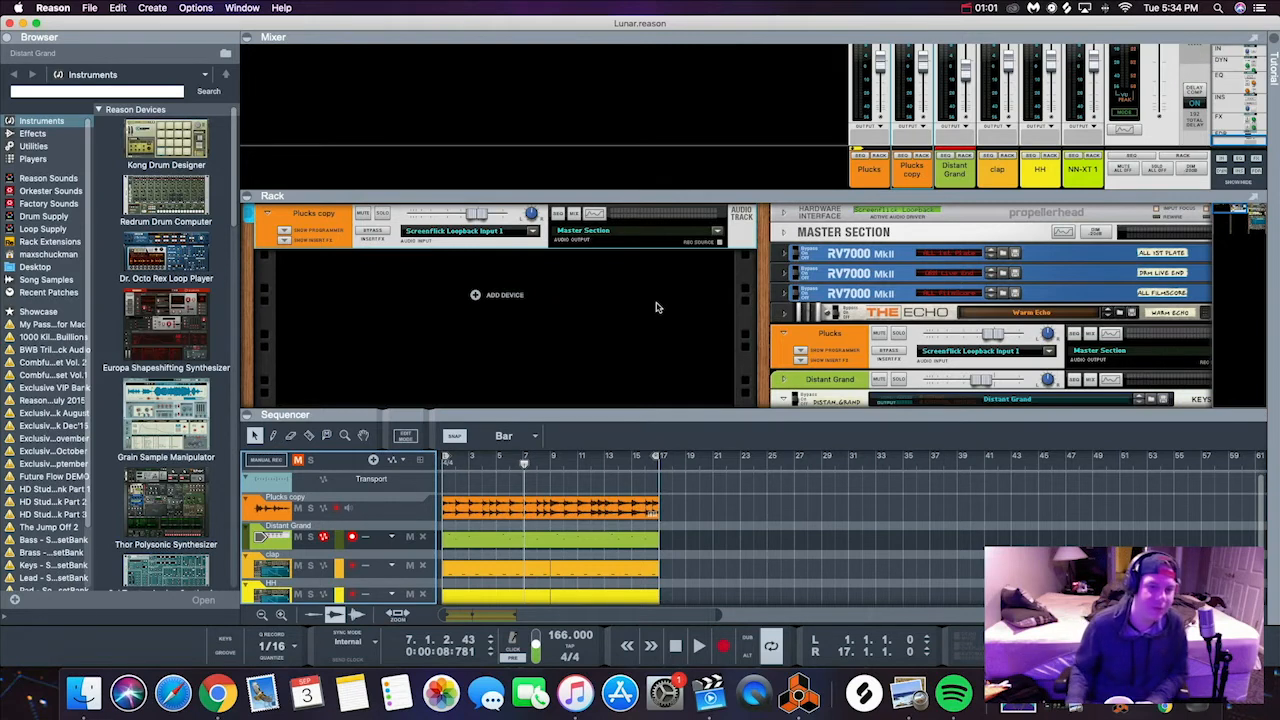
mouse_move(310, 304)
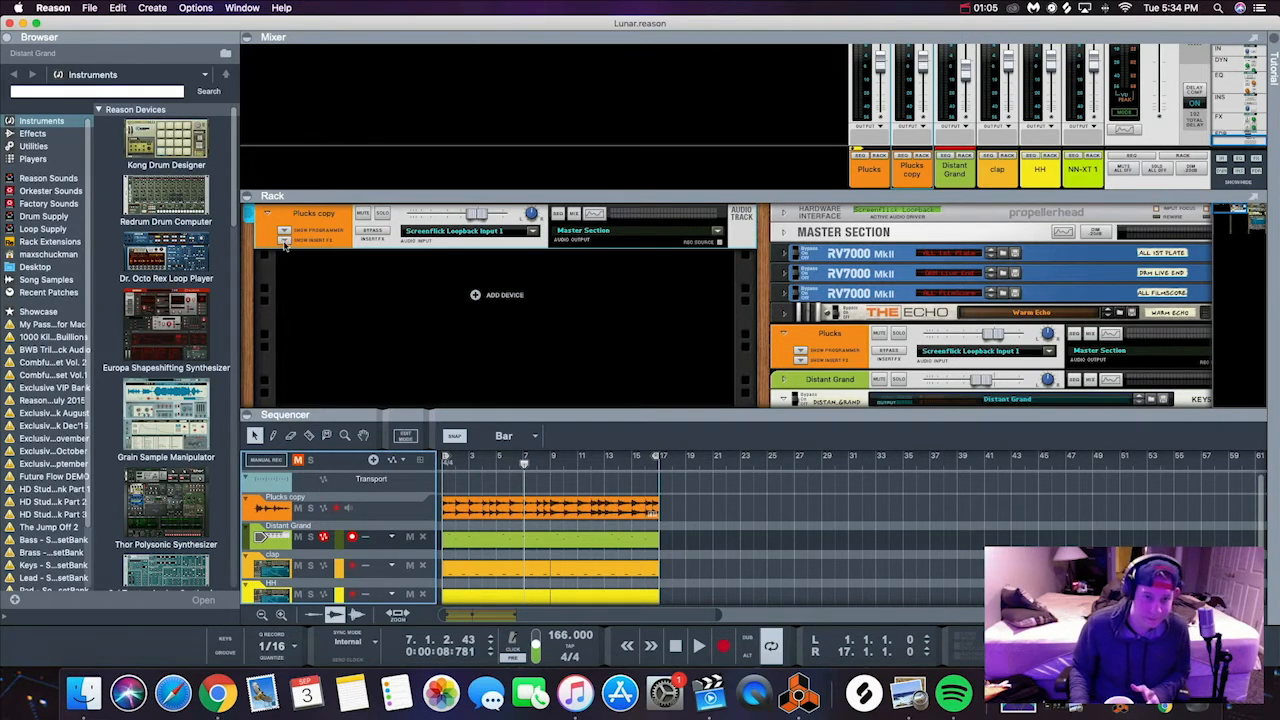
mouse_move(288, 240)
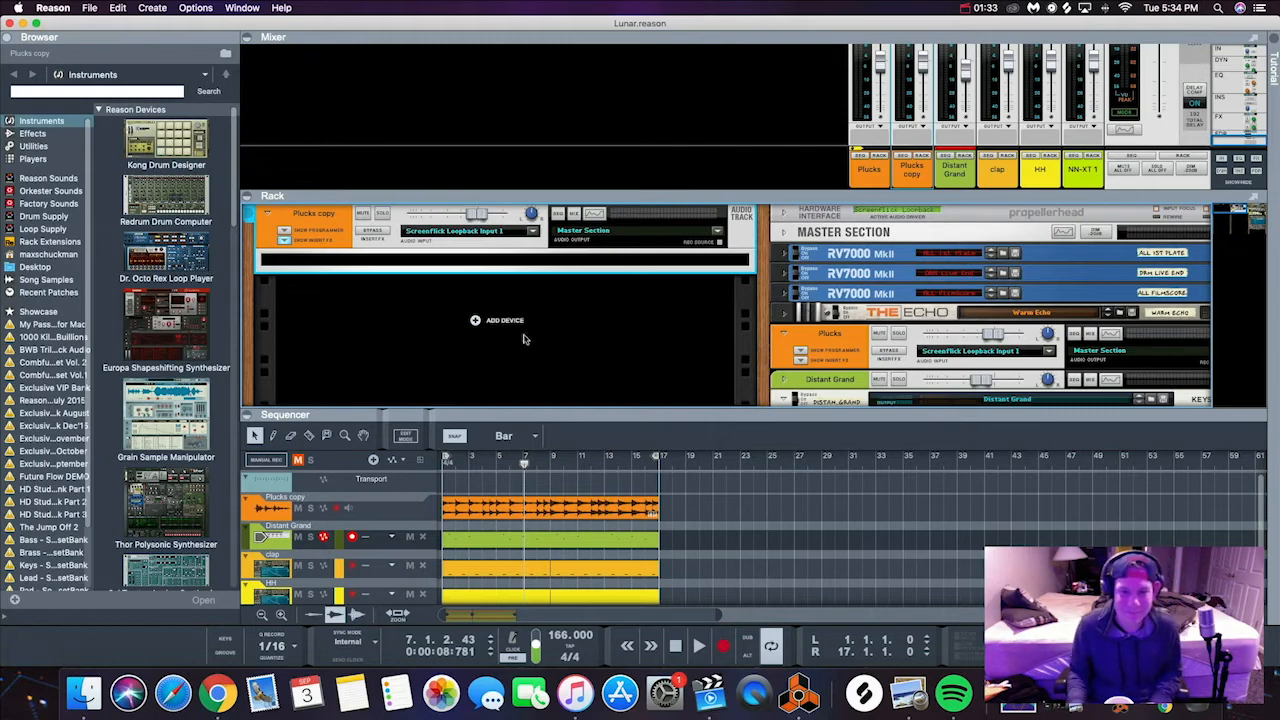
mouse_move(368, 326)
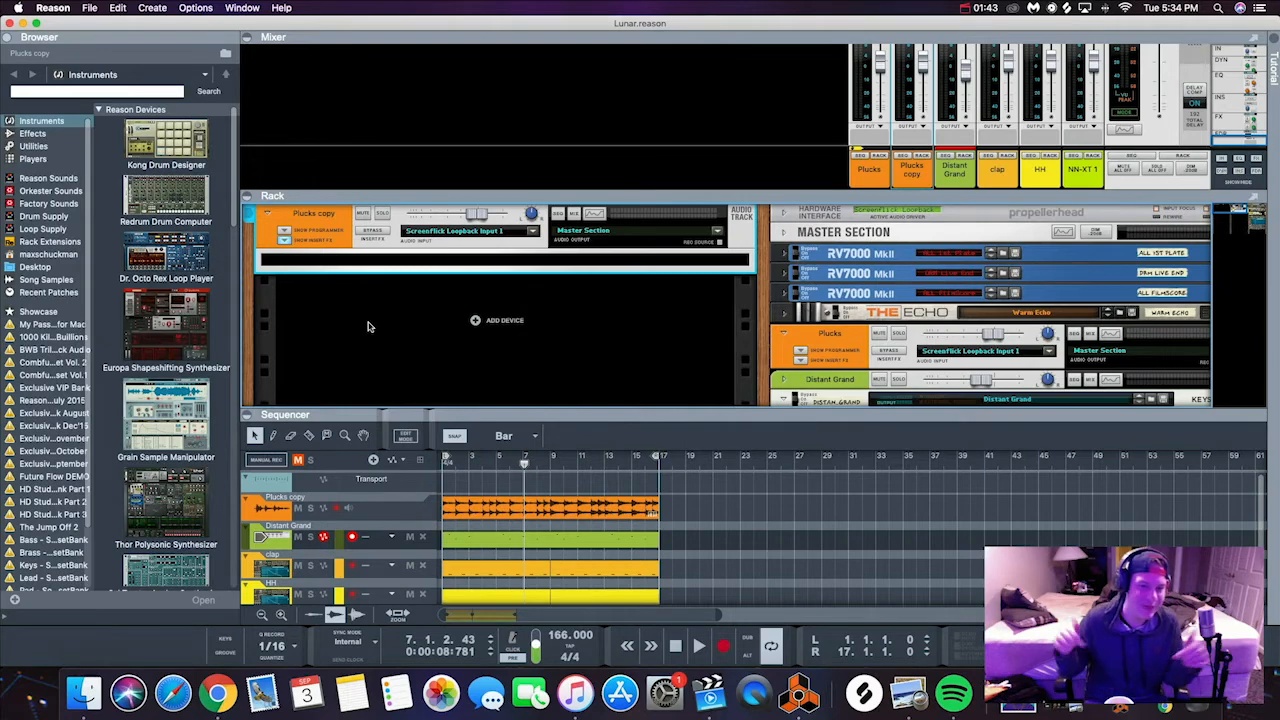
mouse_move(388, 290)
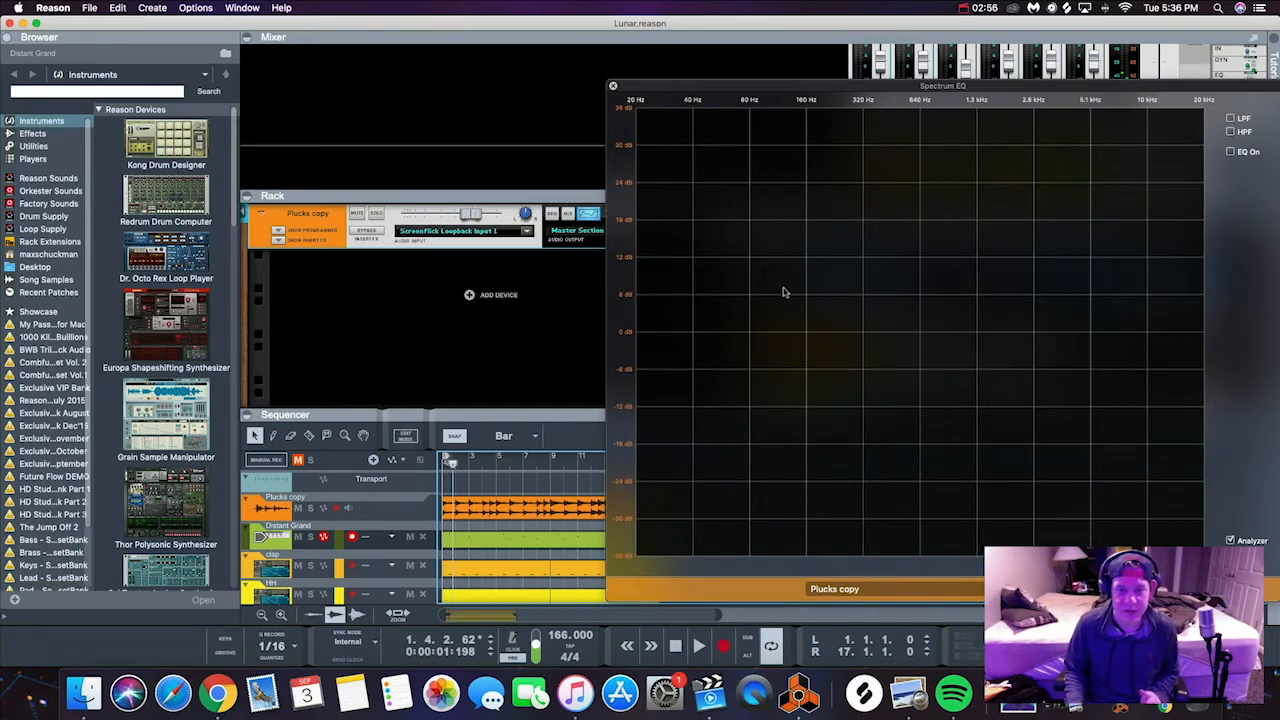
mouse_move(712, 348)
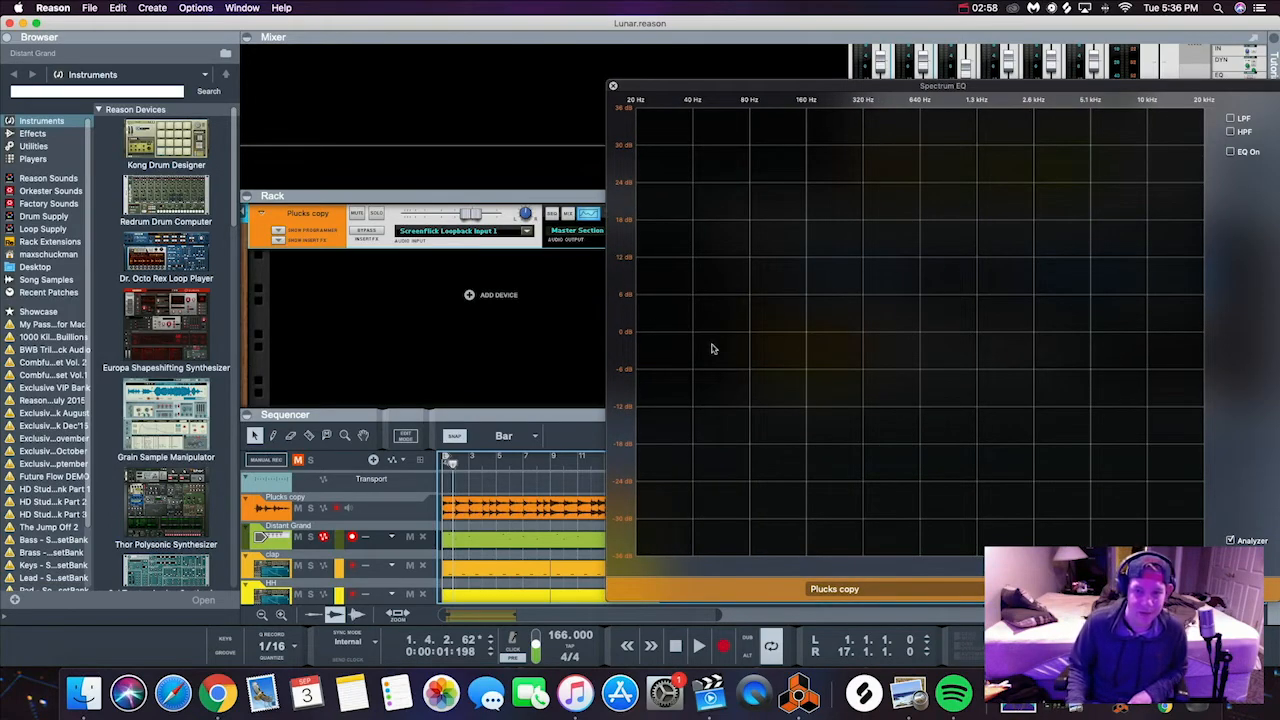
mouse_move(770, 300)
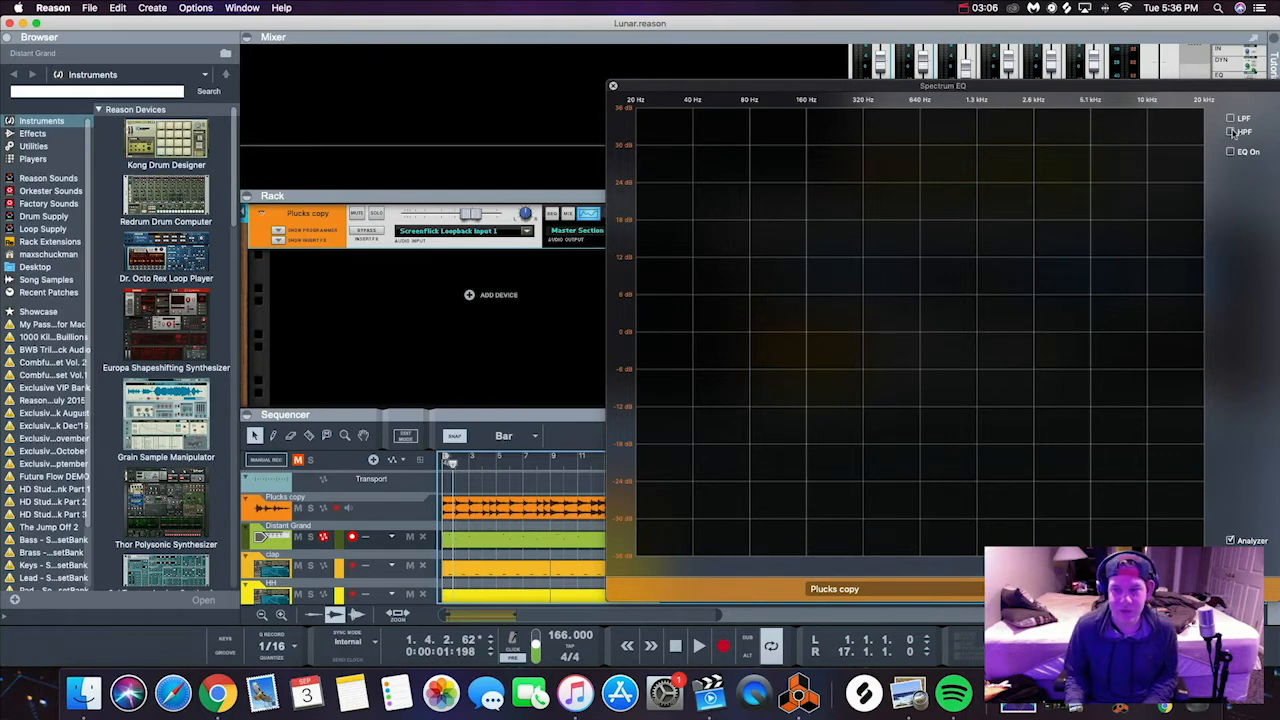
mouse_move(1232, 132)
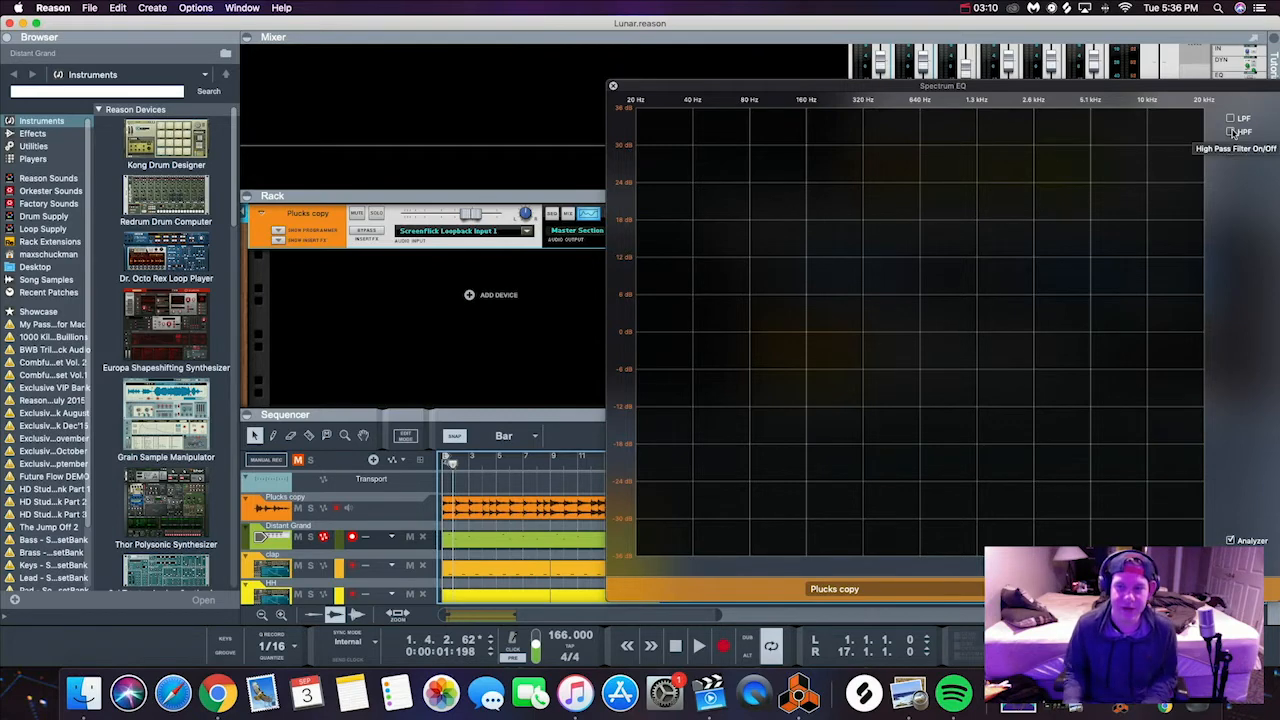
Switch on the Spectrum EQ high-pass filter and sweep its cutoff down to the low end.
left_click(1232, 132)
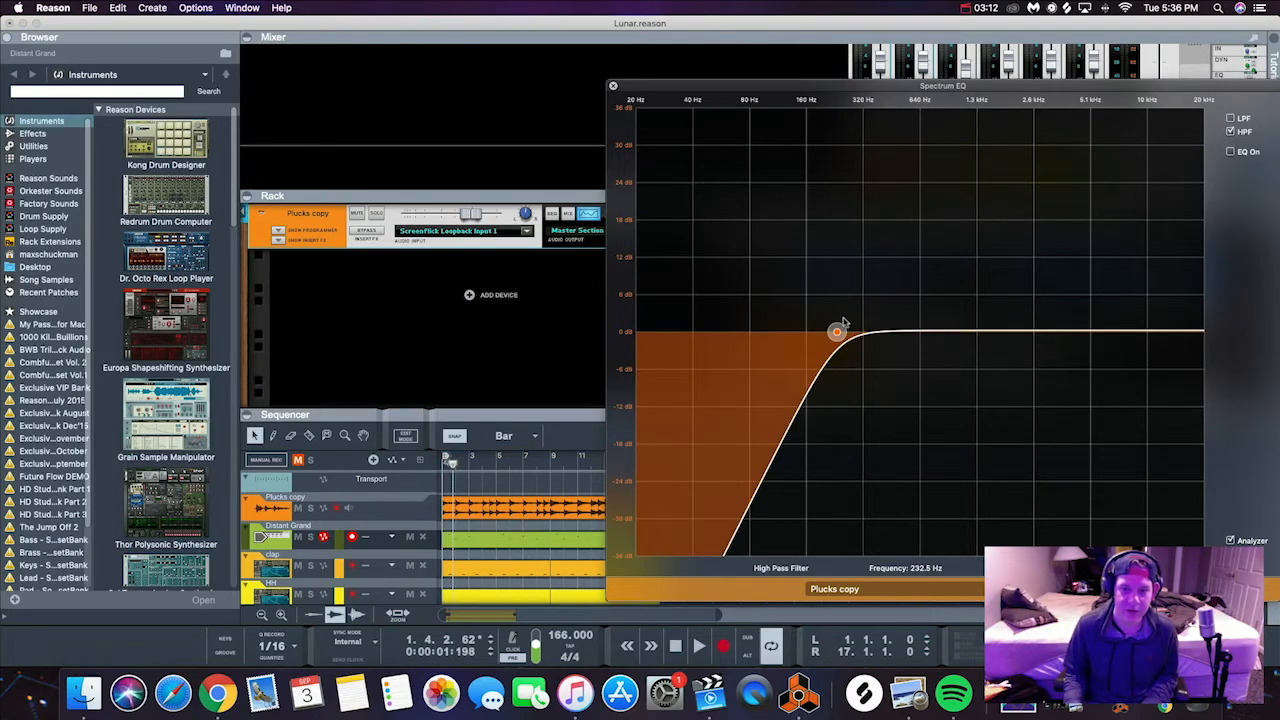
left_click_drag(838, 332, 640, 332)
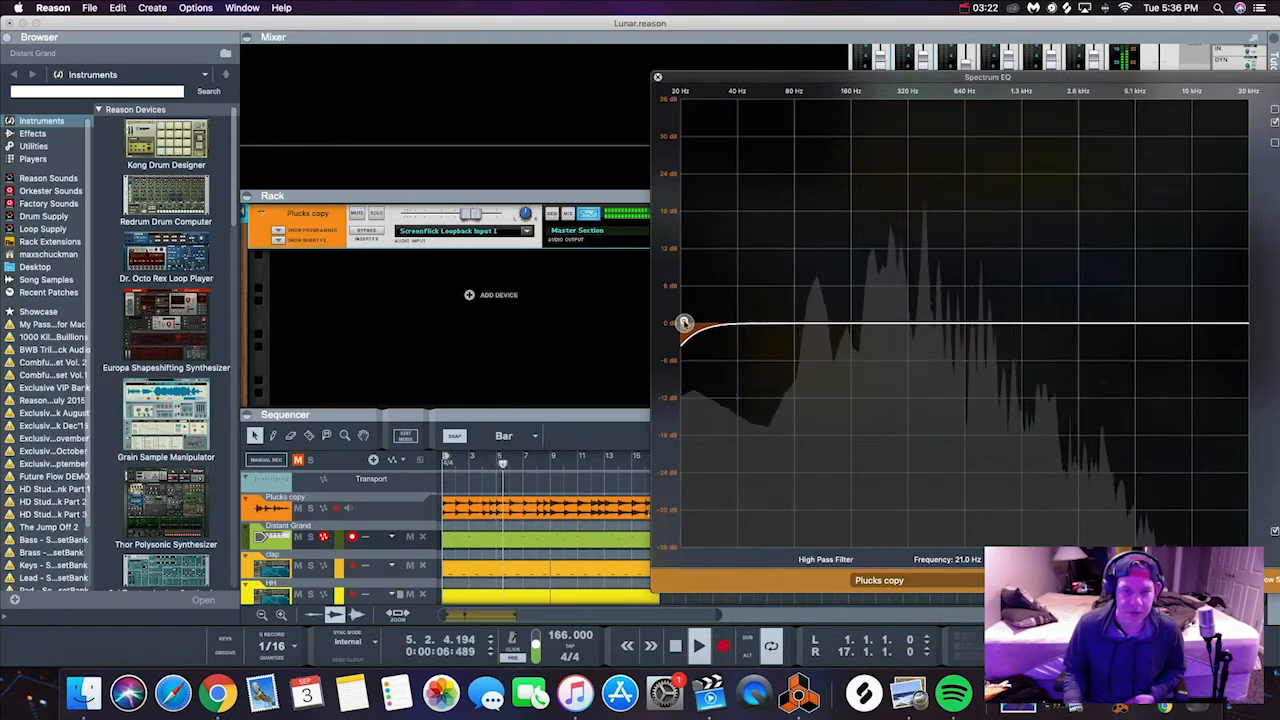
left_click_drag(684, 322, 744, 324)
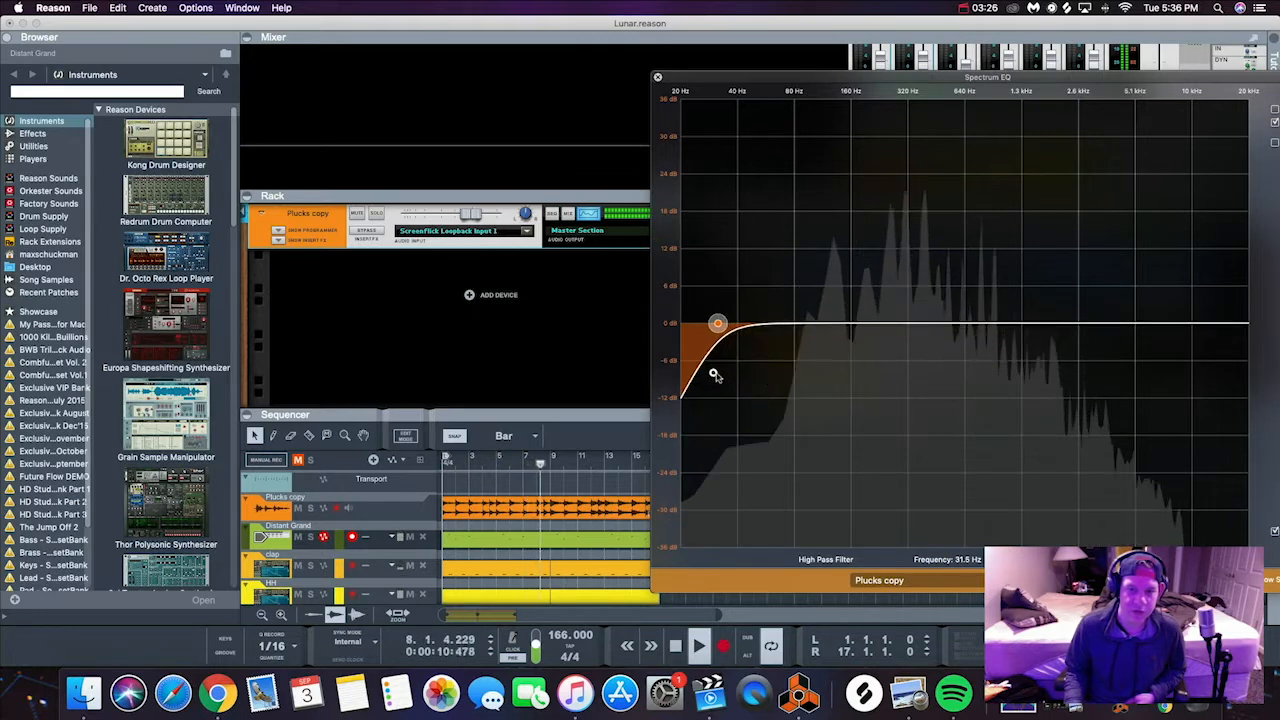
left_click_drag(716, 324, 680, 324)
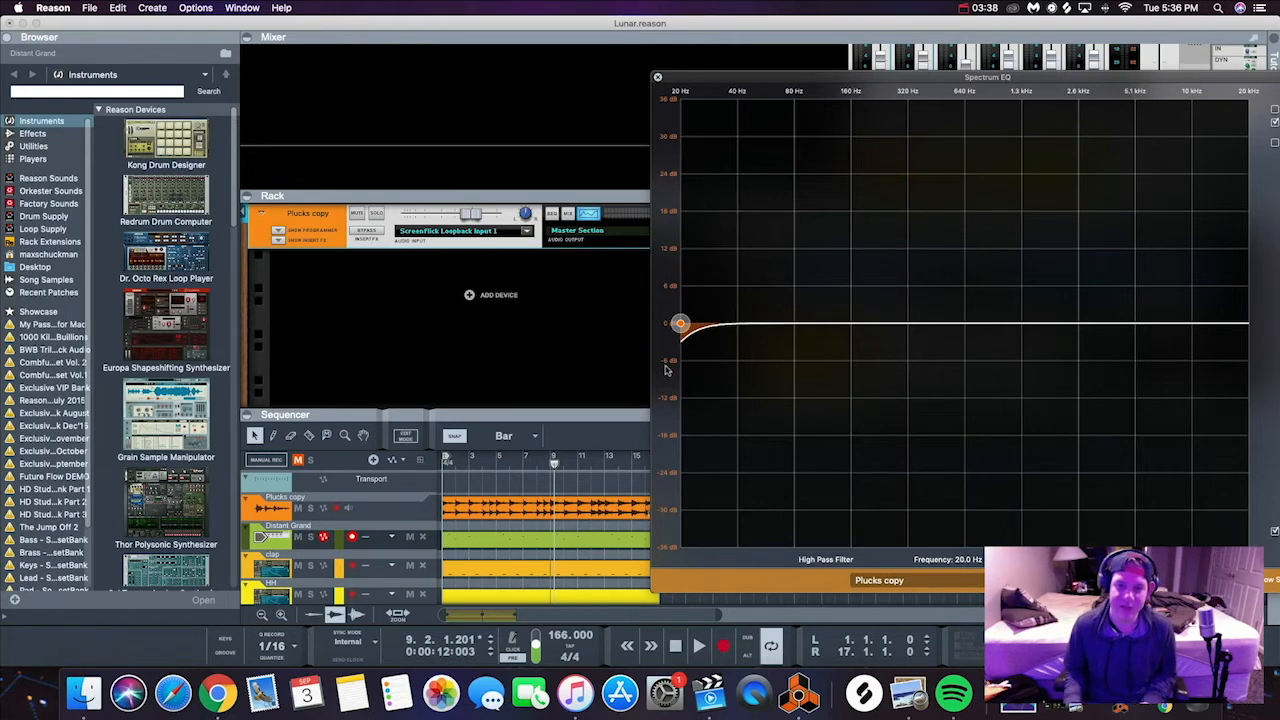
left_click(698, 644)
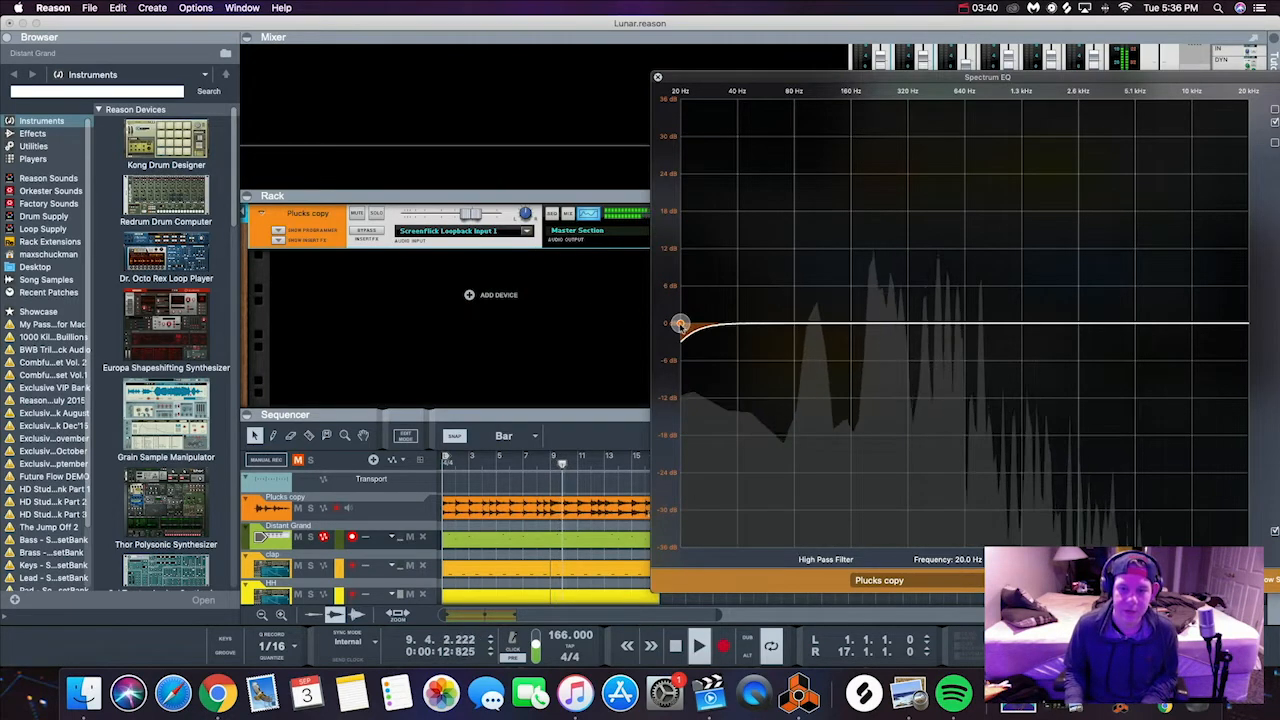
Sweep the high-pass cutoff back up through 150 and 200 Hz to about 250-280 Hz.
left_click_drag(680, 324, 796, 324)
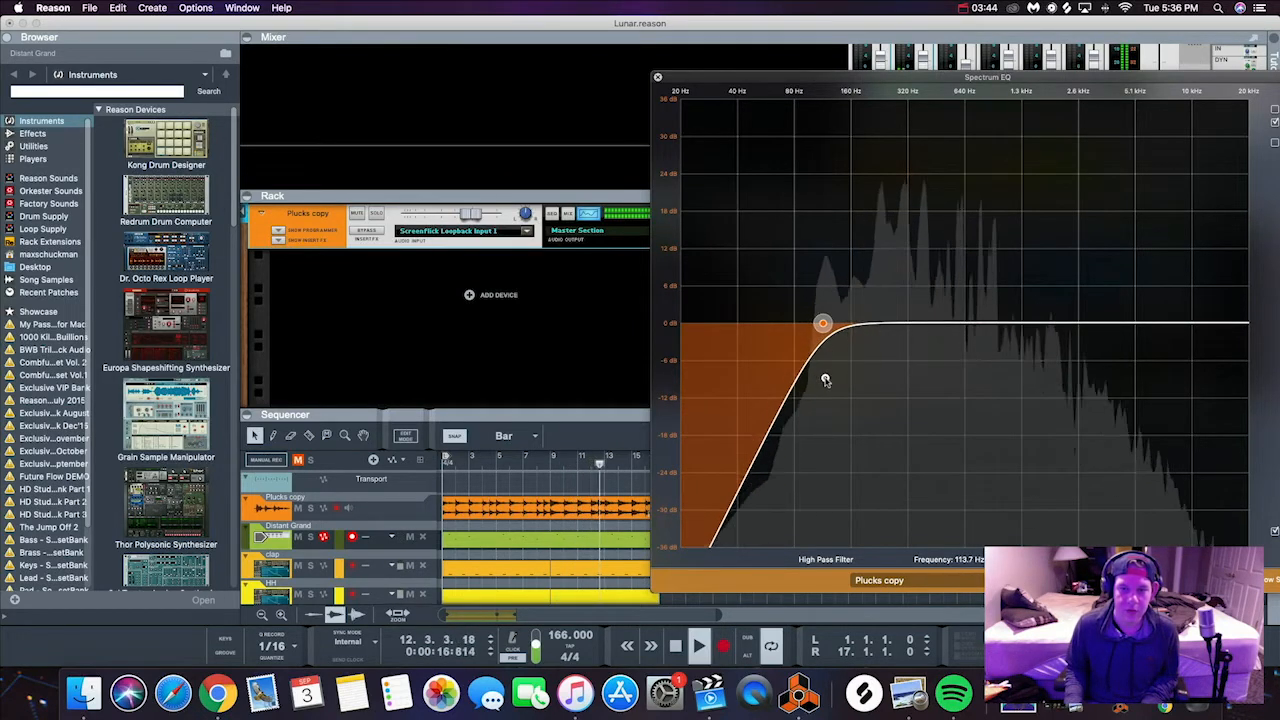
left_click_drag(824, 324, 860, 324)
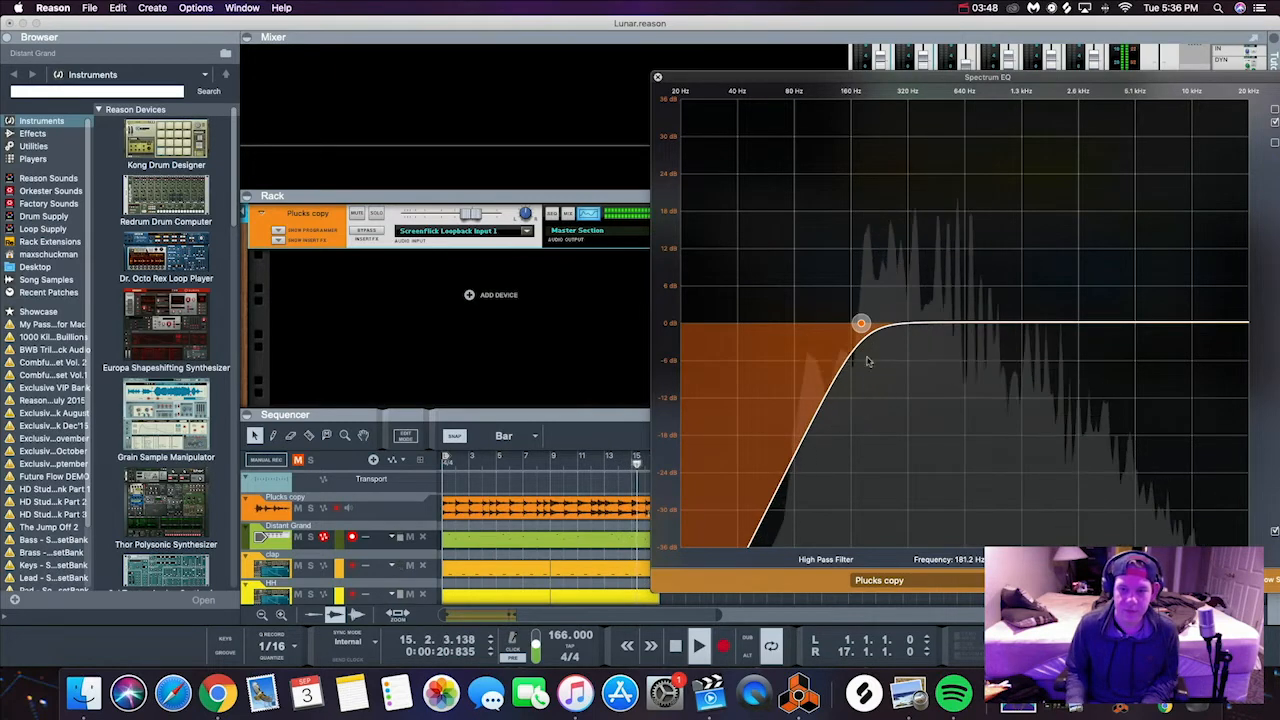
left_click_drag(860, 324, 878, 324)
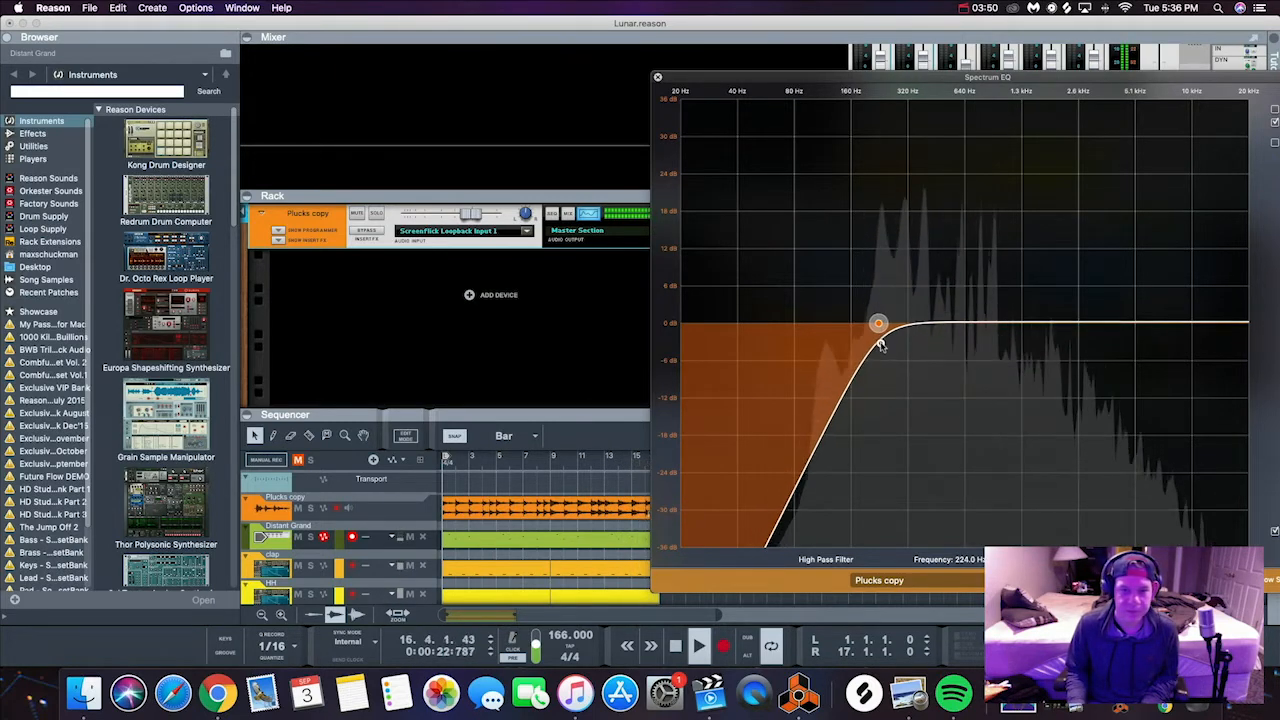
left_click_drag(878, 324, 882, 324)
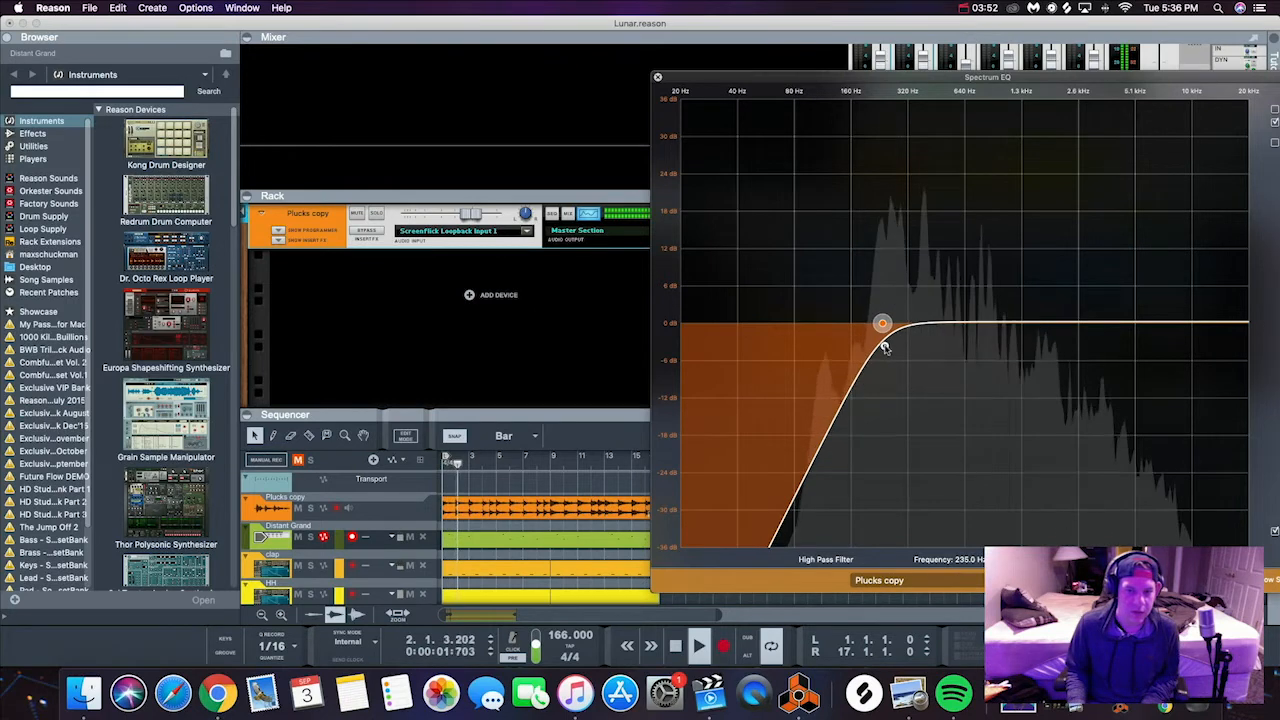
left_click_drag(884, 324, 890, 324)
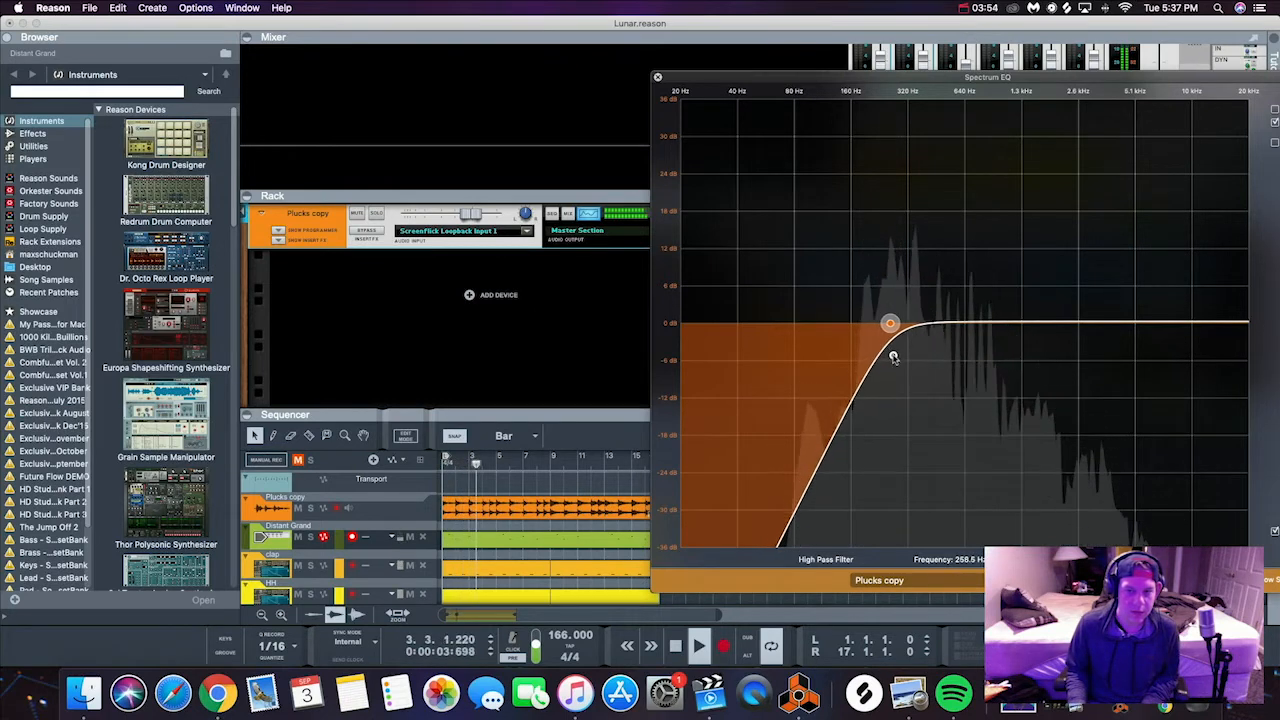
left_click_drag(892, 324, 896, 324)
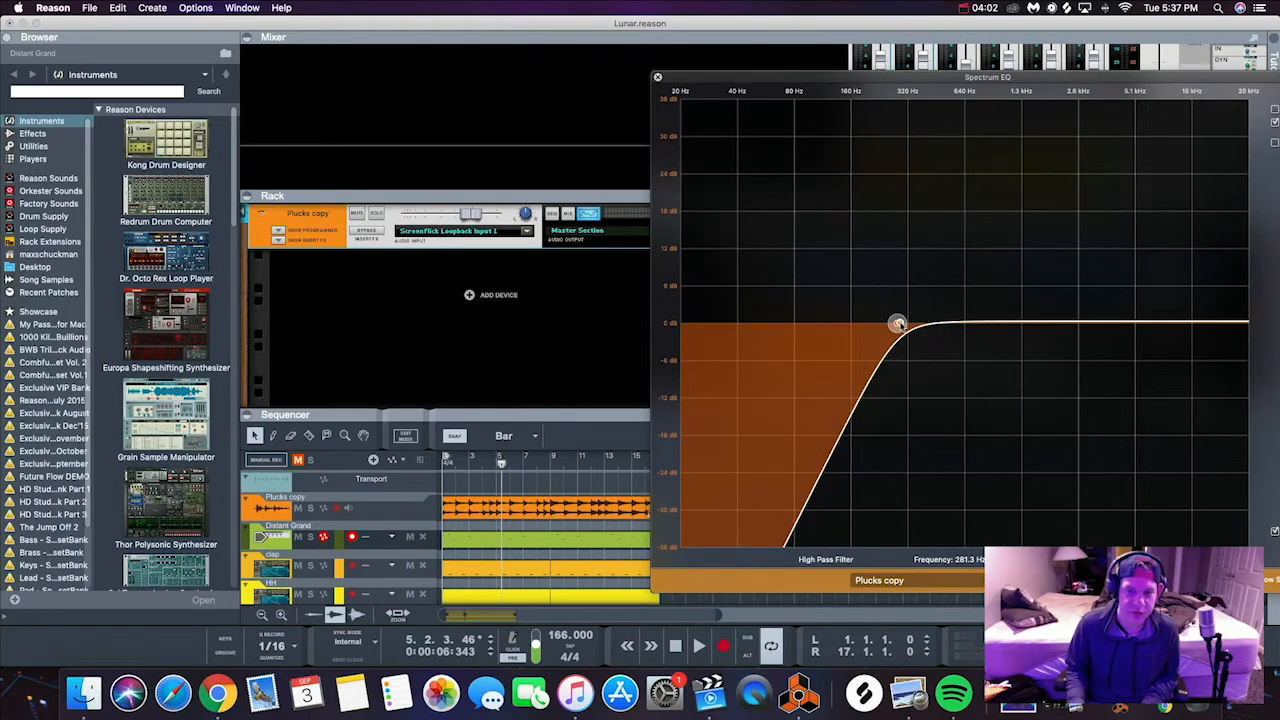
Sweep the high-pass cutoff between about 180 and 270 Hz, settling just under 200 Hz.
left_click_drag(896, 324, 852, 326)
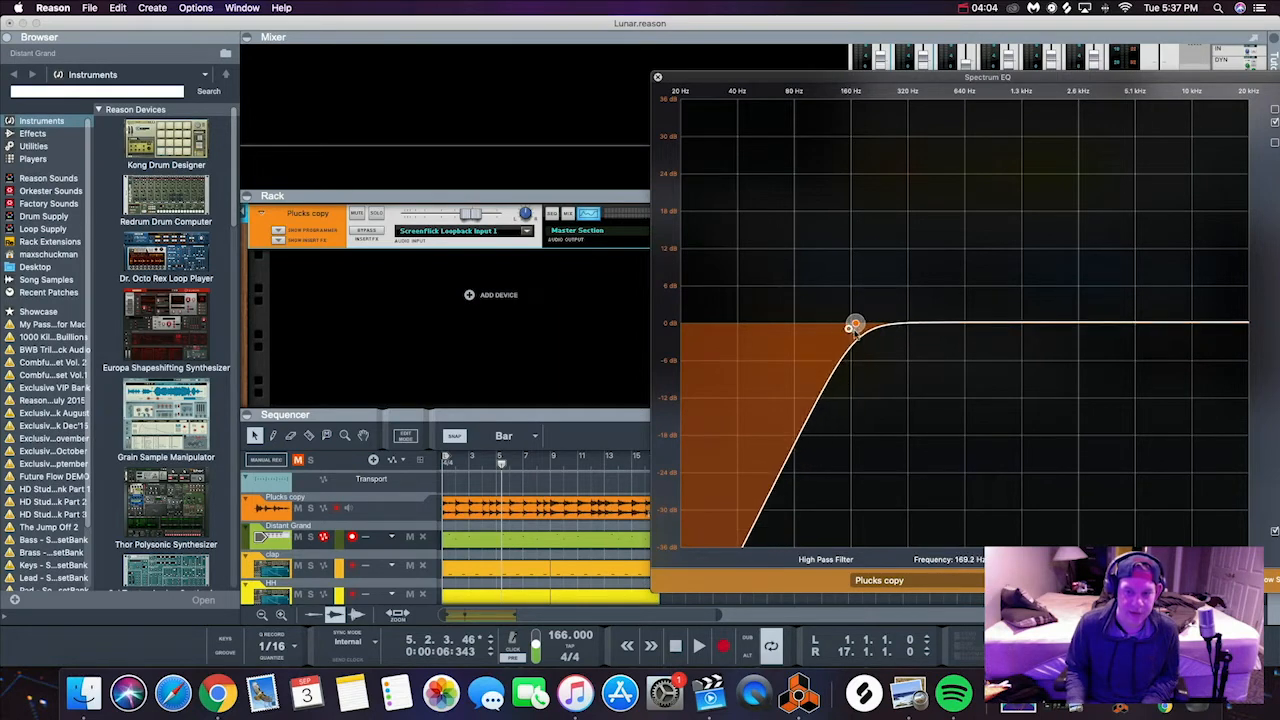
left_click_drag(852, 324, 904, 324)
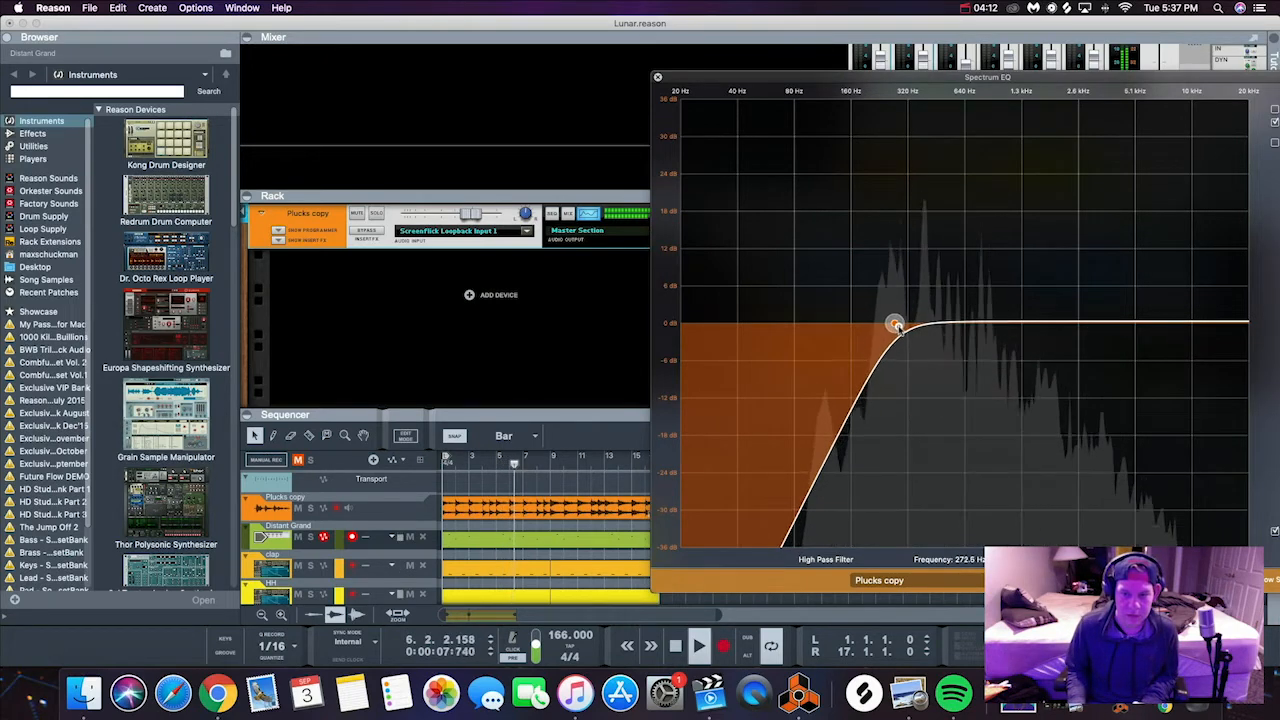
left_click_drag(896, 324, 880, 324)
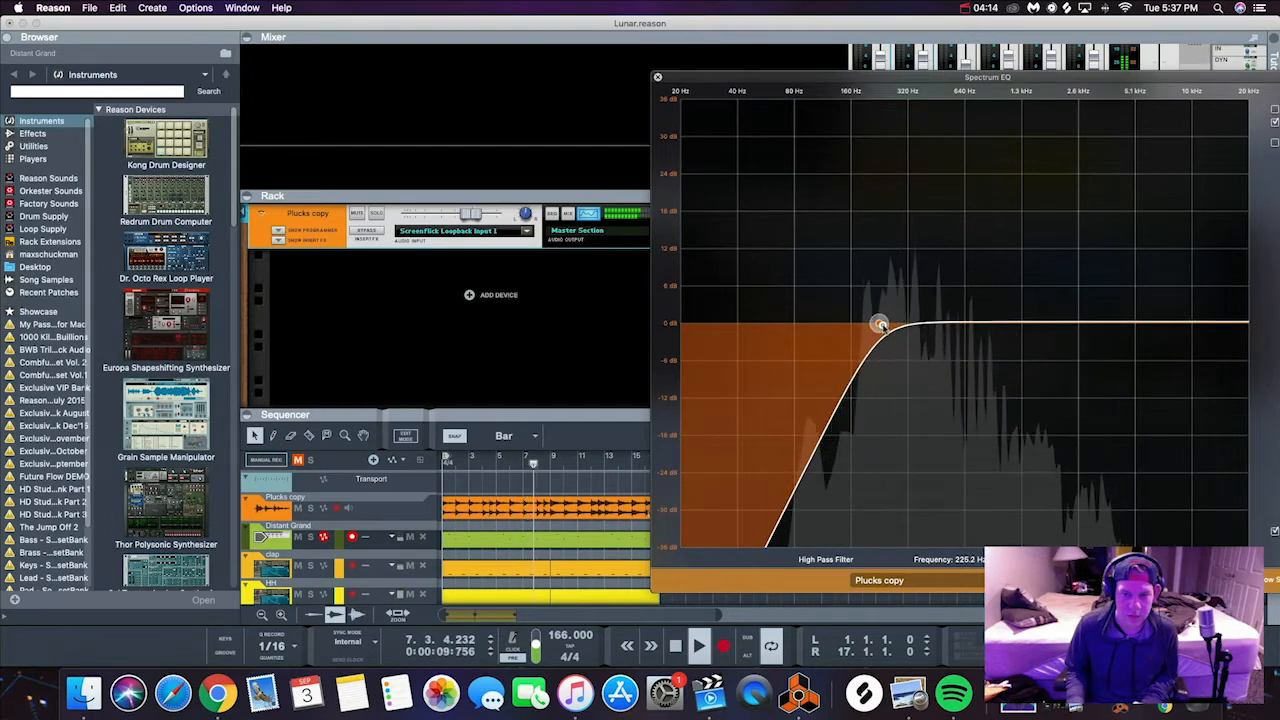
left_click_drag(880, 324, 876, 324)
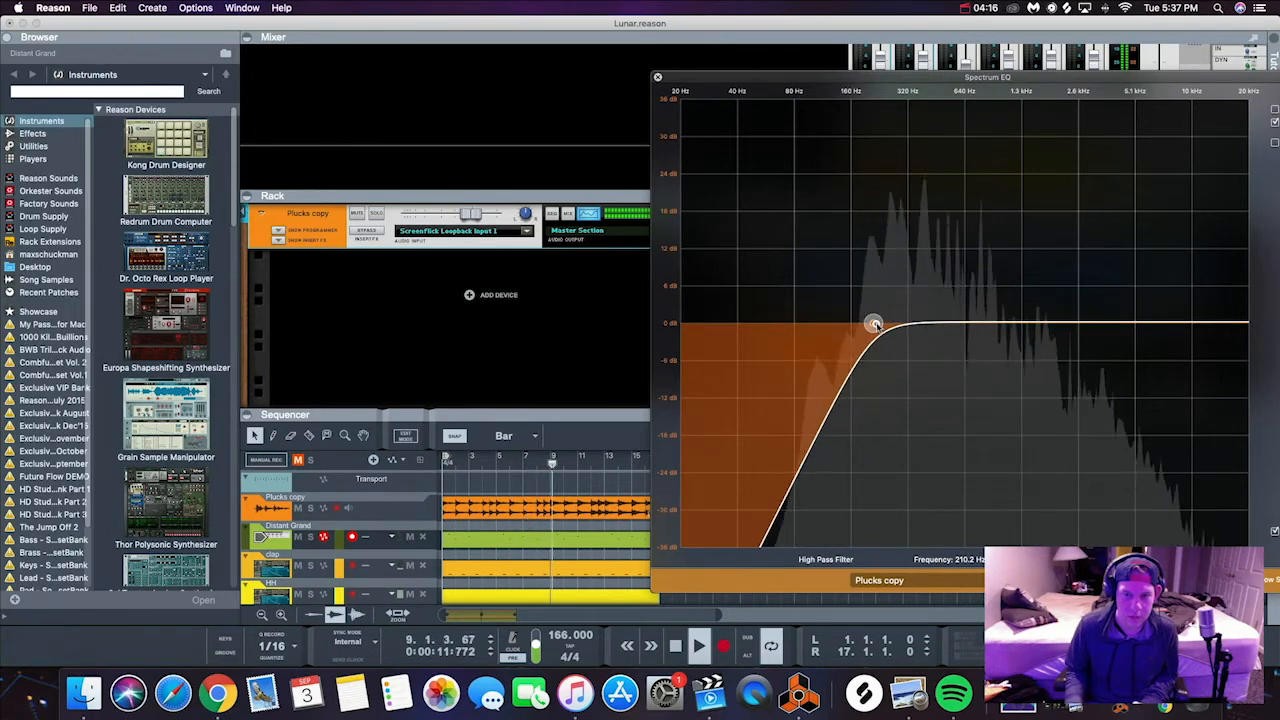
left_click_drag(876, 324, 868, 324)
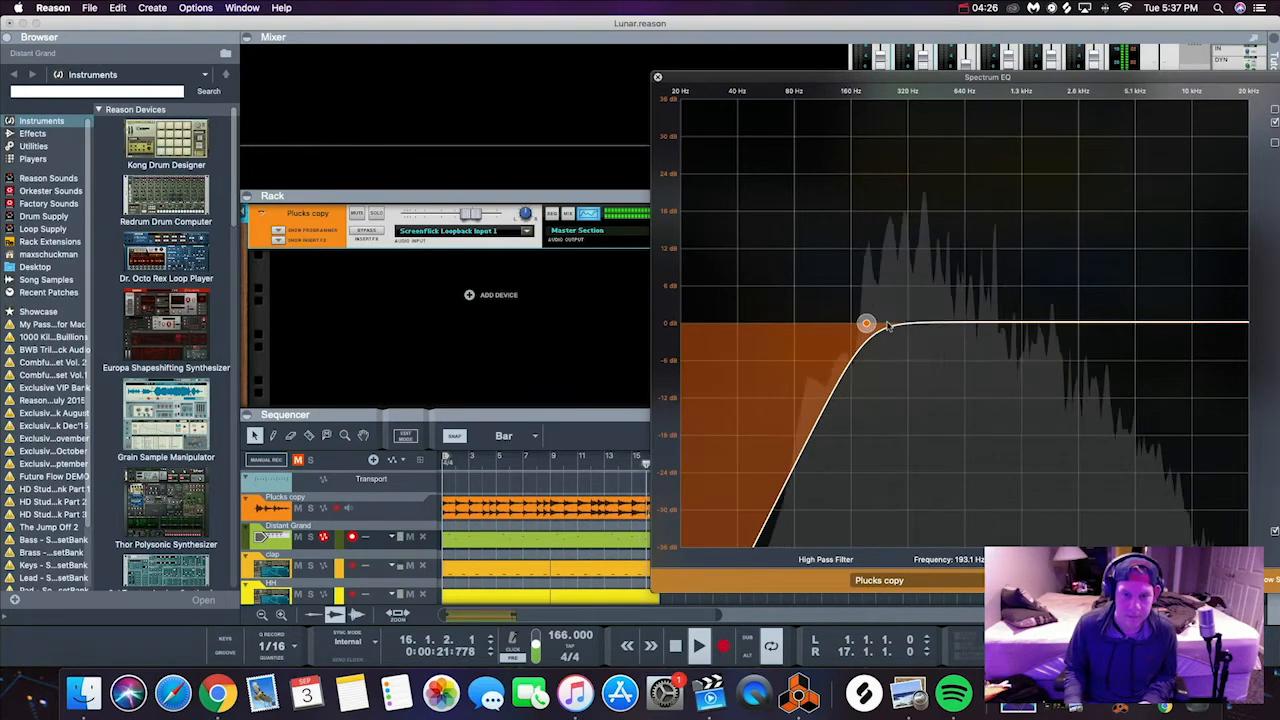
Switch on the low-pass filter and bring its cutoff down to about 5 kHz.
left_click(698, 644)
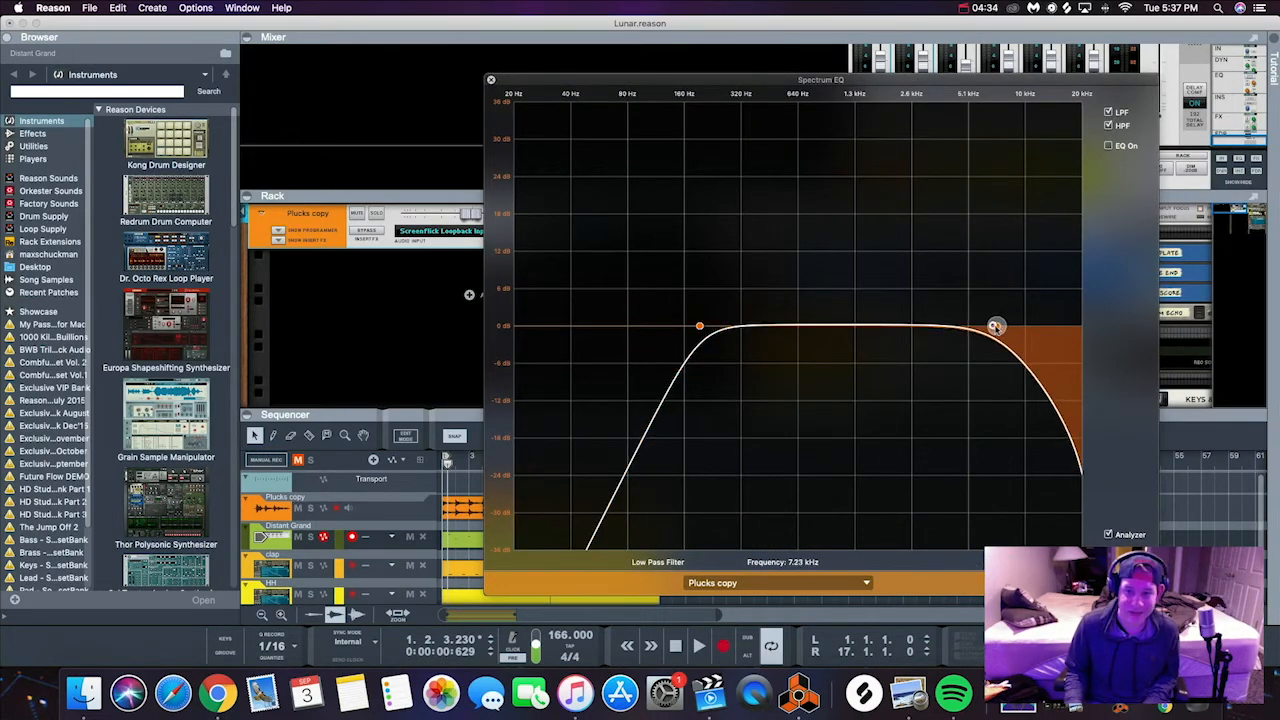
left_click_drag(996, 324, 984, 326)
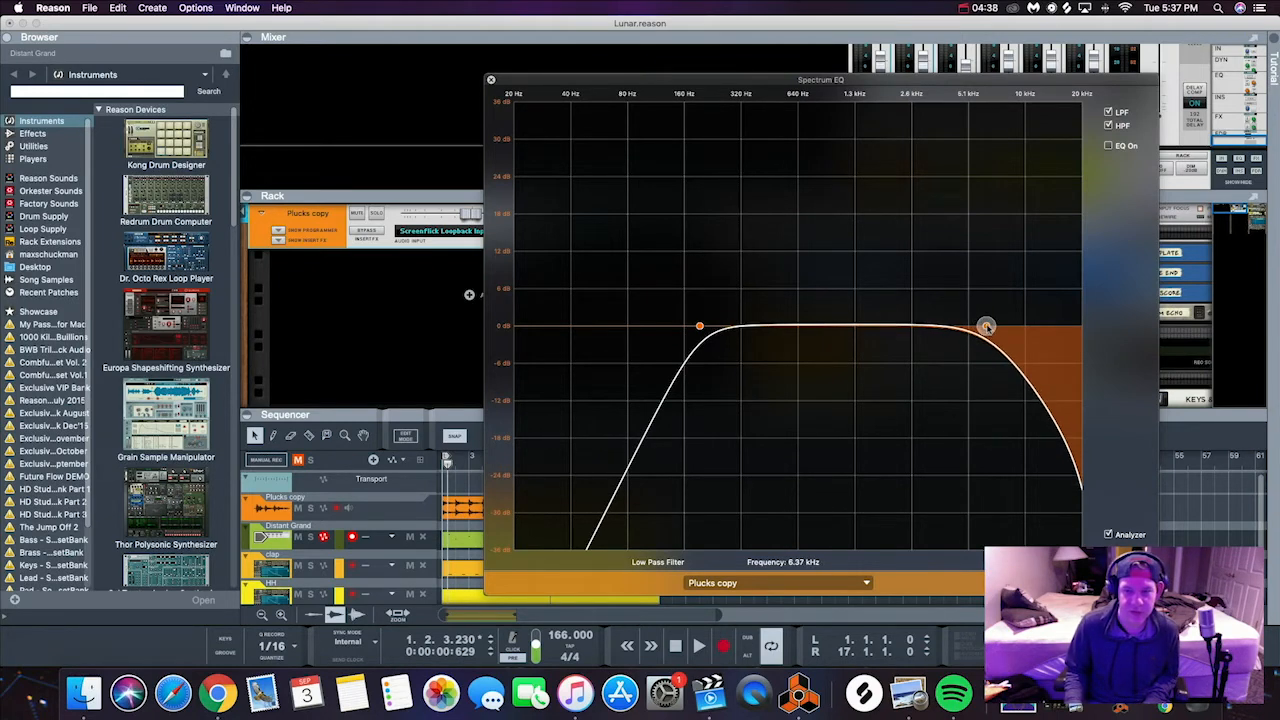
left_click_drag(984, 328, 980, 328)
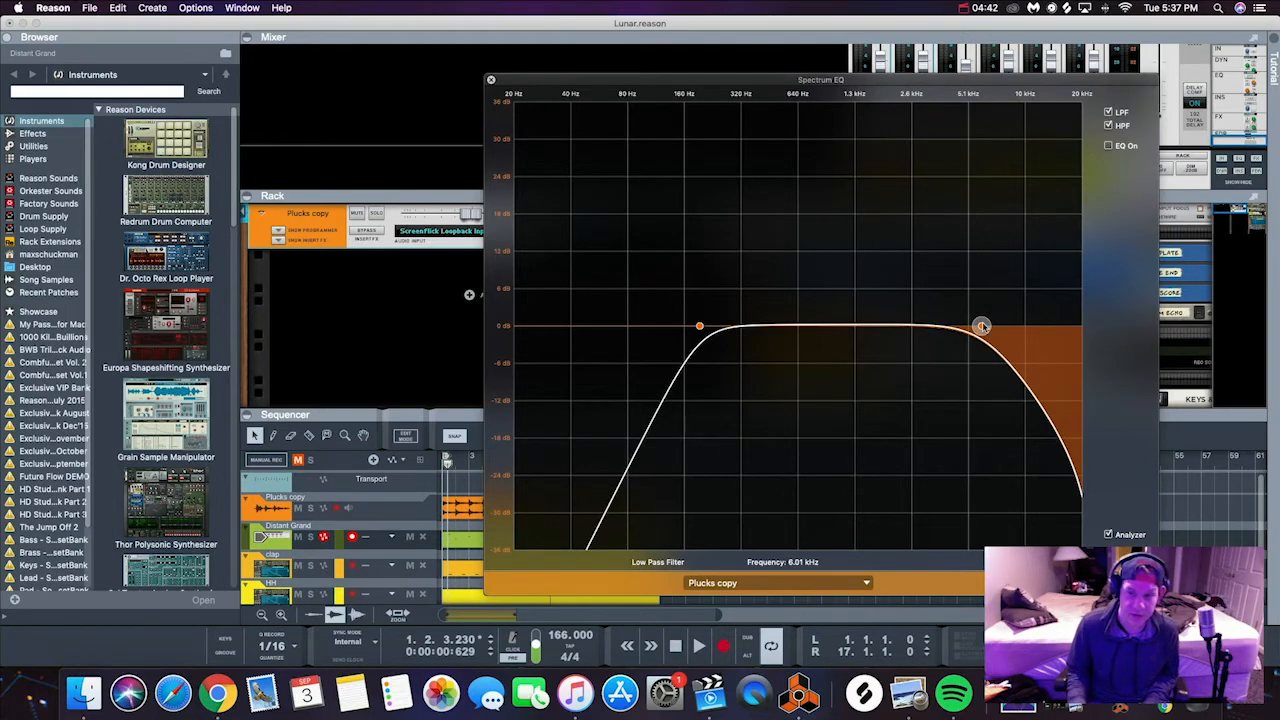
left_click_drag(984, 326, 966, 328)
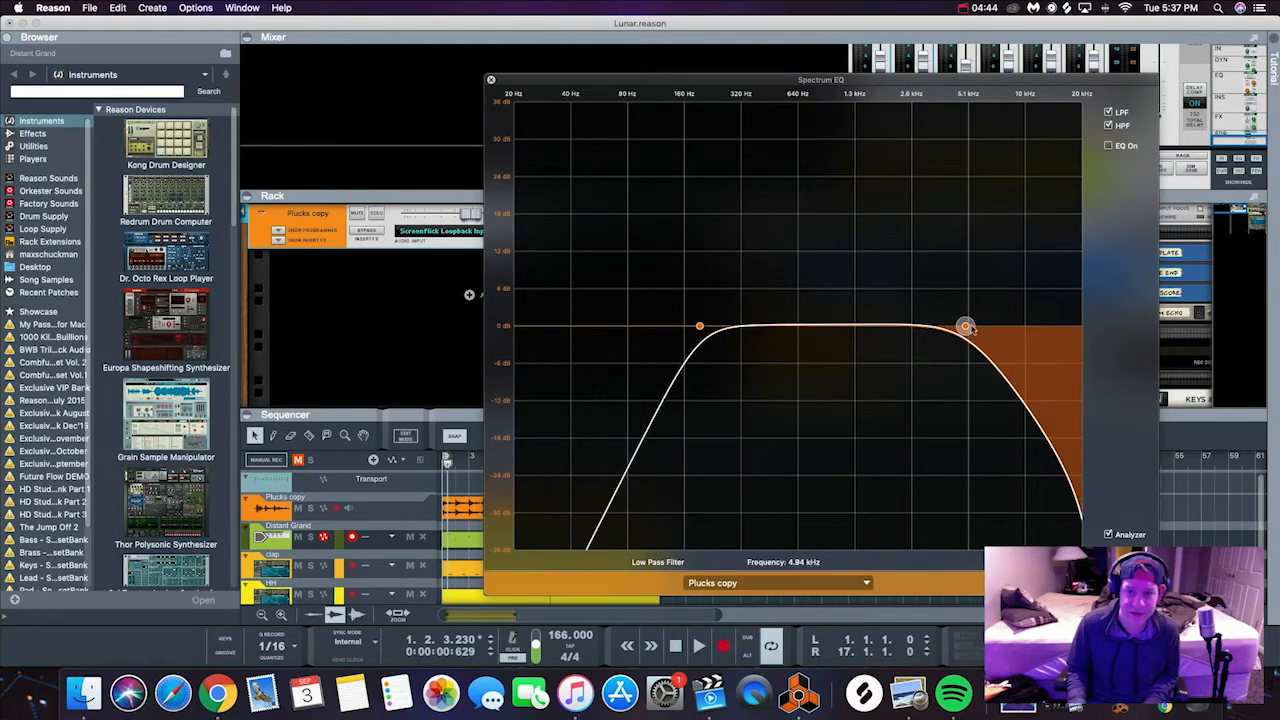
left_click_drag(964, 326, 912, 322)
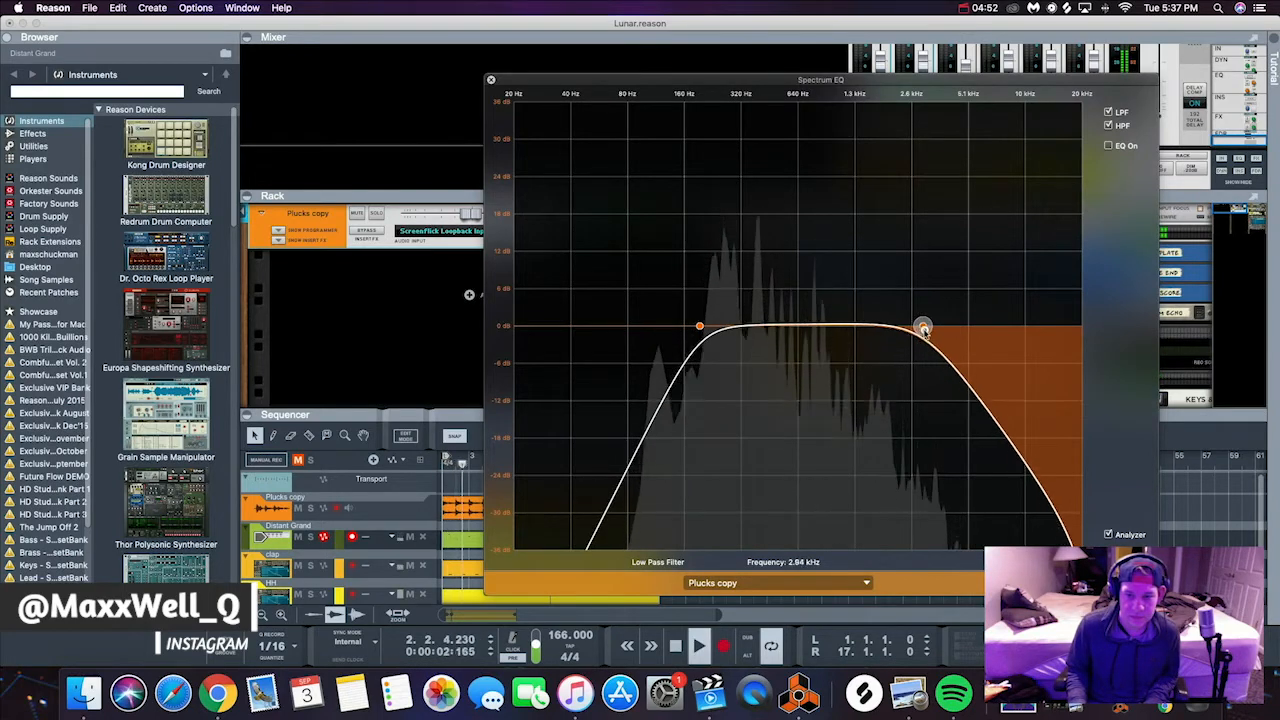
Raise the low-pass cutoff back up past 10 kHz and settle it near 8.5 kHz.
left_click_drag(920, 328, 956, 326)
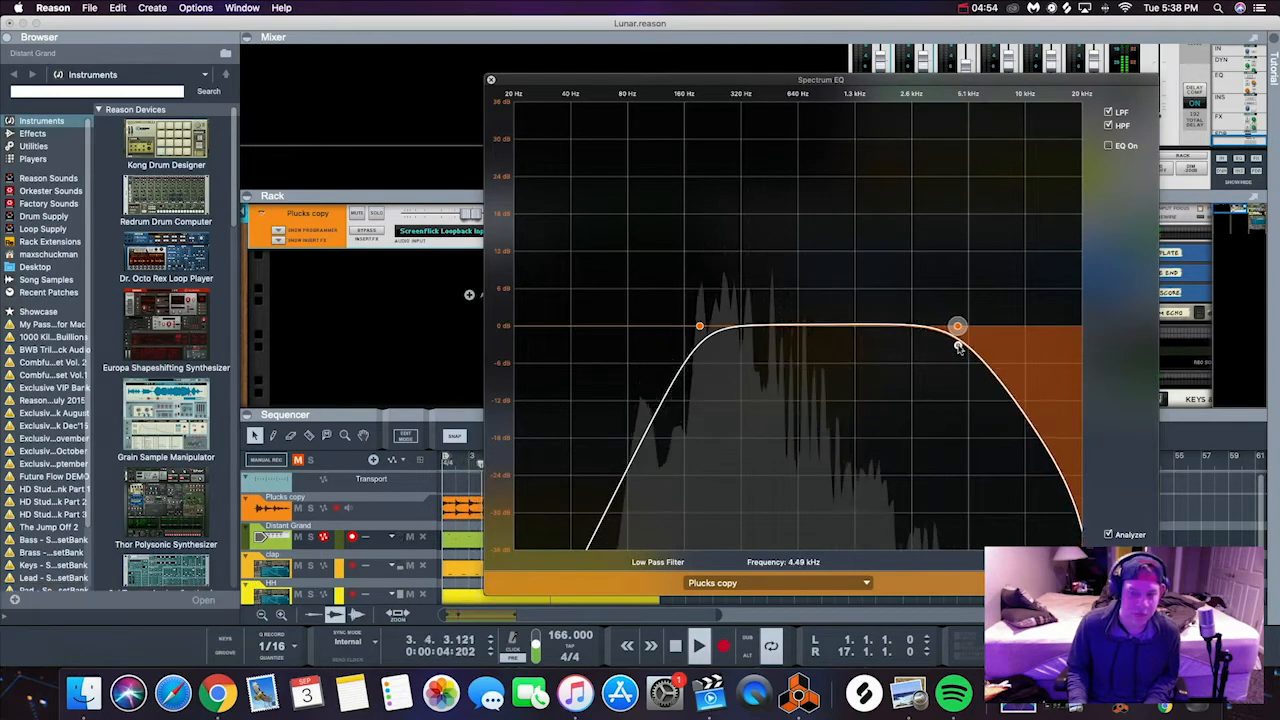
left_click_drag(956, 328, 976, 328)
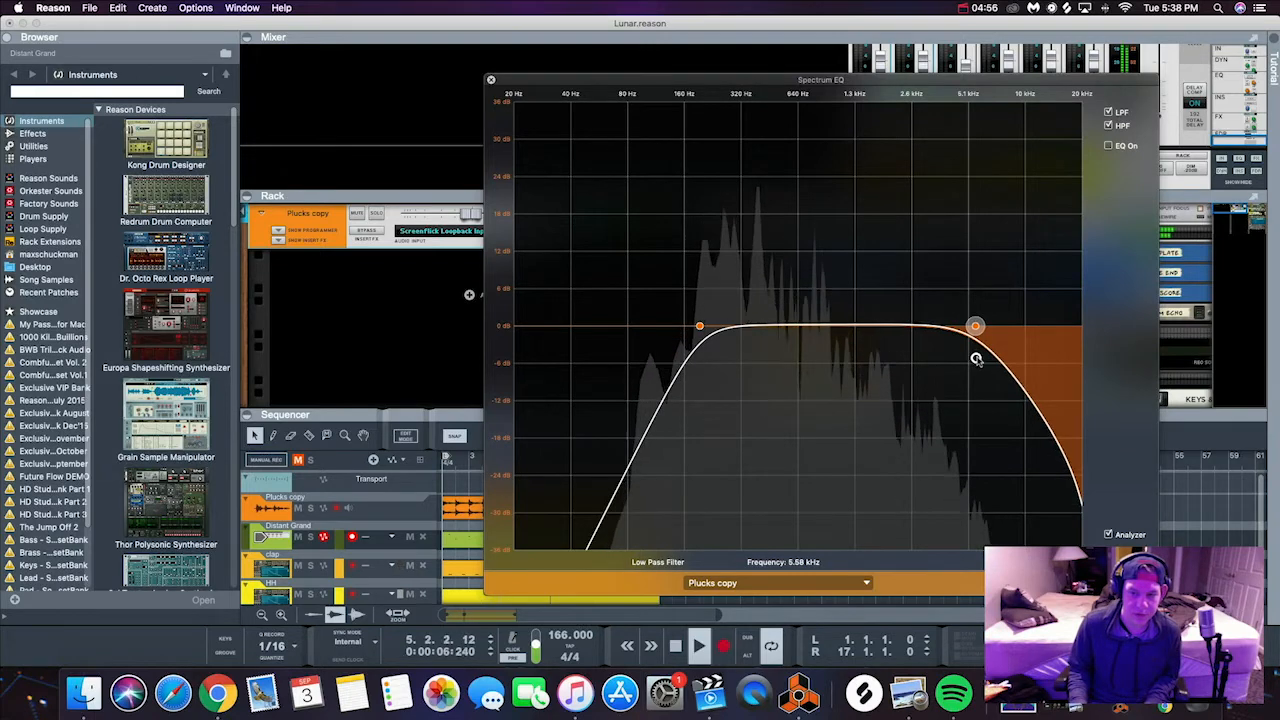
left_click_drag(976, 328, 980, 330)
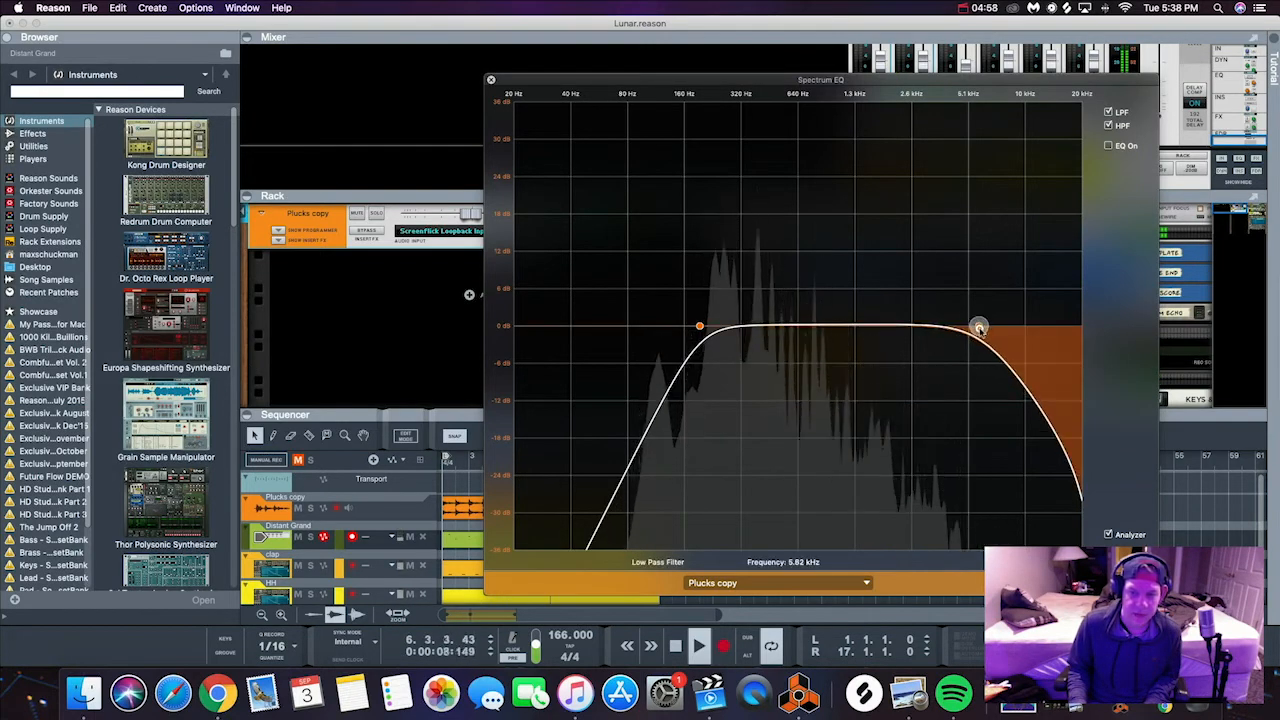
left_click_drag(980, 328, 1000, 326)
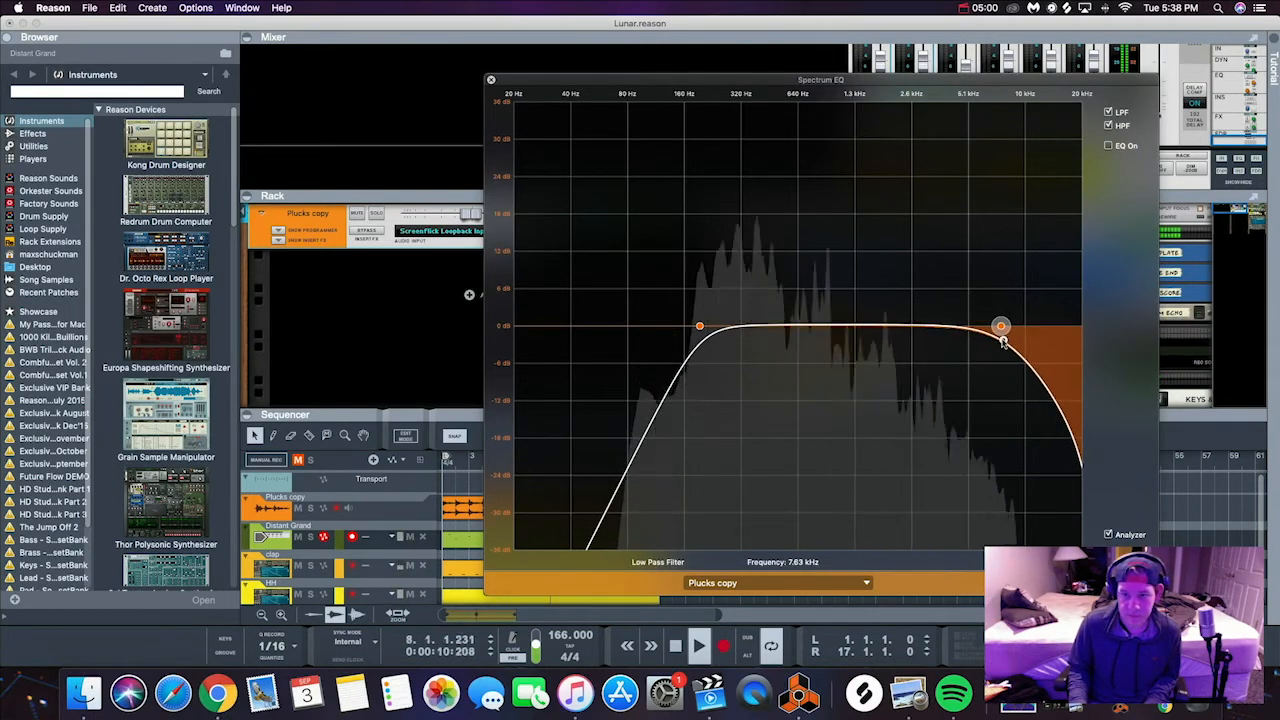
left_click_drag(1000, 326, 1024, 326)
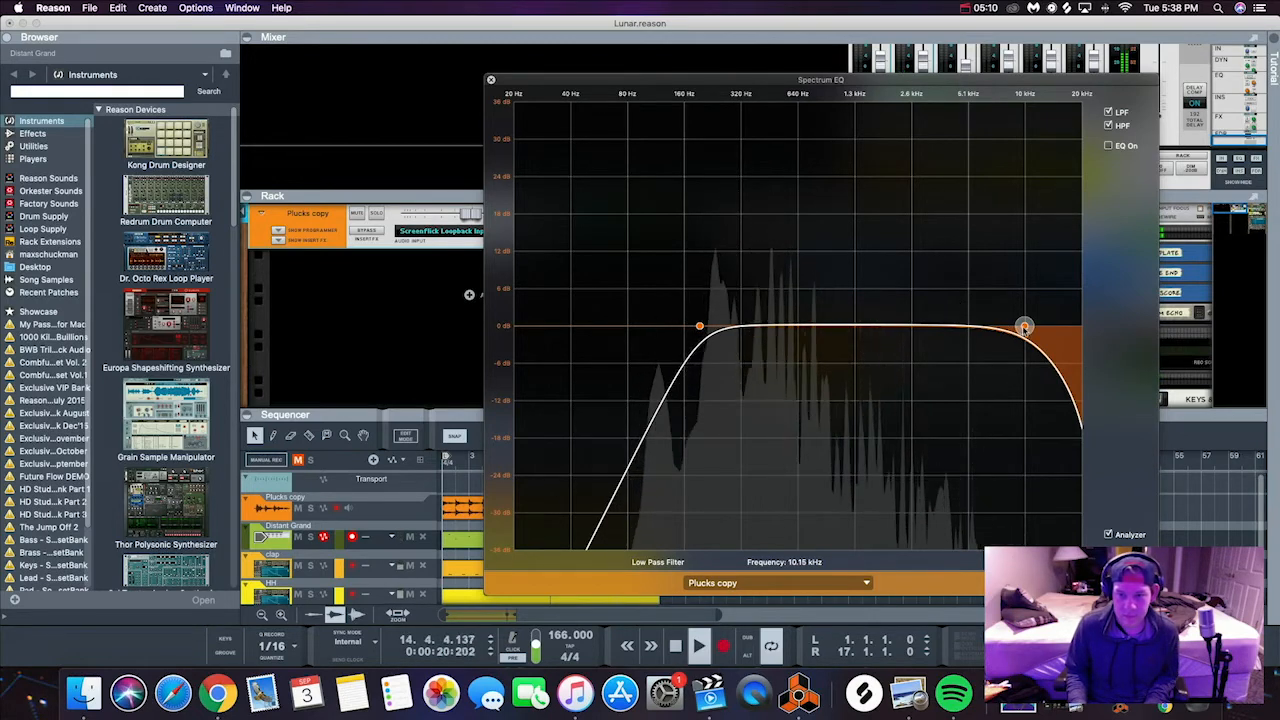
left_click_drag(1024, 328, 1020, 328)
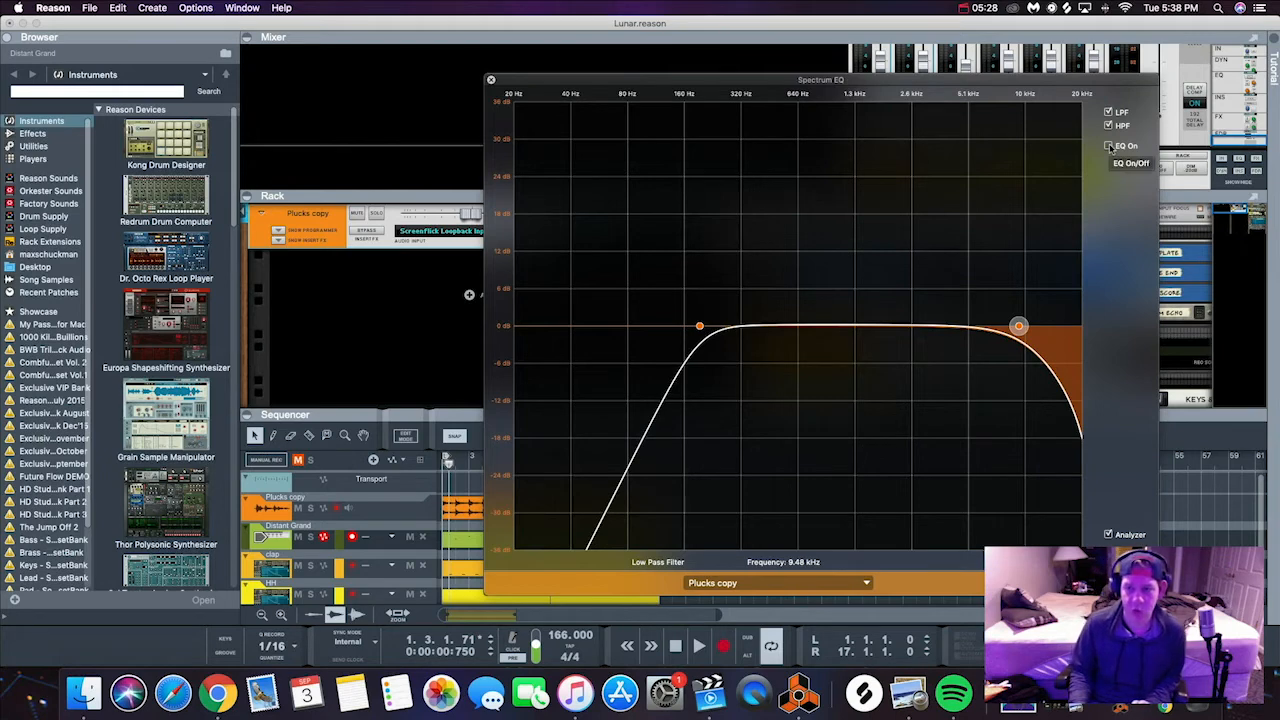
Switch on the parametric EQ bands and inspect the high, low and high-pass nodes, leaving them flat at 0 dB.
left_click(1108, 144)
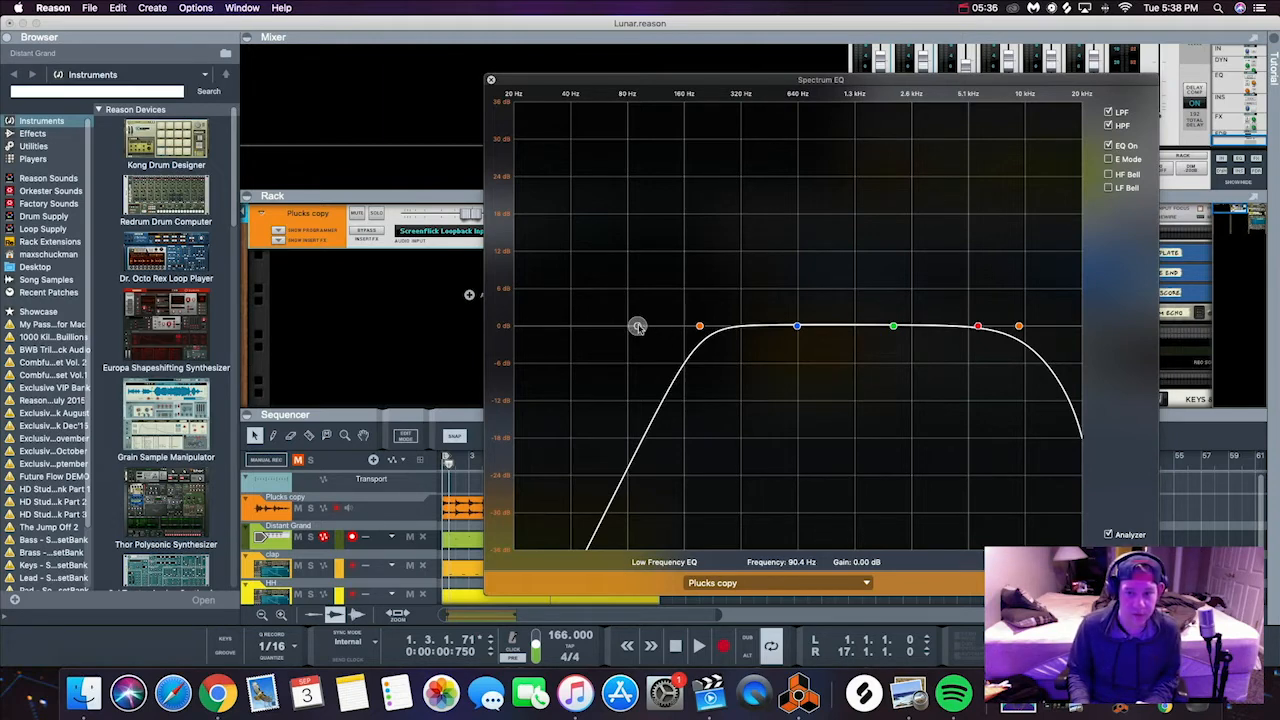
left_click(978, 326)
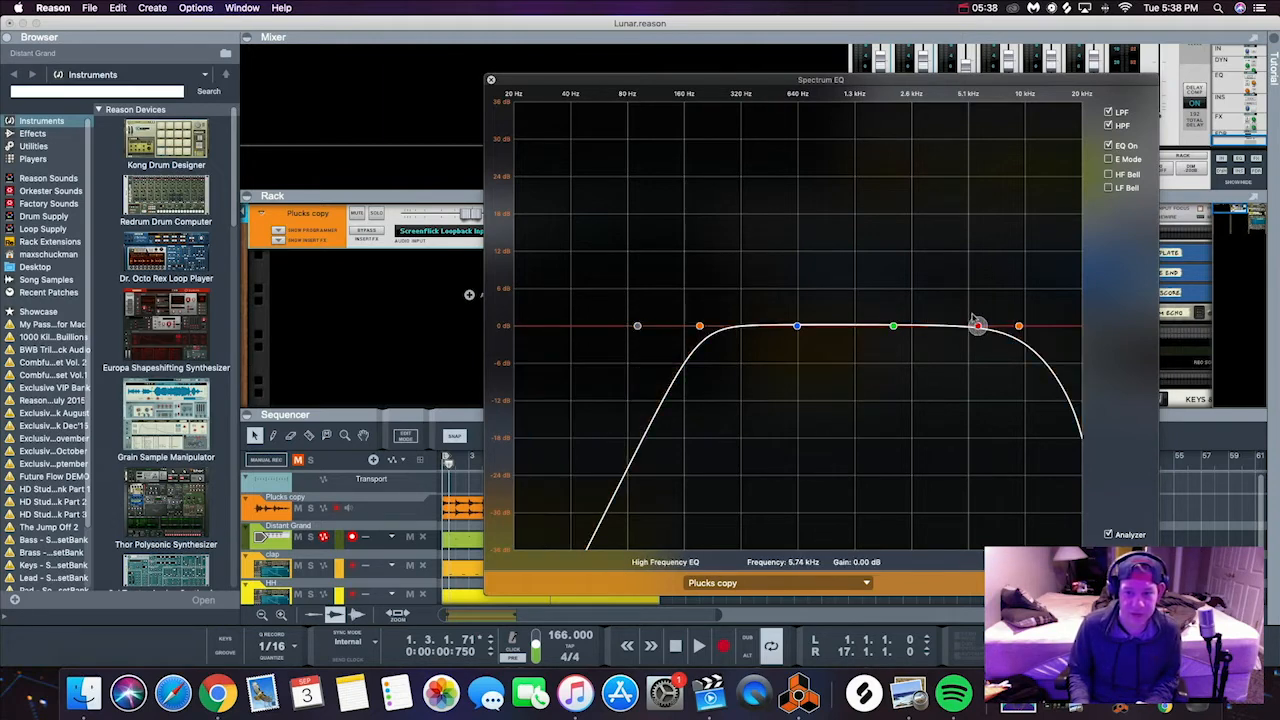
left_click(892, 326)
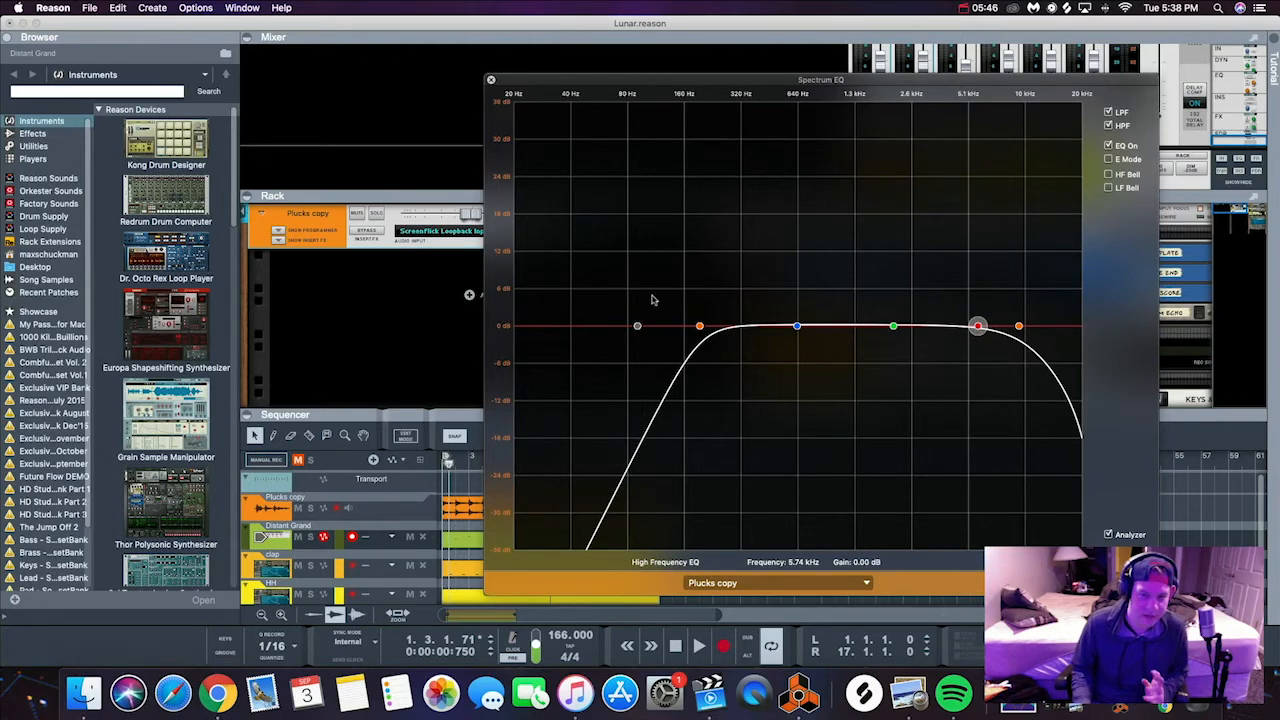
left_click(636, 326)
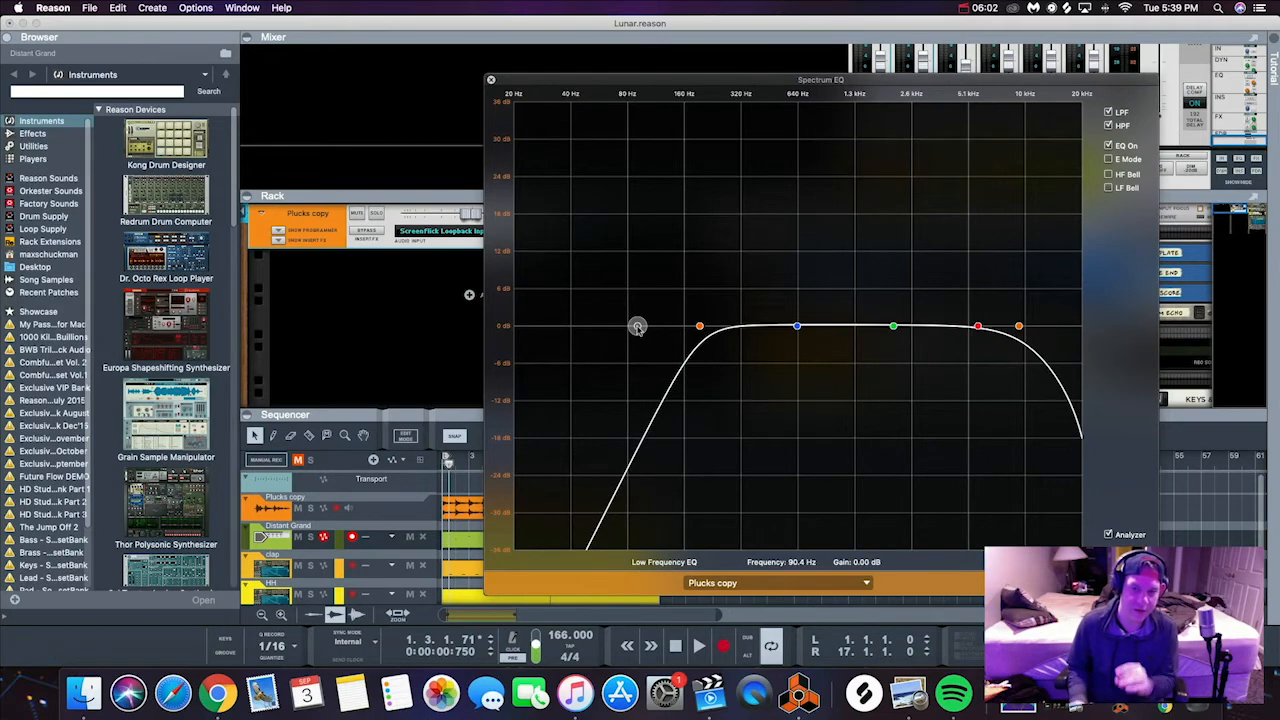
left_click(700, 326)
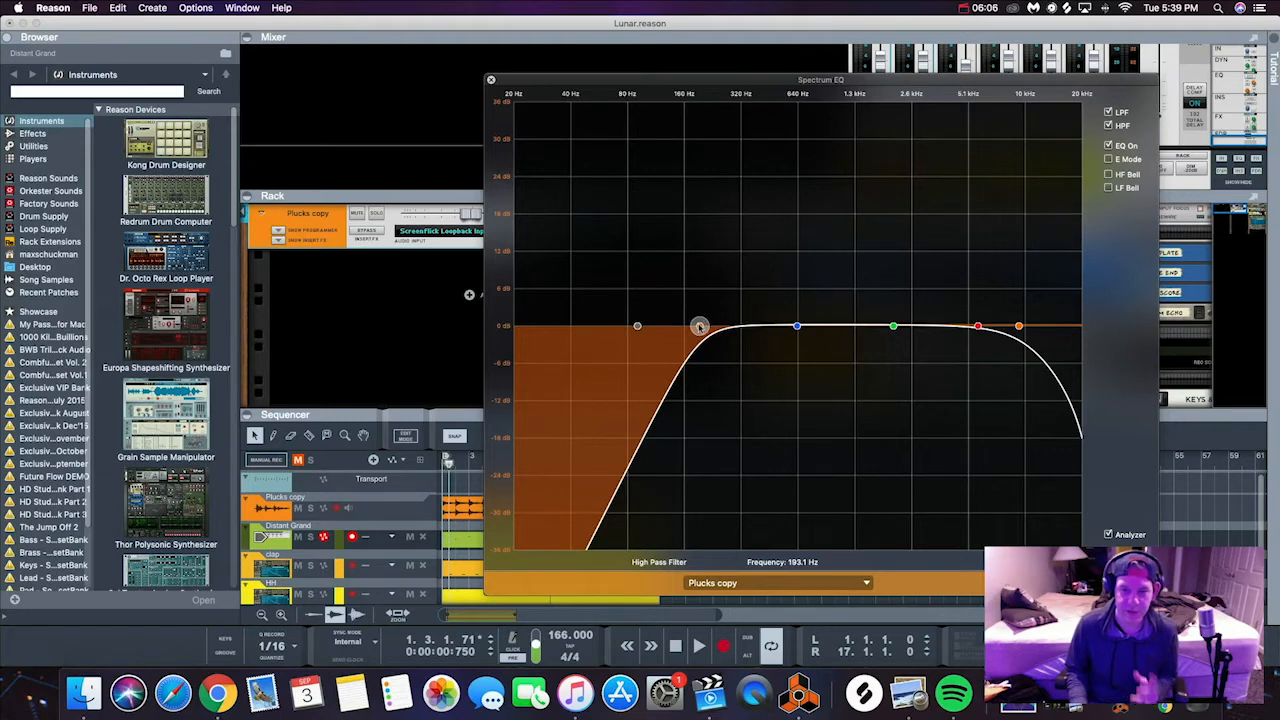
left_click(636, 326)
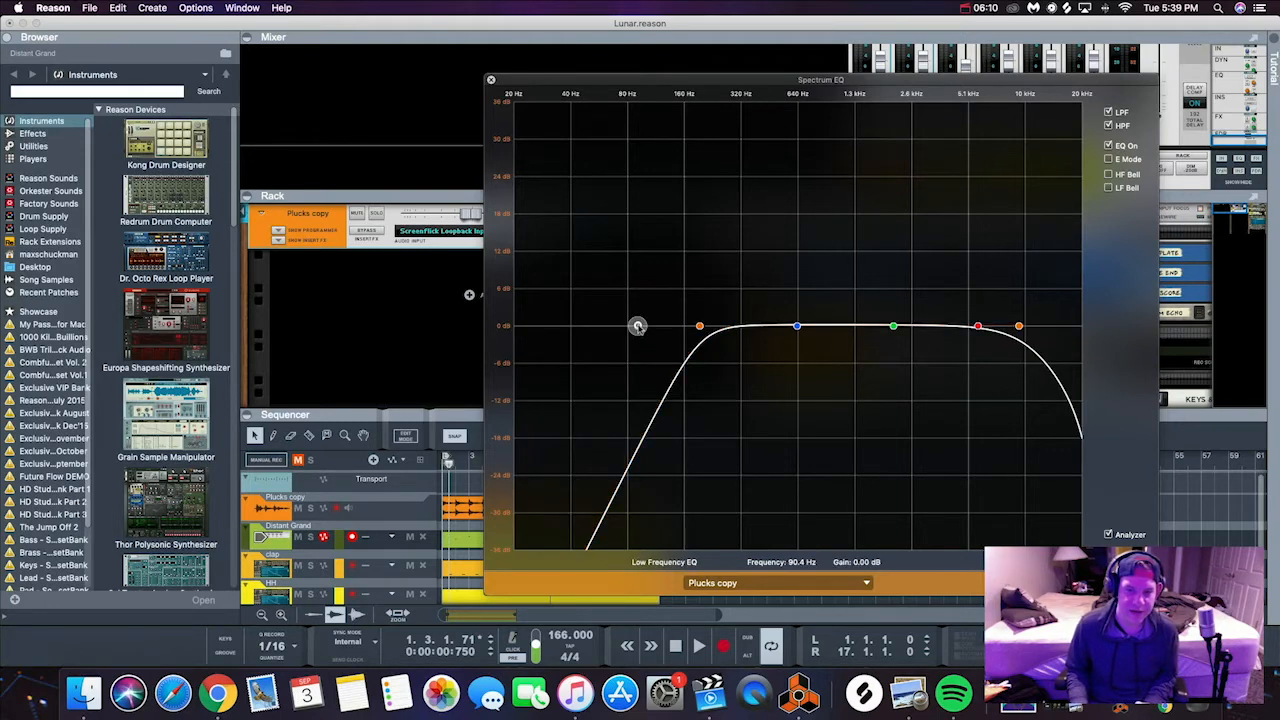
Pull the low frequency band down to cut about 20 dB of low end.
left_click_drag(638, 326, 624, 332)
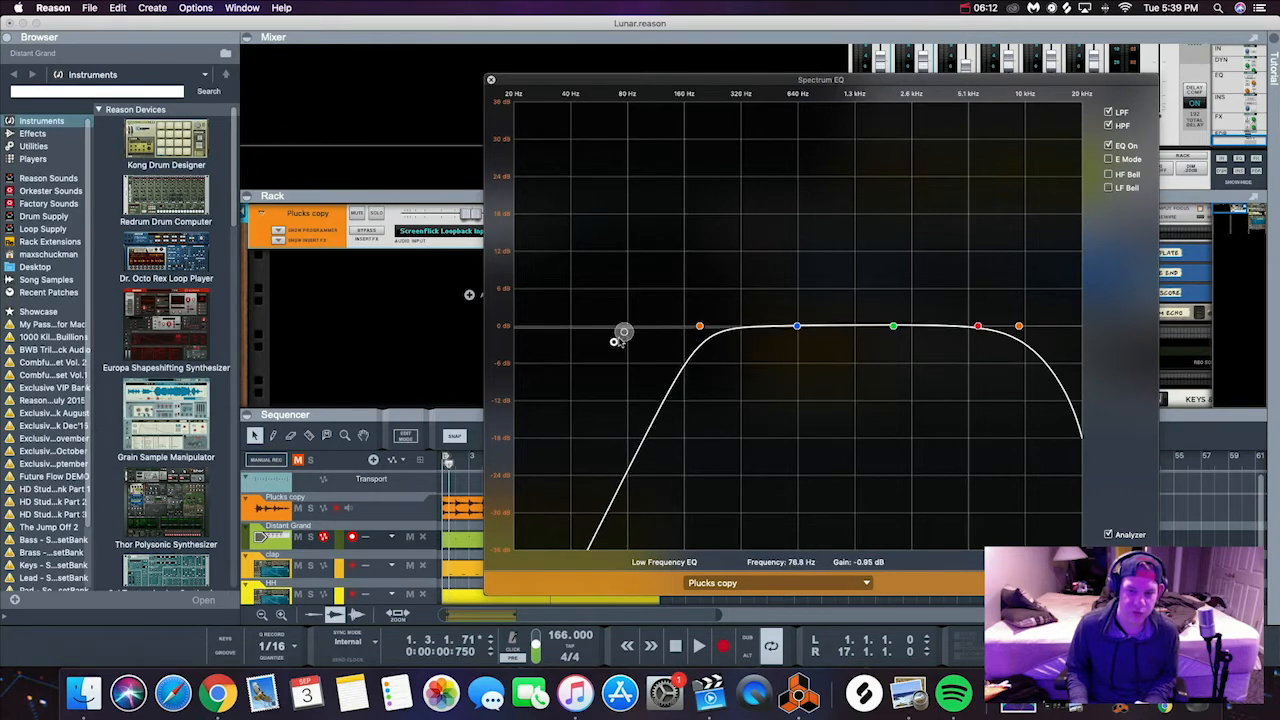
left_click_drag(624, 332, 570, 452)
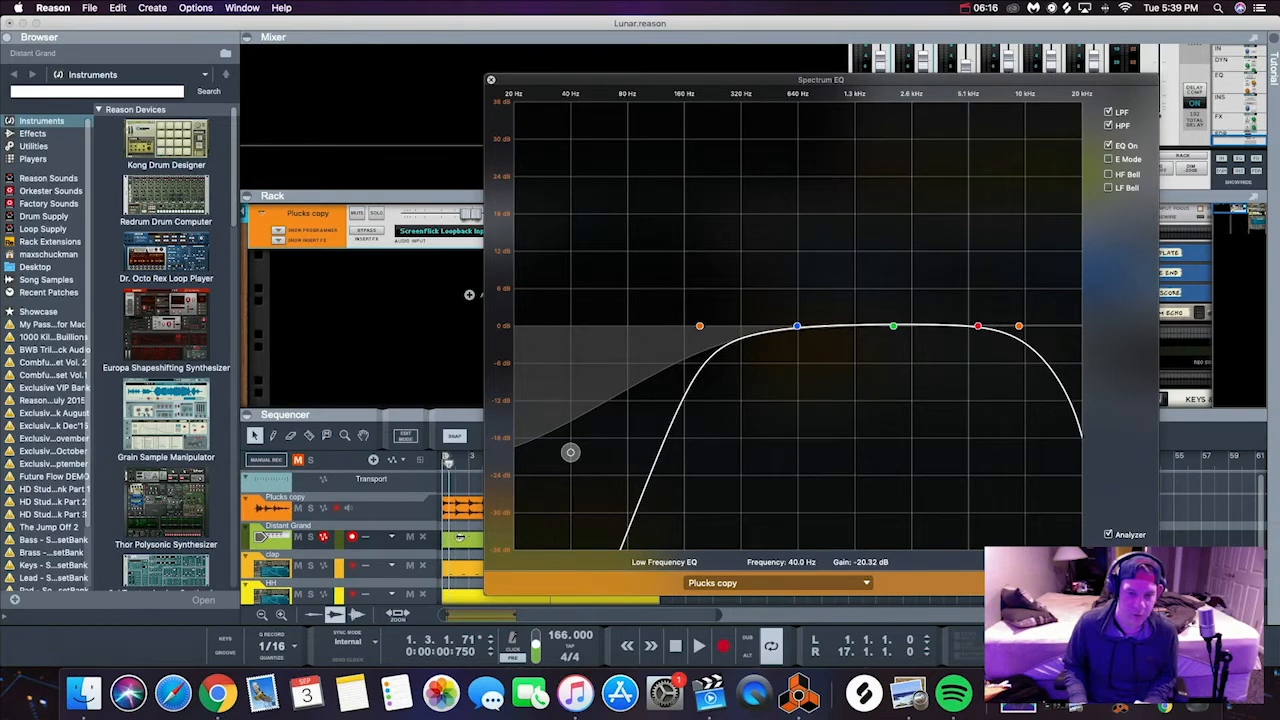
mouse_move(620, 442)
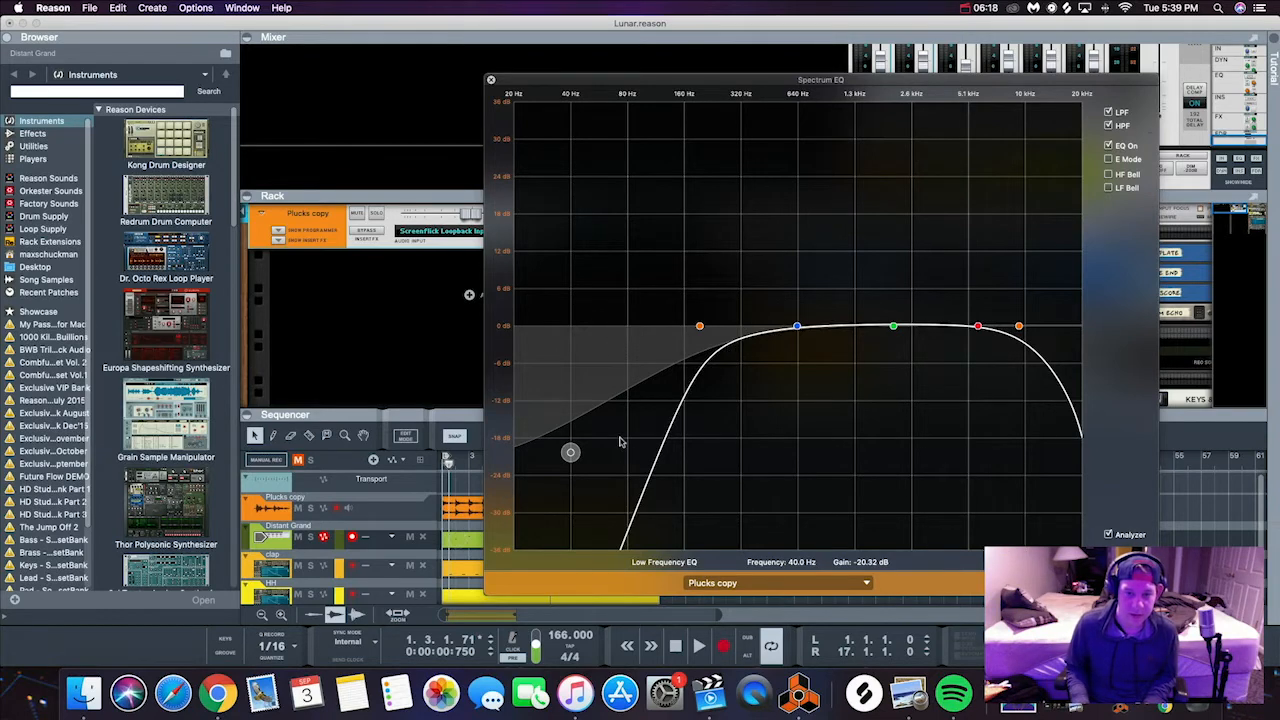
mouse_move(570, 452)
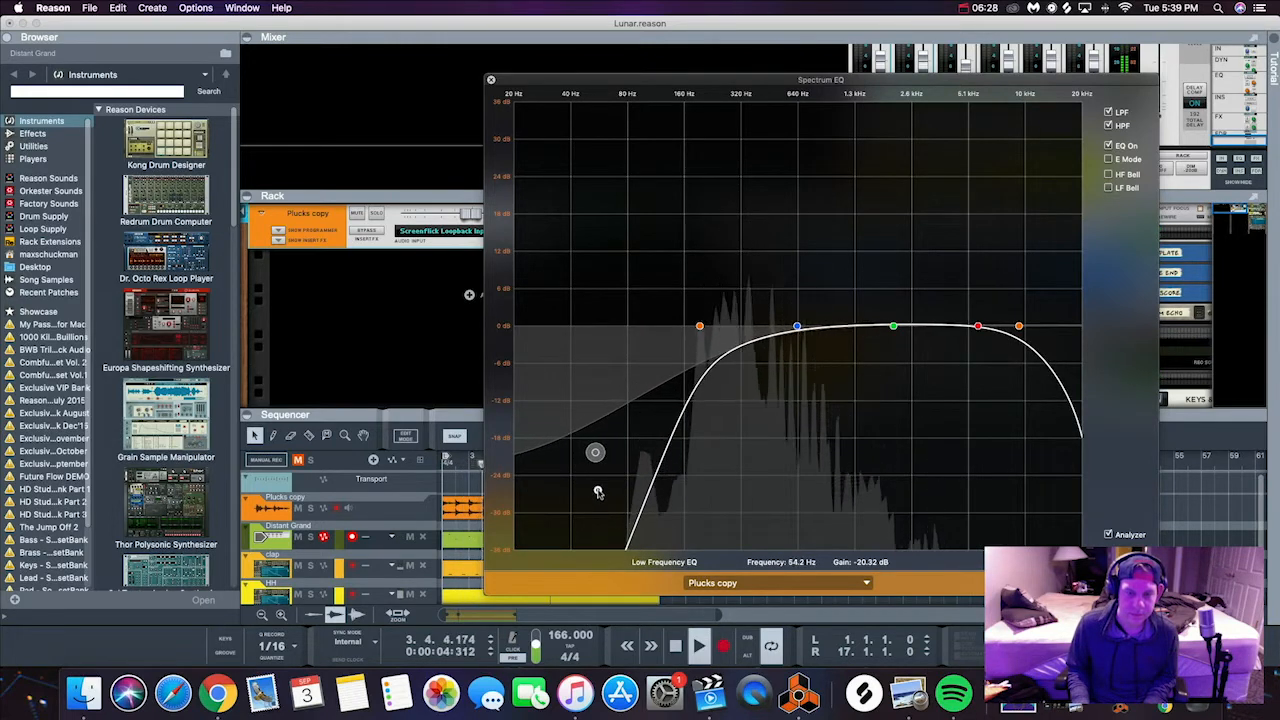
left_click_drag(596, 452, 632, 532)
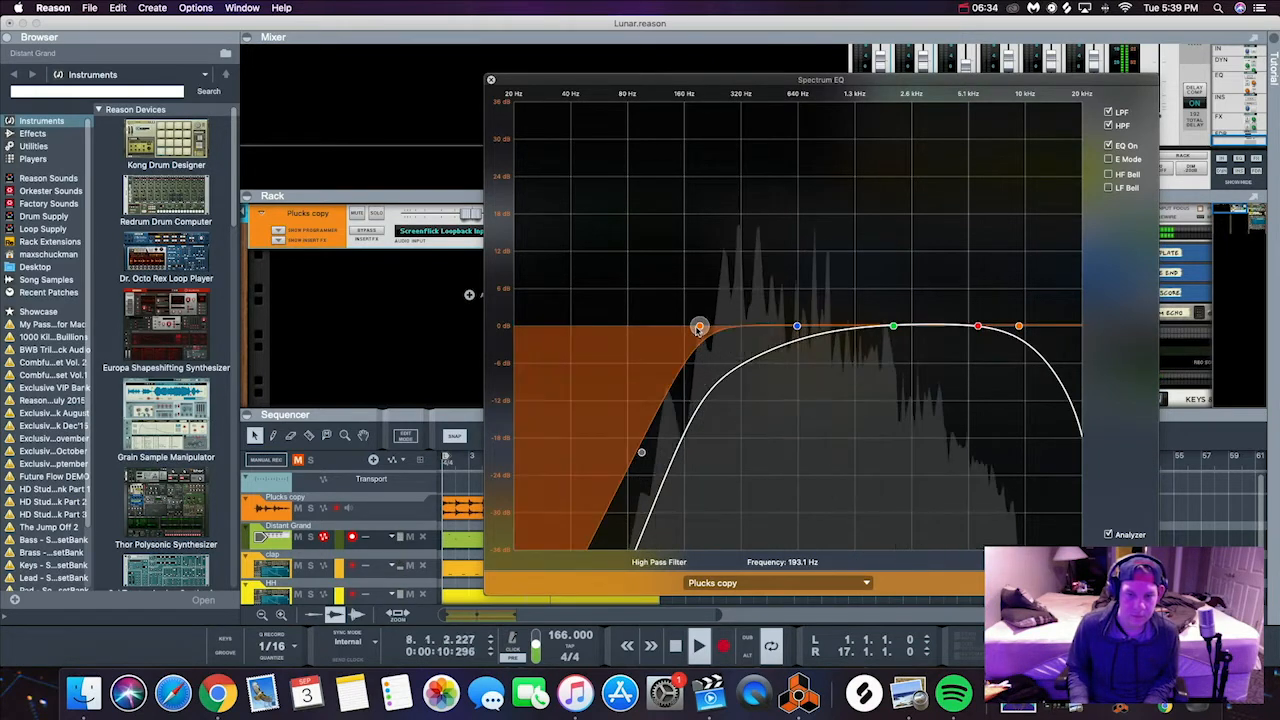
Retune the high-pass filter to about 180 Hz and nudge the low band cut slightly higher.
left_click_drag(700, 328, 678, 326)
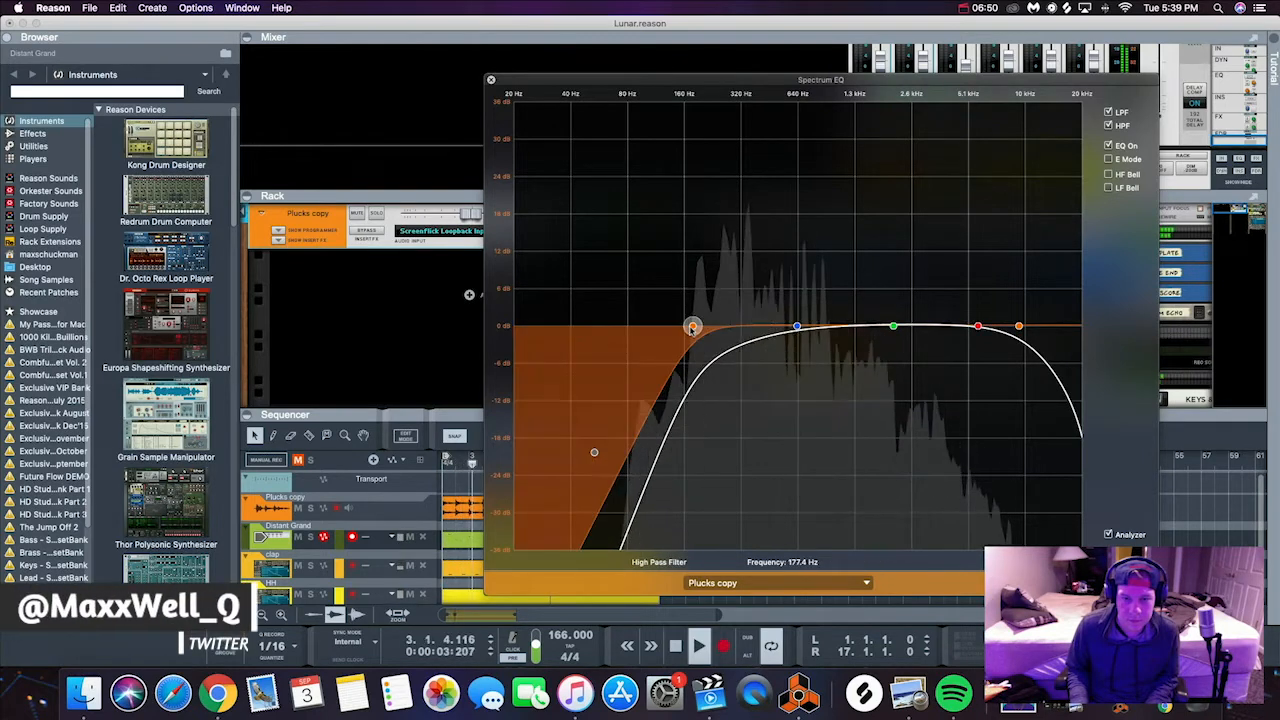
left_click_drag(692, 328, 698, 328)
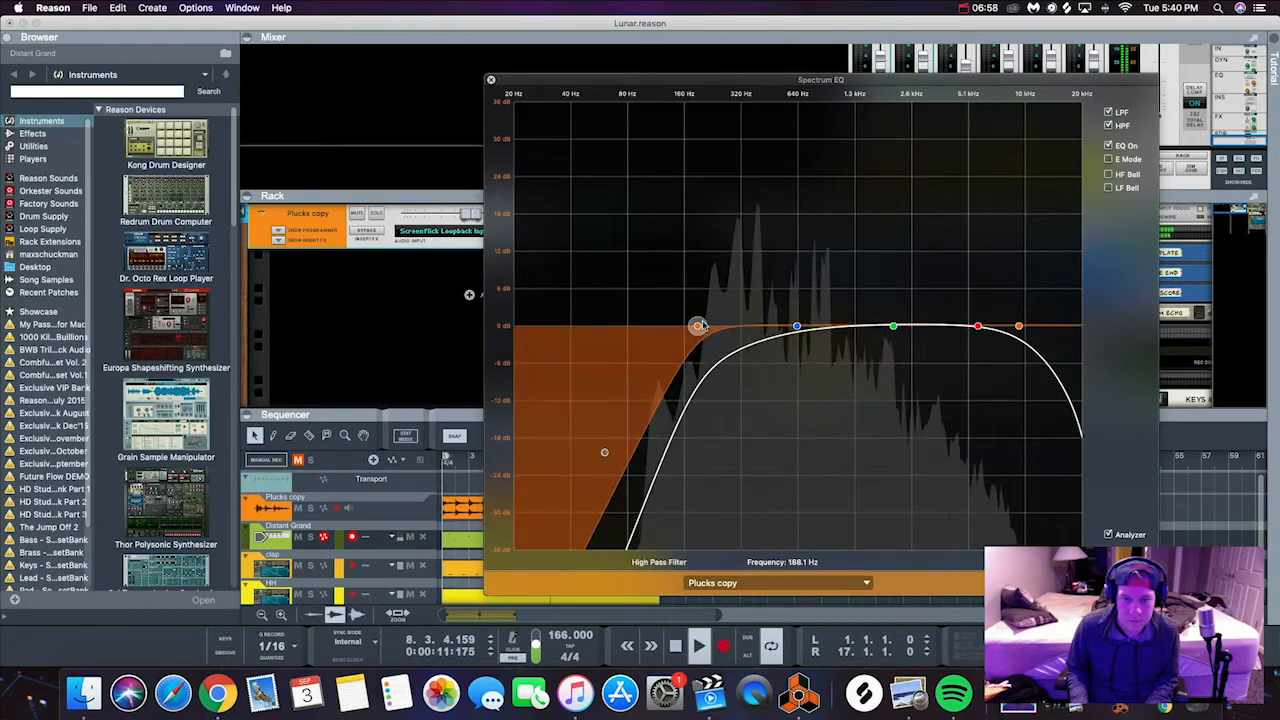
left_click_drag(700, 328, 694, 324)
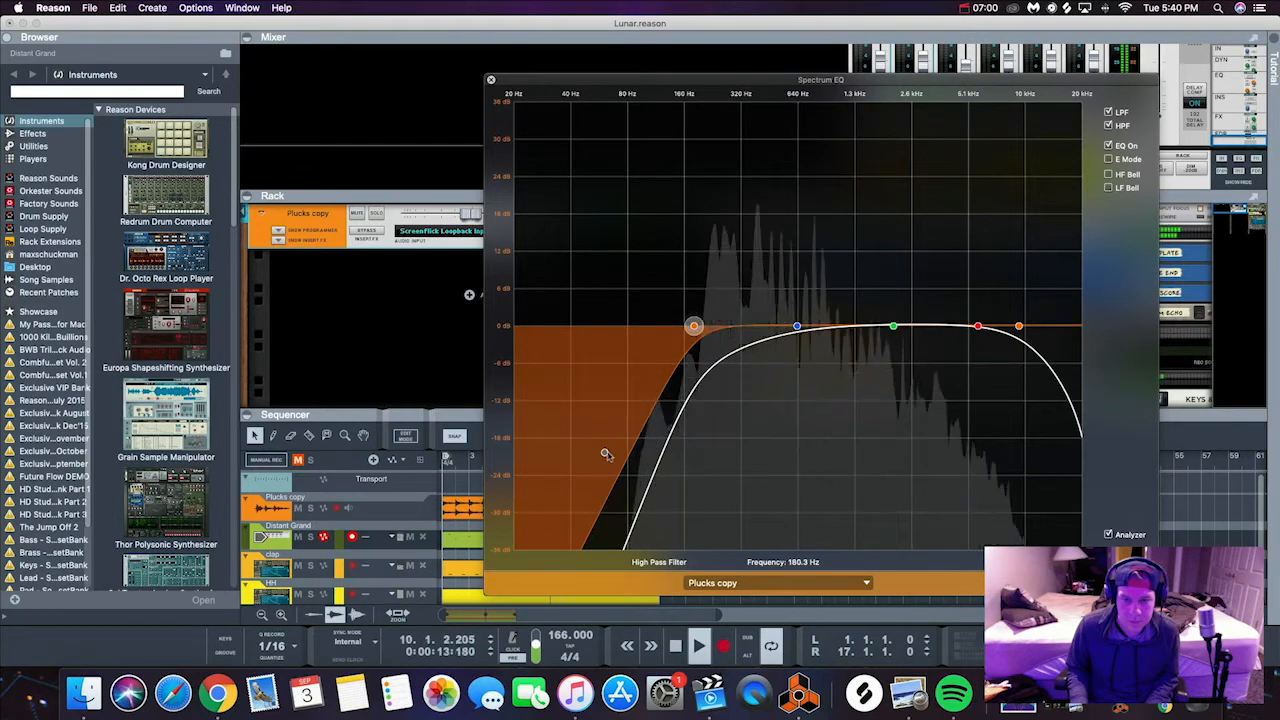
left_click_drag(694, 324, 620, 452)
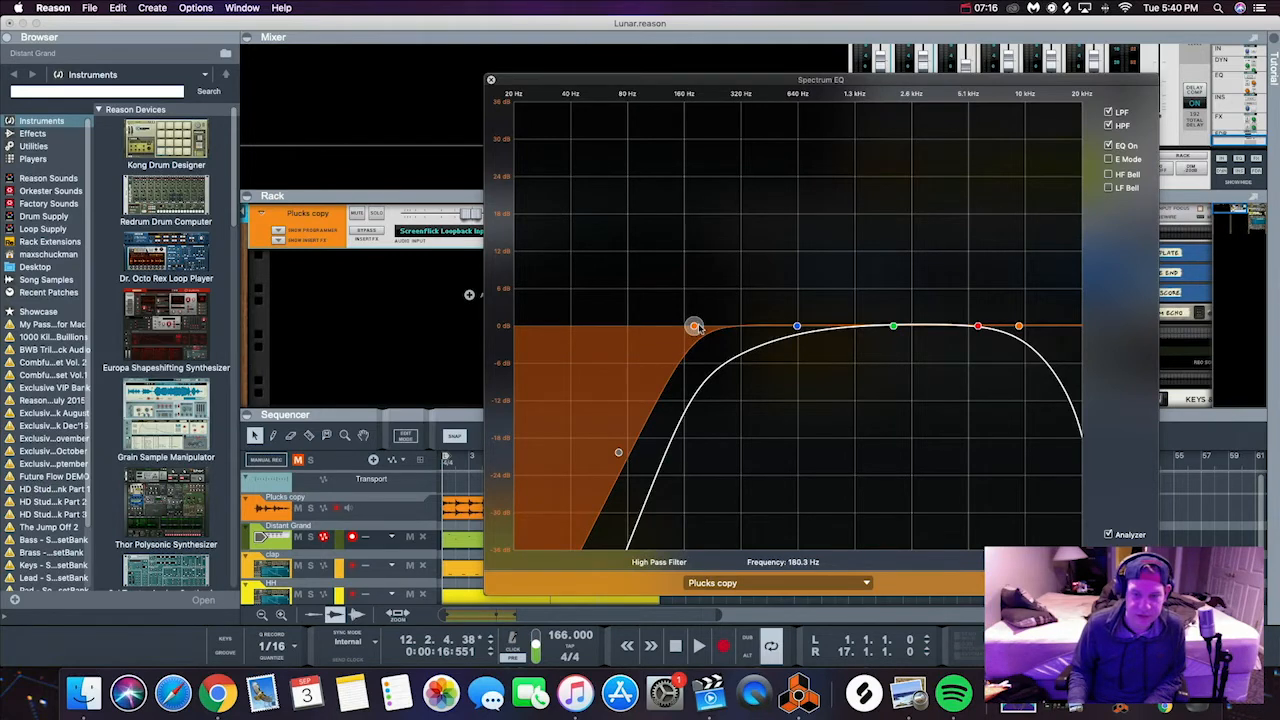
mouse_move(744, 324)
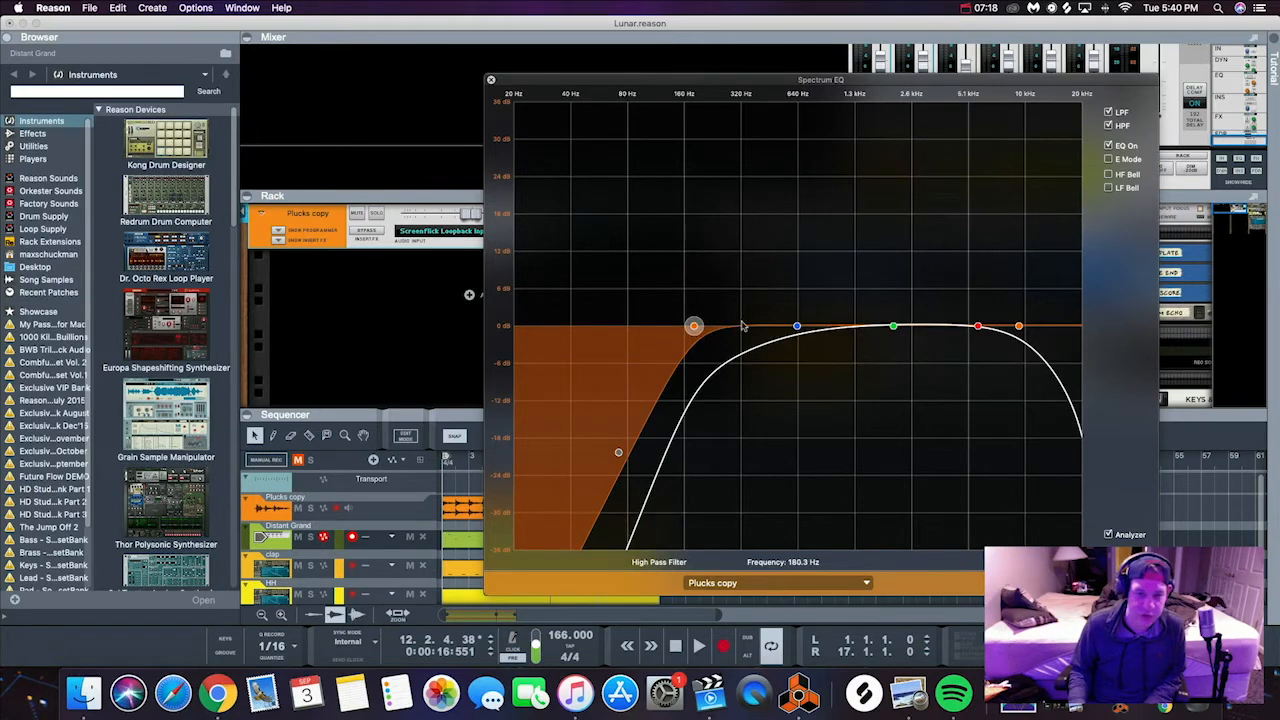
mouse_move(640, 404)
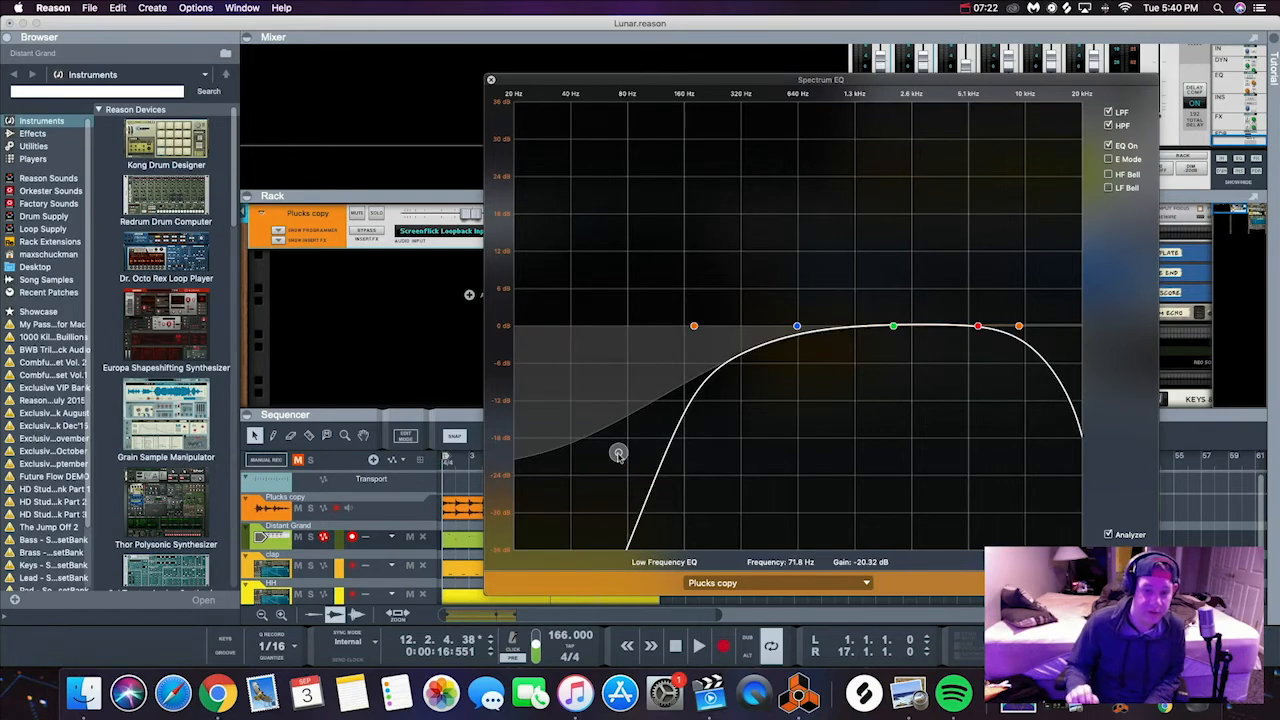
mouse_move(716, 356)
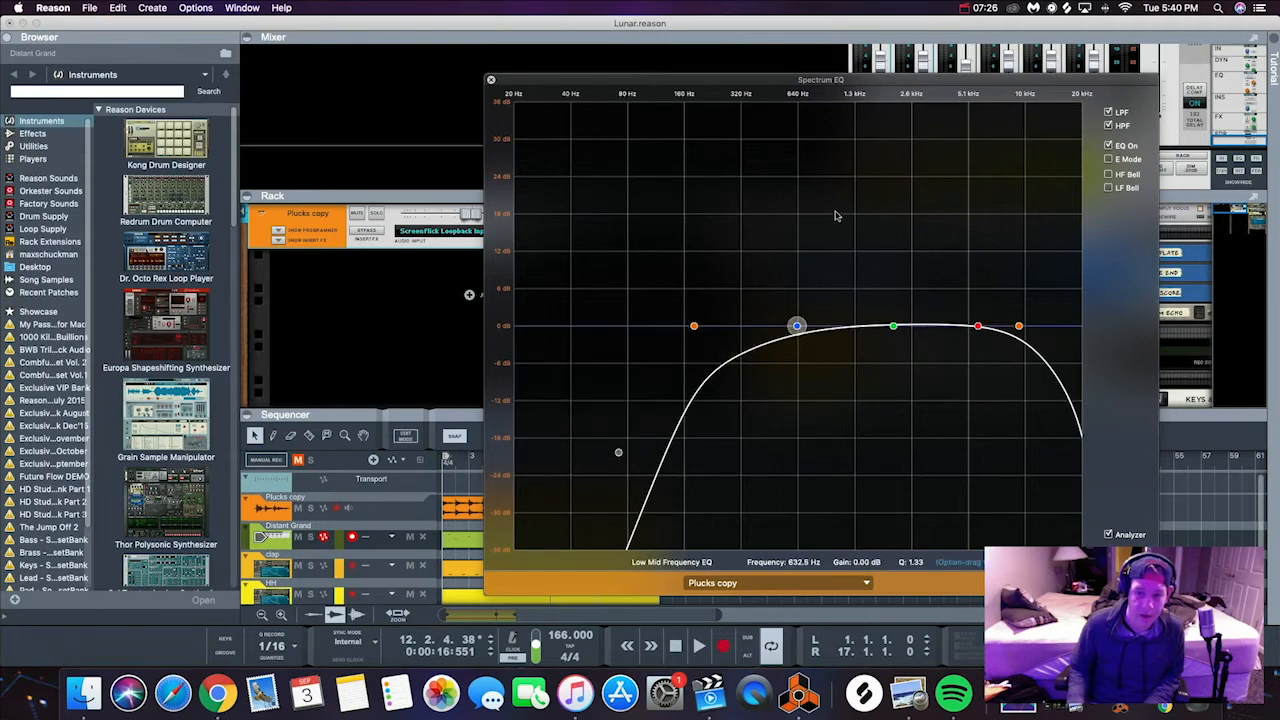
mouse_move(680, 410)
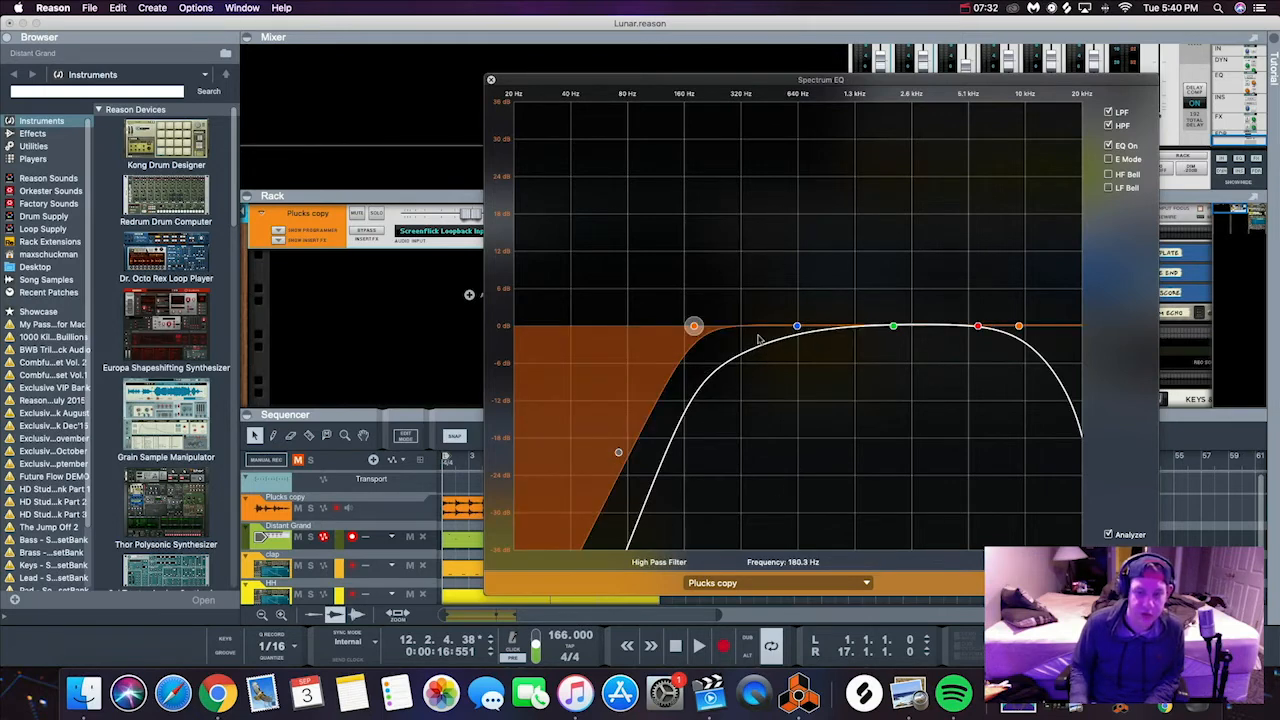
mouse_move(708, 368)
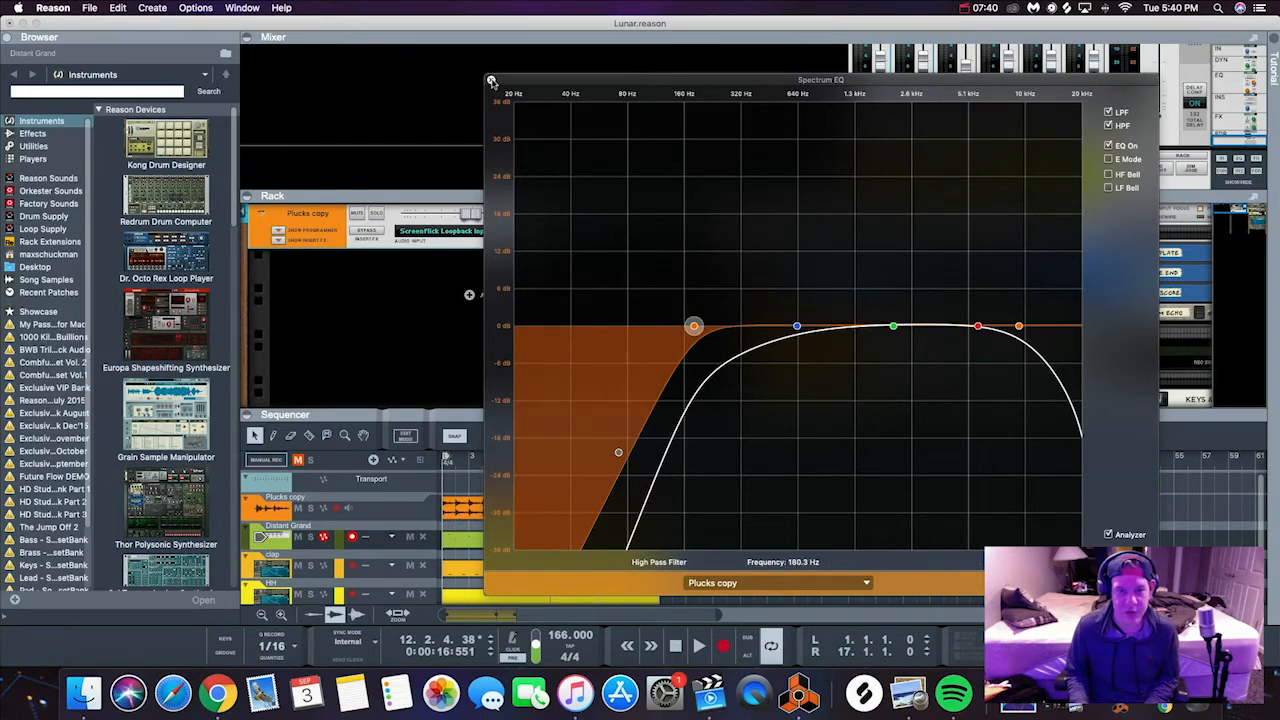
Insert two MClass Equalizer effect devices on the Plucks track.
left_click(492, 80)
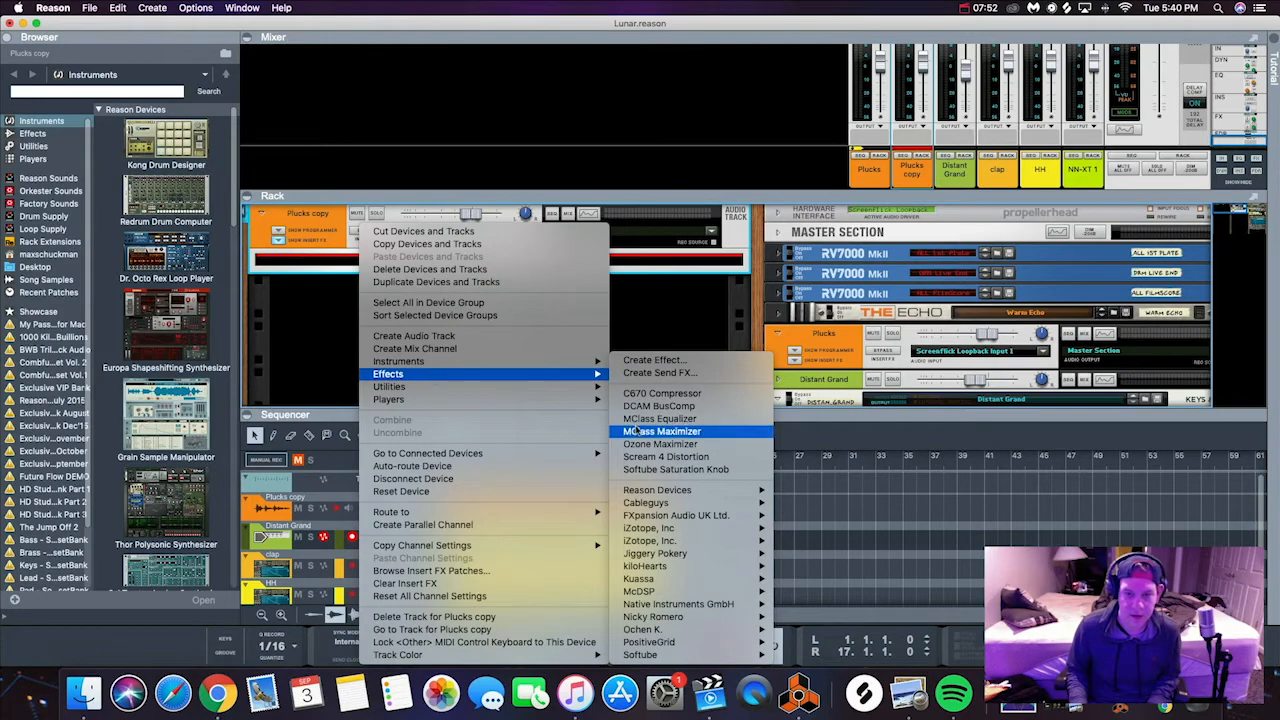
mouse_move(660, 418)
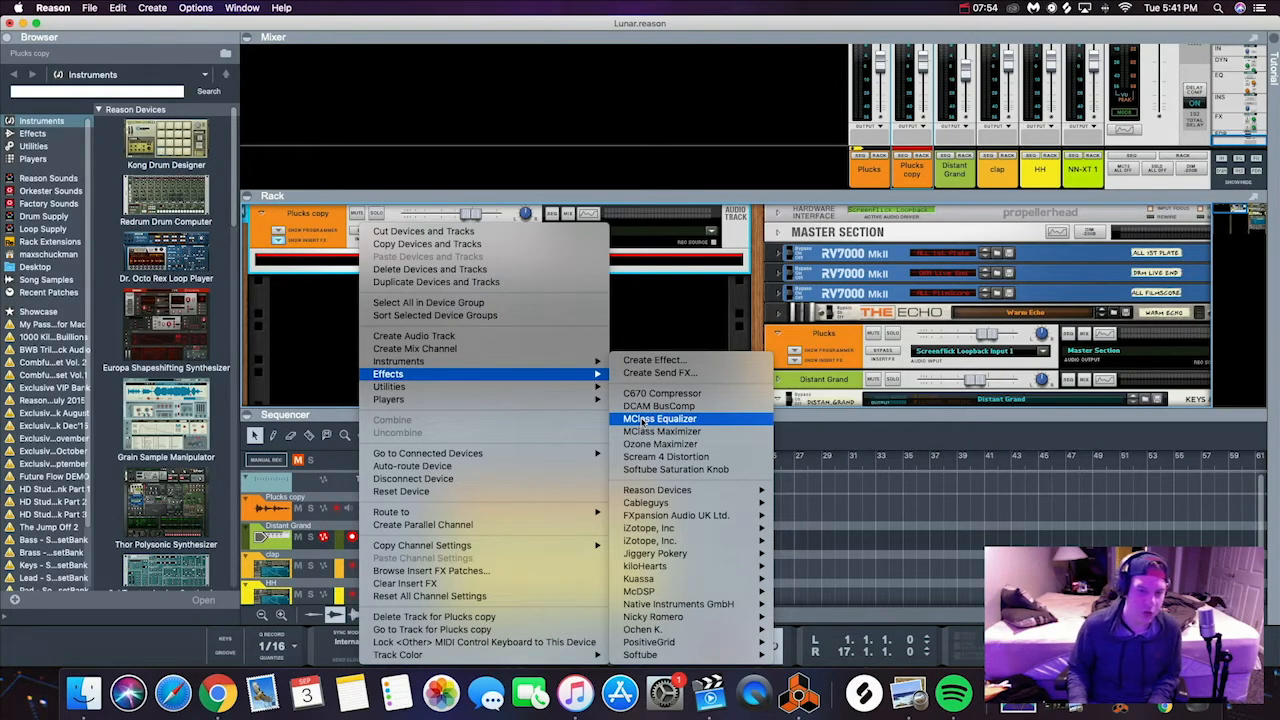
left_click(660, 418)
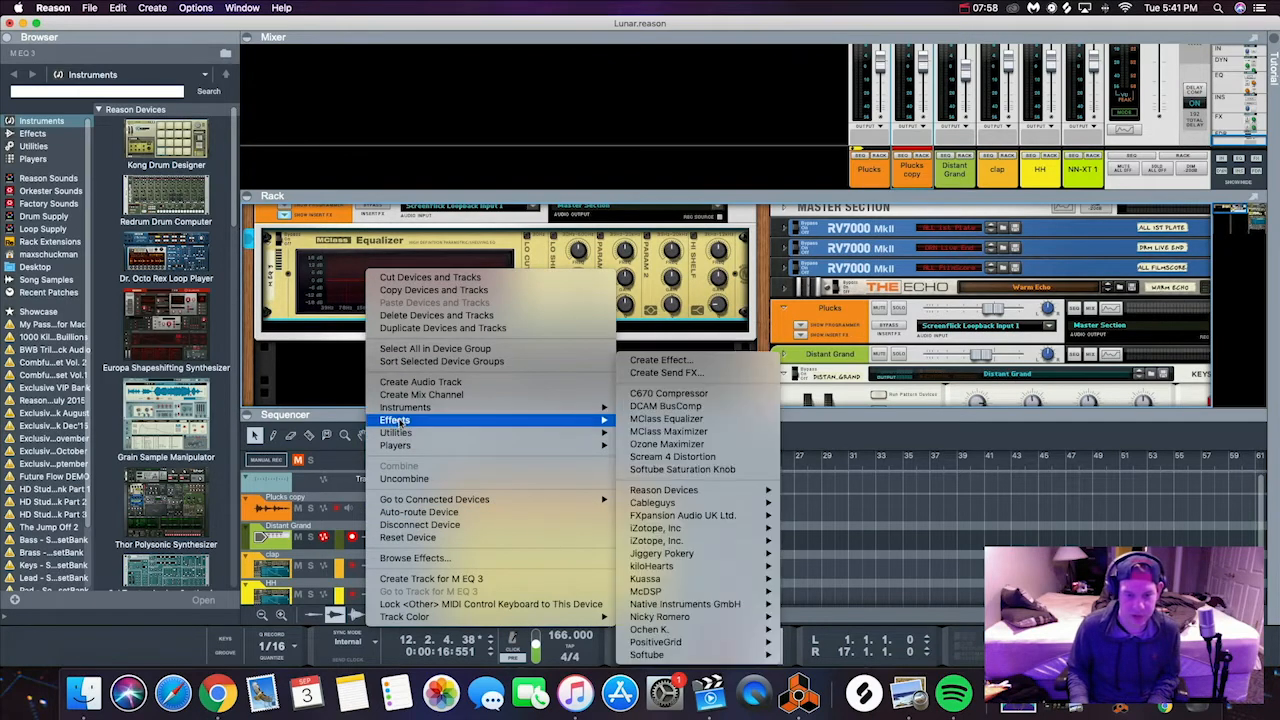
mouse_move(666, 418)
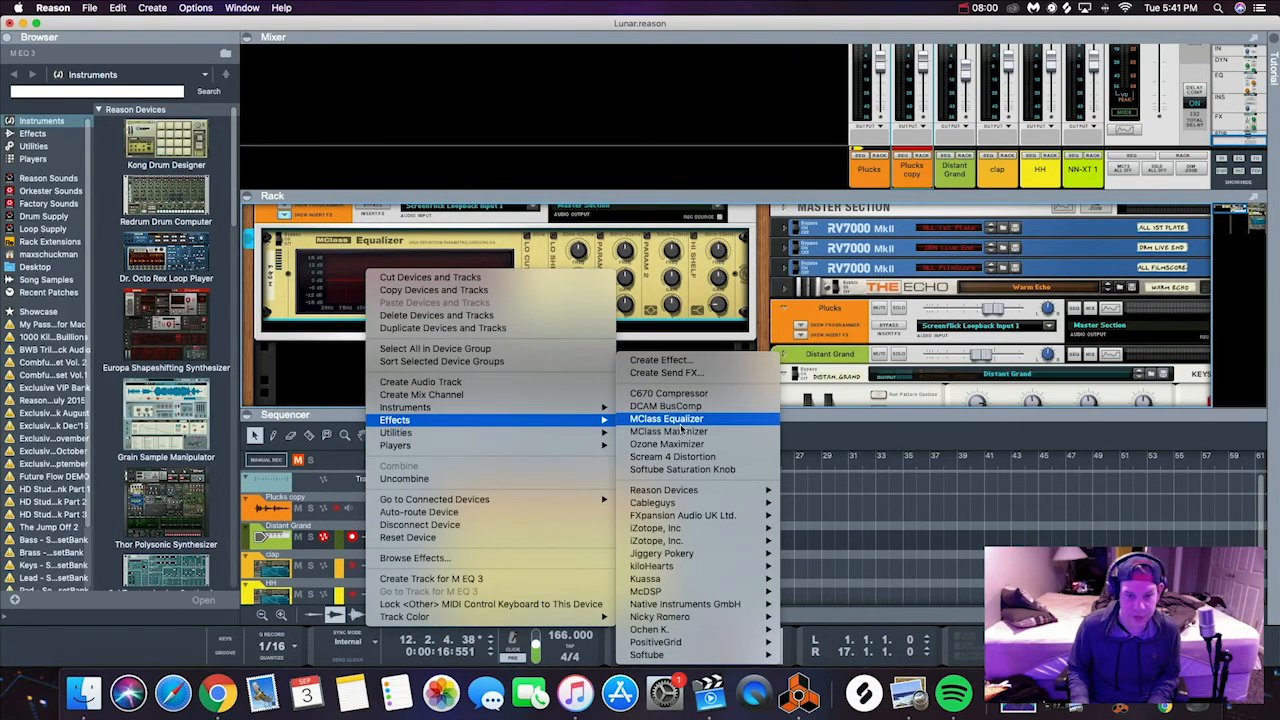
left_click(666, 418)
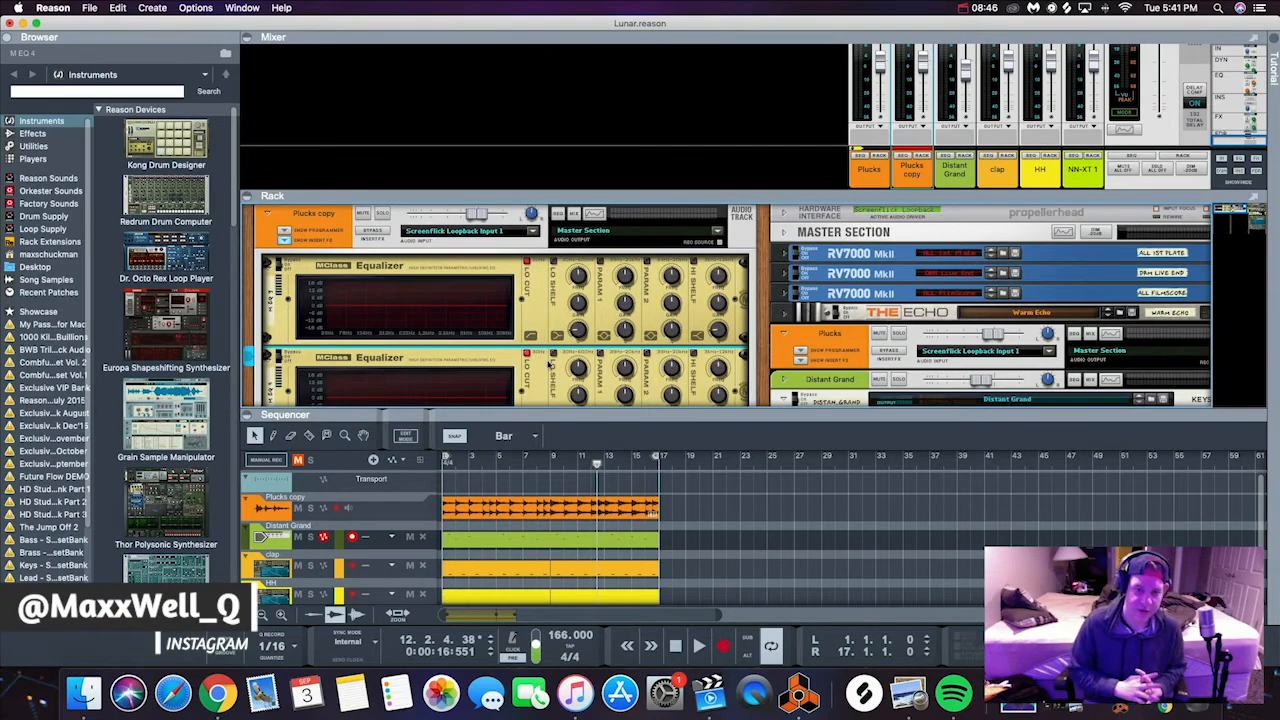
mouse_move(540, 364)
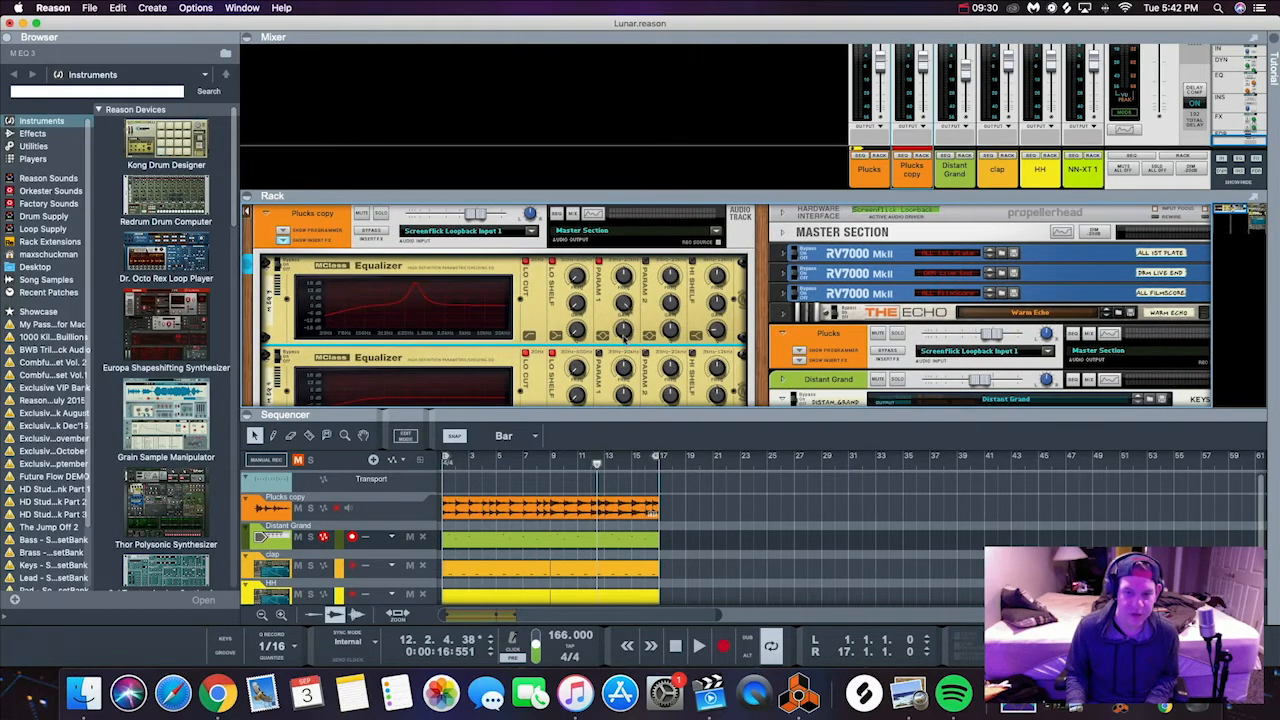
mouse_move(624, 276)
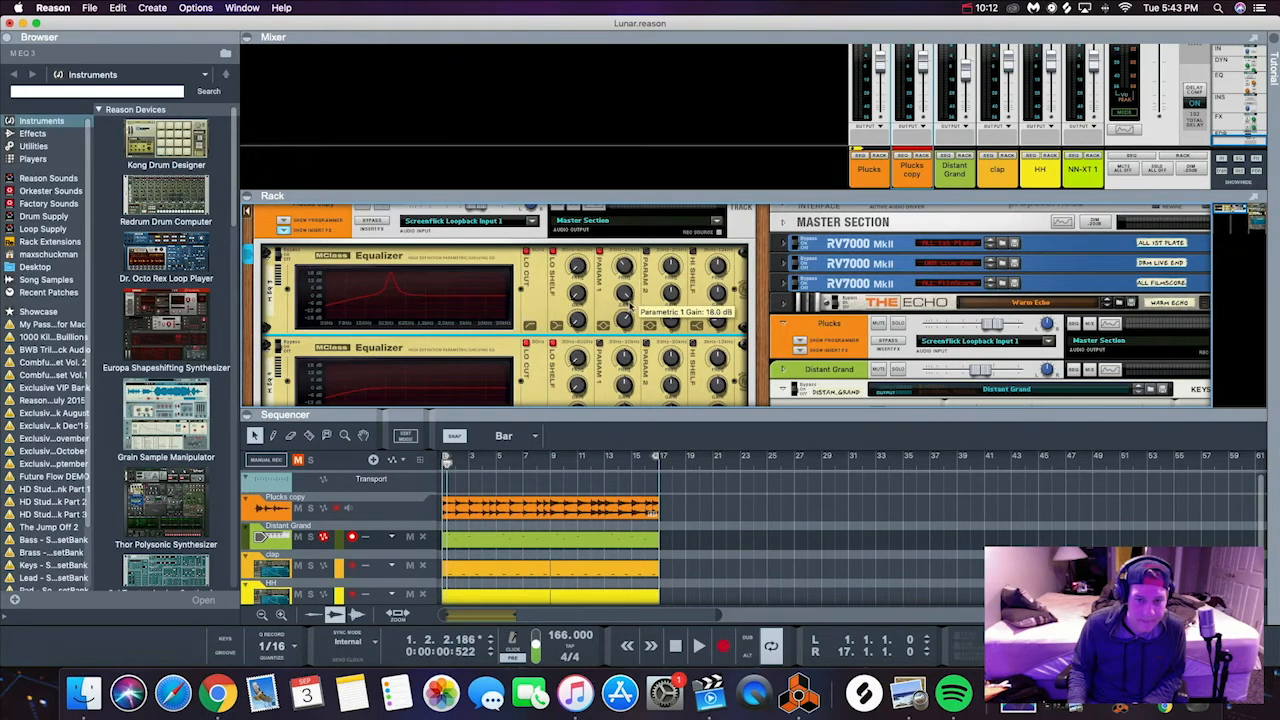
On the first MClass Equalizer, turn Parametric 1 from boost to a cut and sweep Parametric 2 to a higher frequency.
left_click_drag(624, 300, 628, 324)
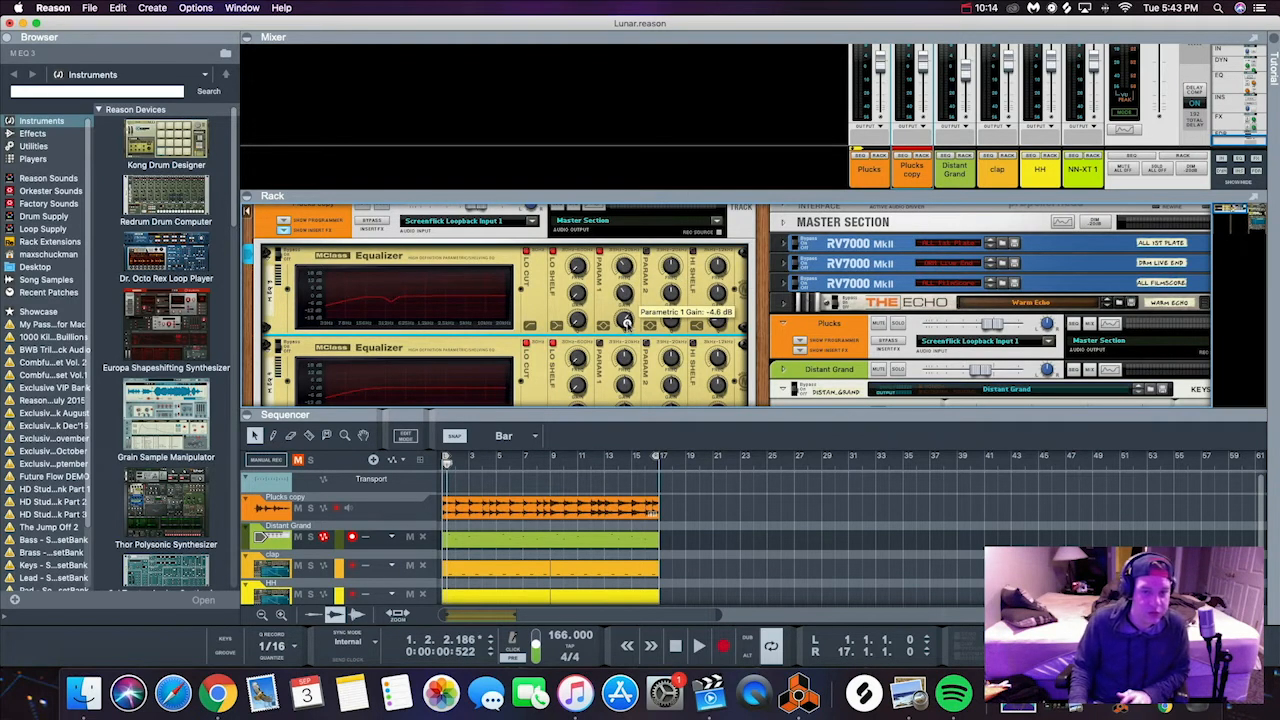
left_click_drag(624, 320, 624, 310)
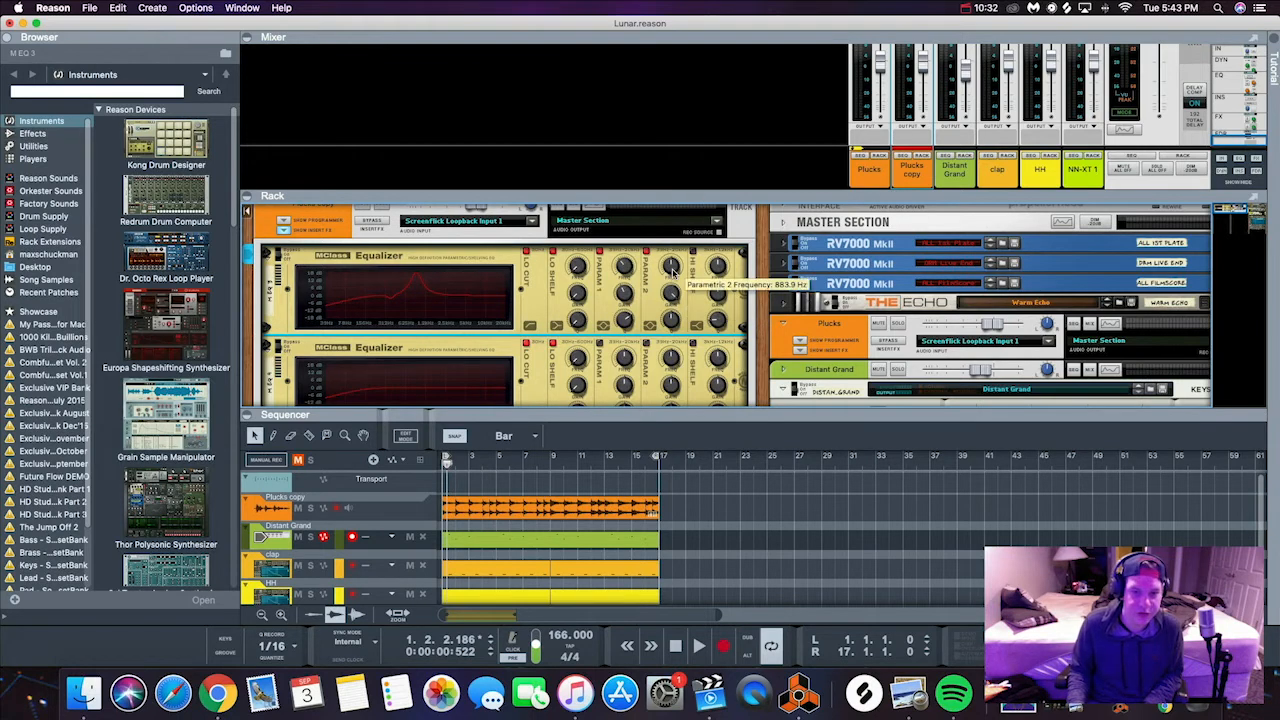
left_click_drag(668, 276, 668, 290)
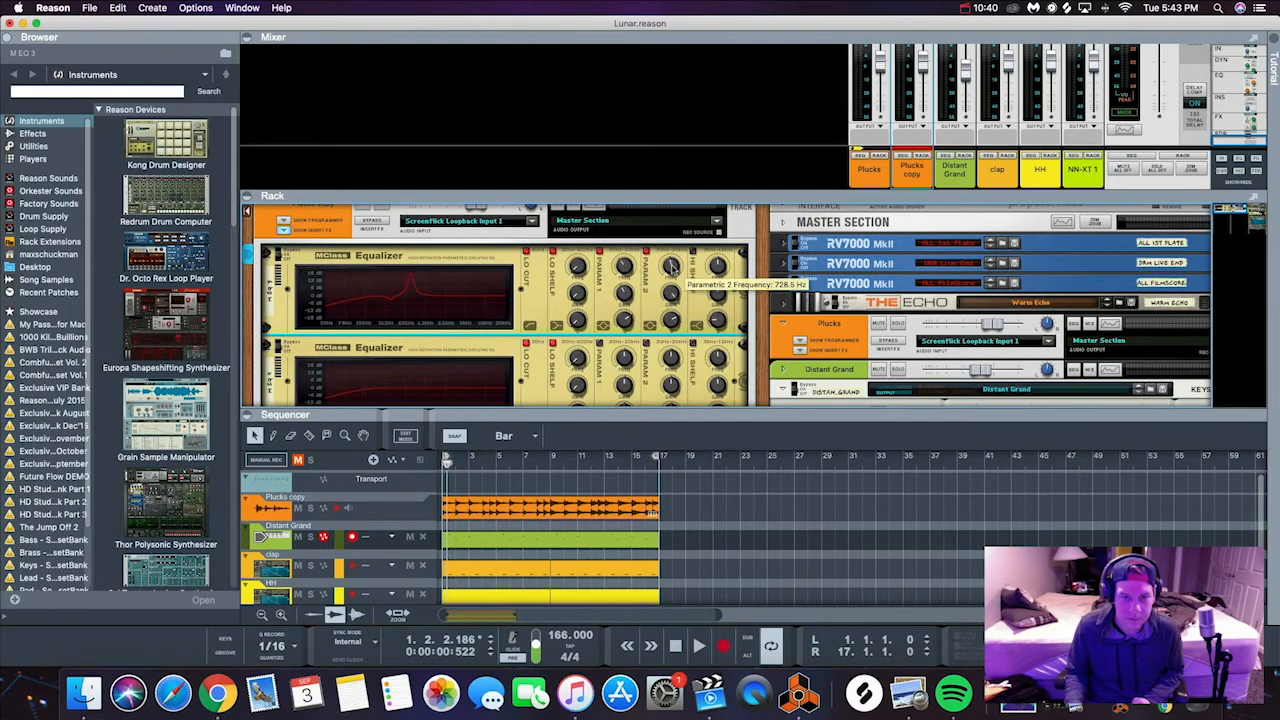
left_click(698, 644)
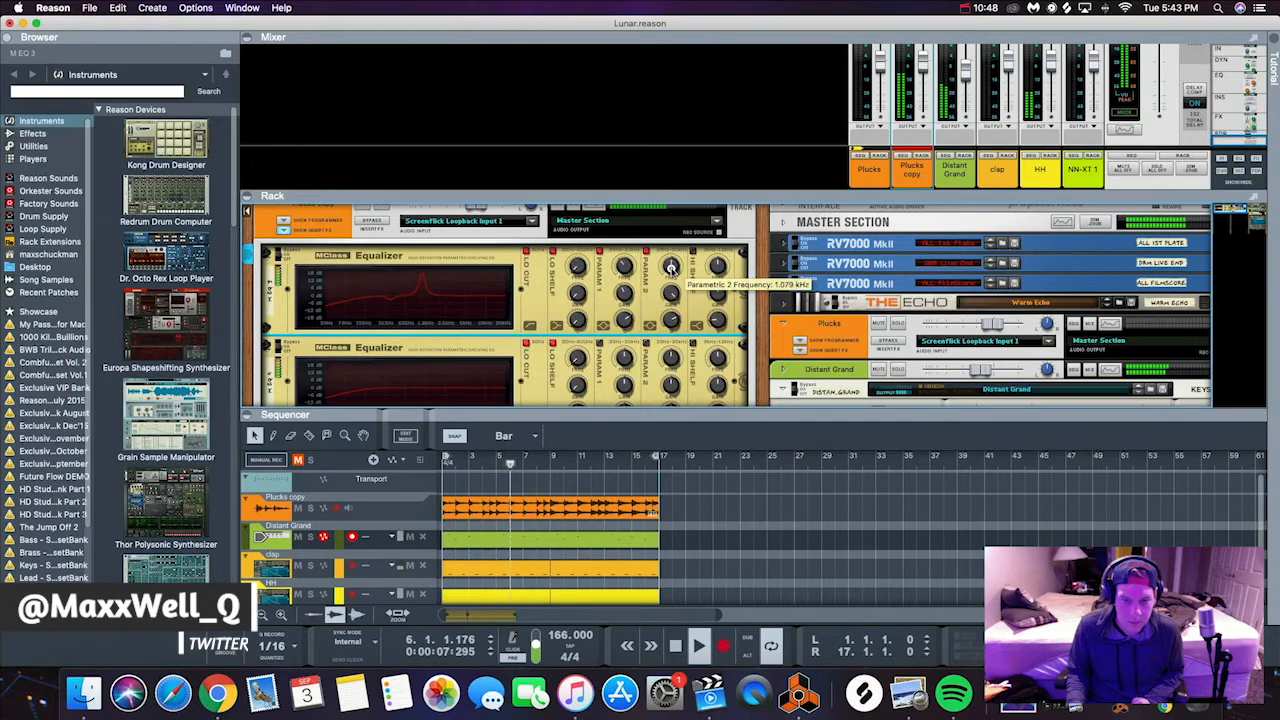
left_click_drag(670, 268, 670, 280)
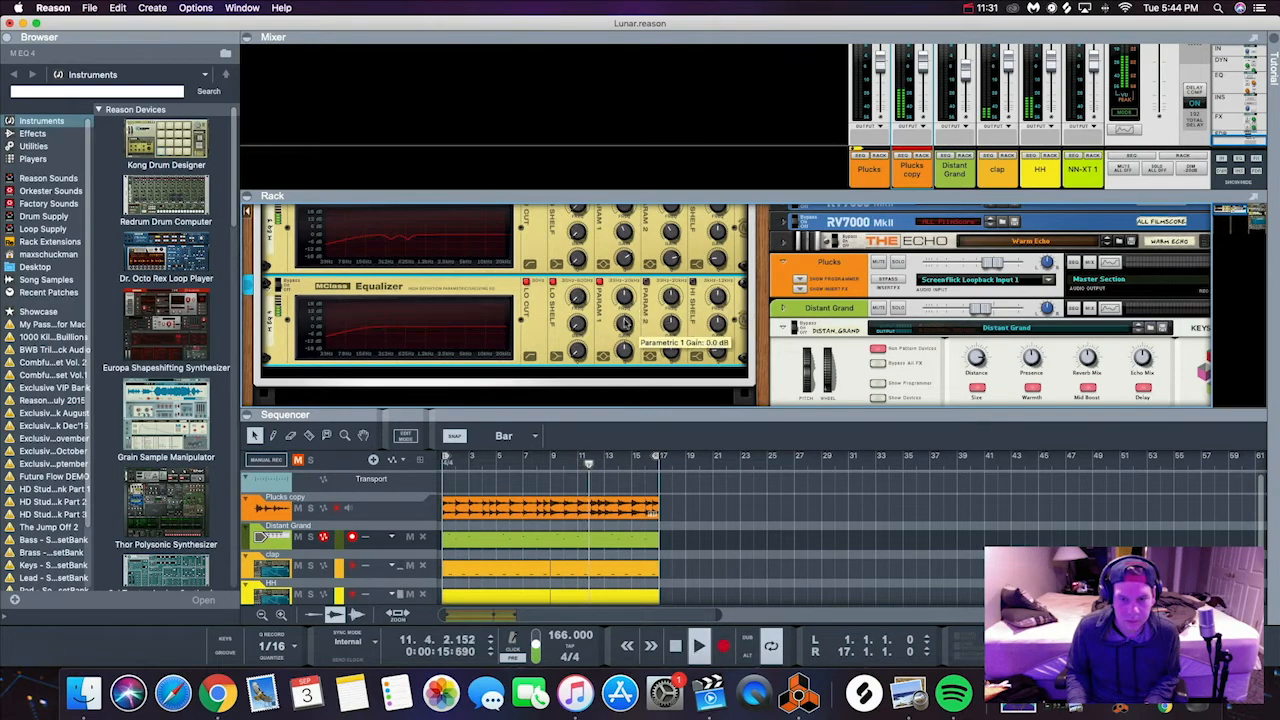
On the second MClass Equalizer, tune Parametric 1's frequency, boost to find the harshness, then cut it.
left_click_drag(624, 322, 624, 300)
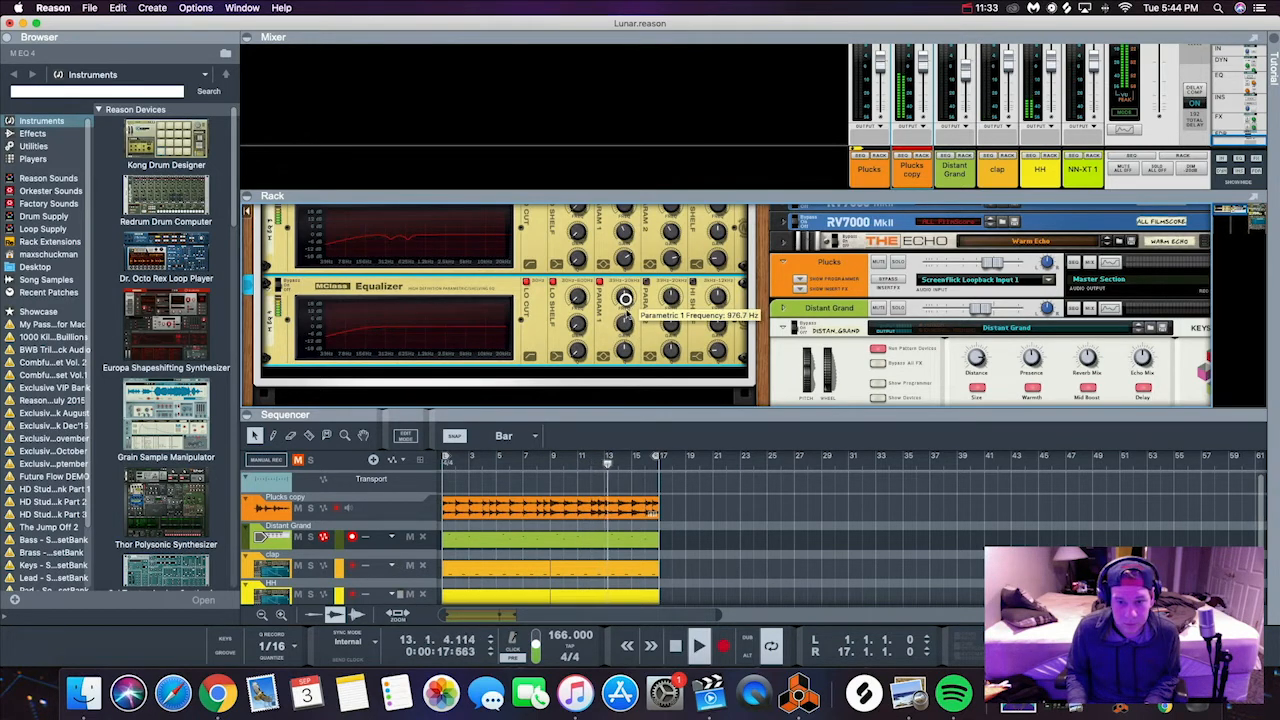
left_click_drag(624, 298, 622, 304)
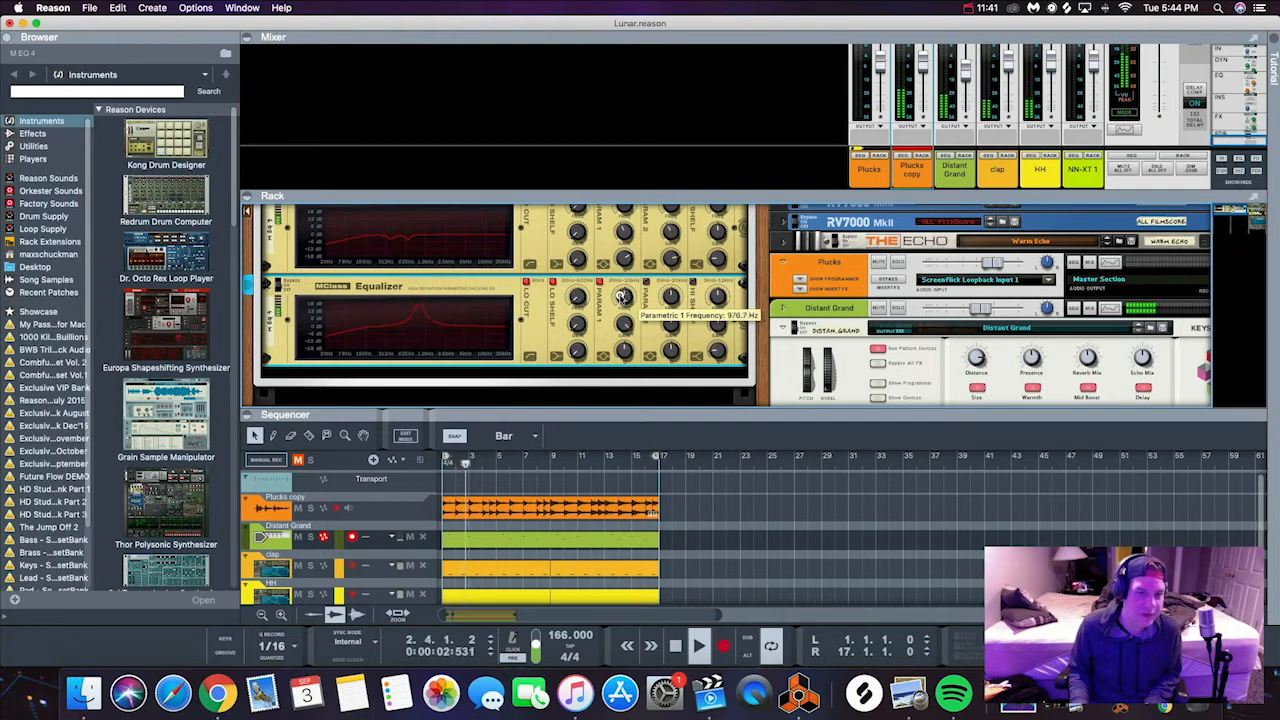
left_click_drag(620, 296, 616, 310)
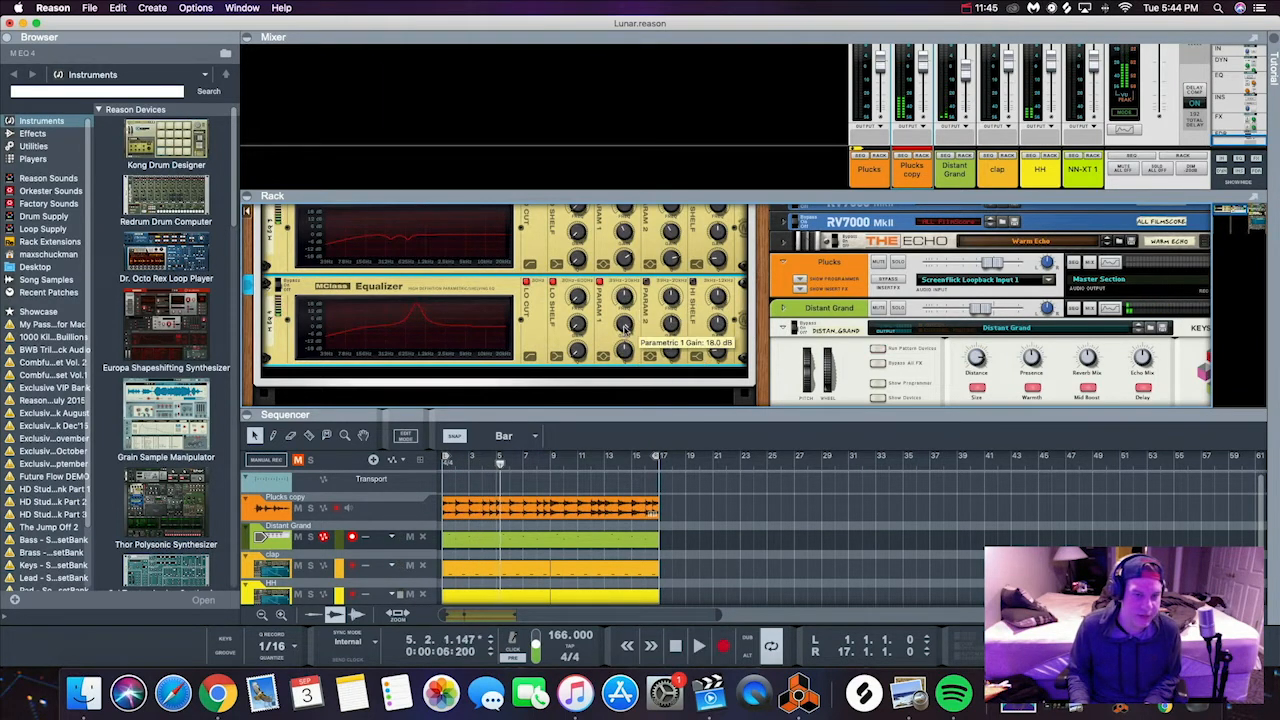
left_click_drag(624, 324, 624, 350)
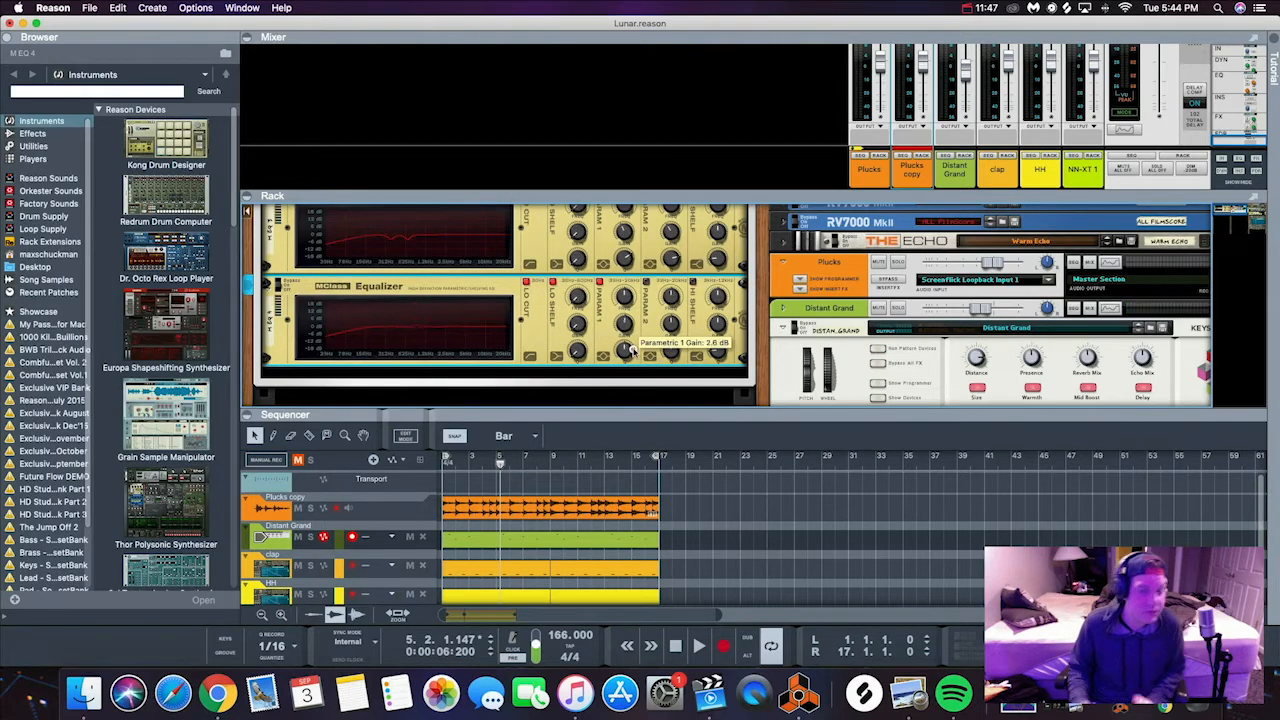
left_click_drag(636, 344, 636, 360)
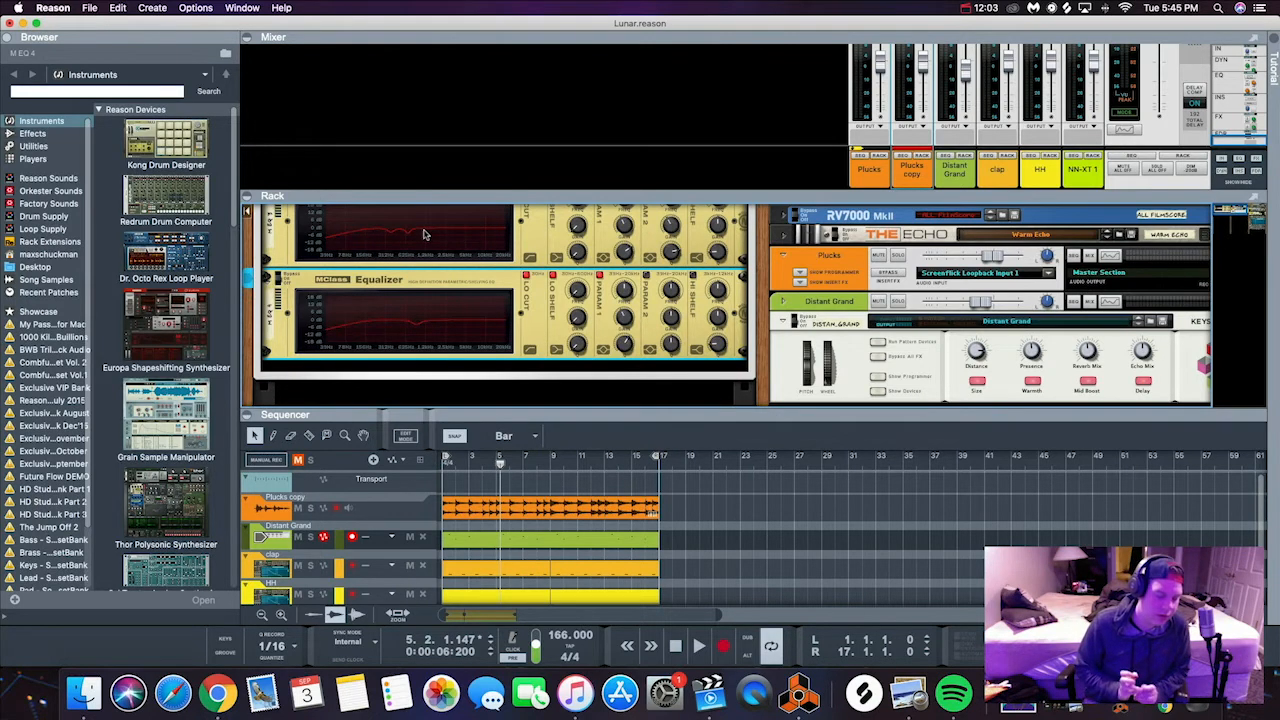
mouse_move(384, 236)
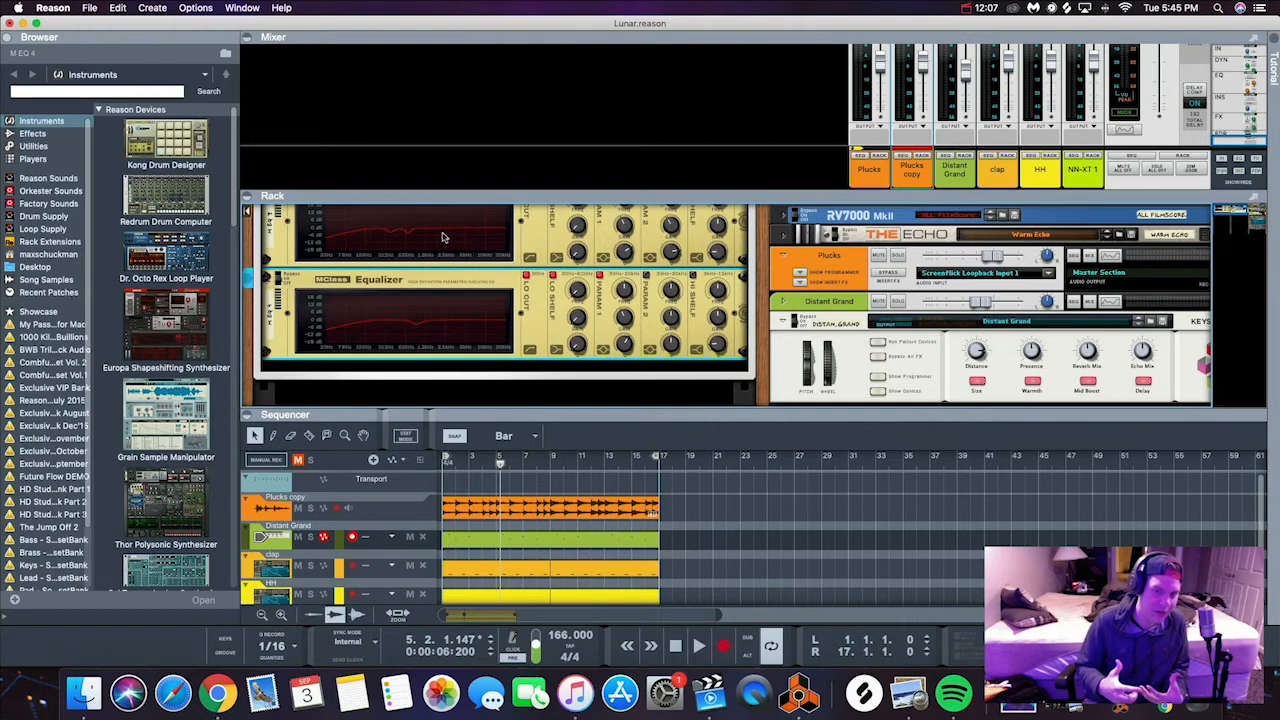
mouse_move(388, 310)
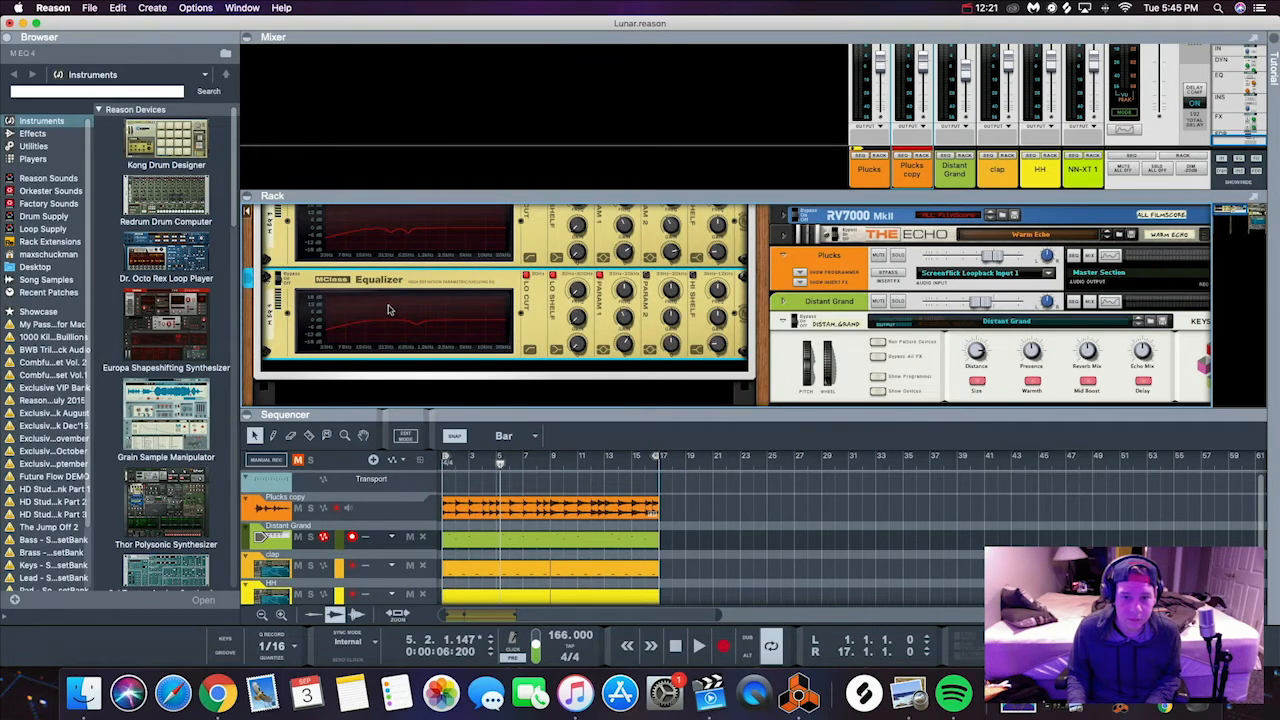
mouse_move(536, 322)
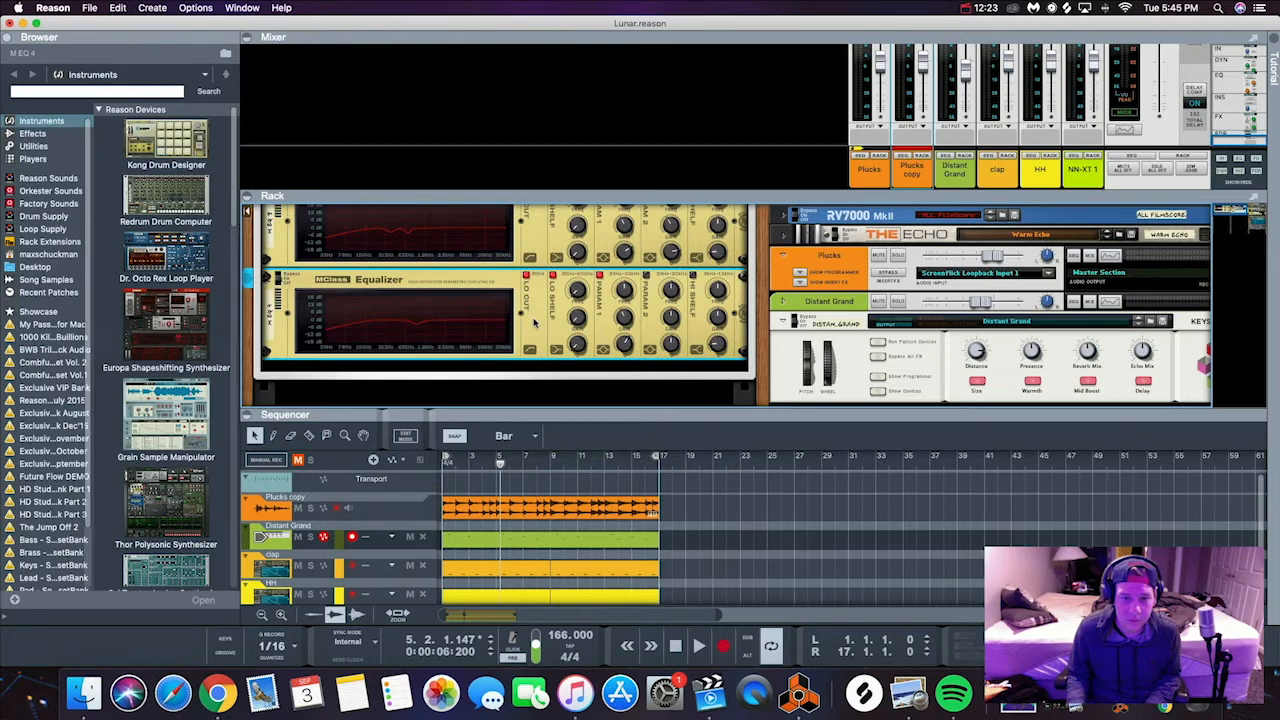
Sweep the second equalizer's Parametric 2 frequency down to around 164 Hz.
left_click(698, 644)
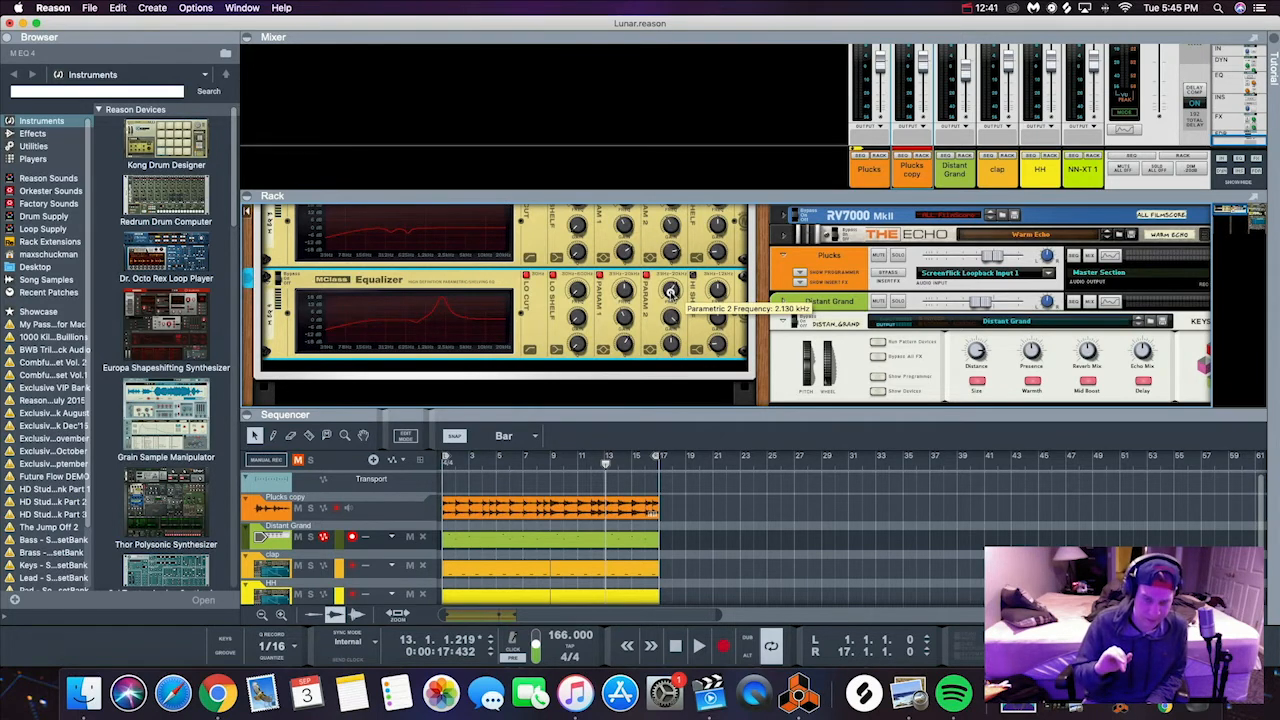
left_click_drag(670, 290, 670, 330)
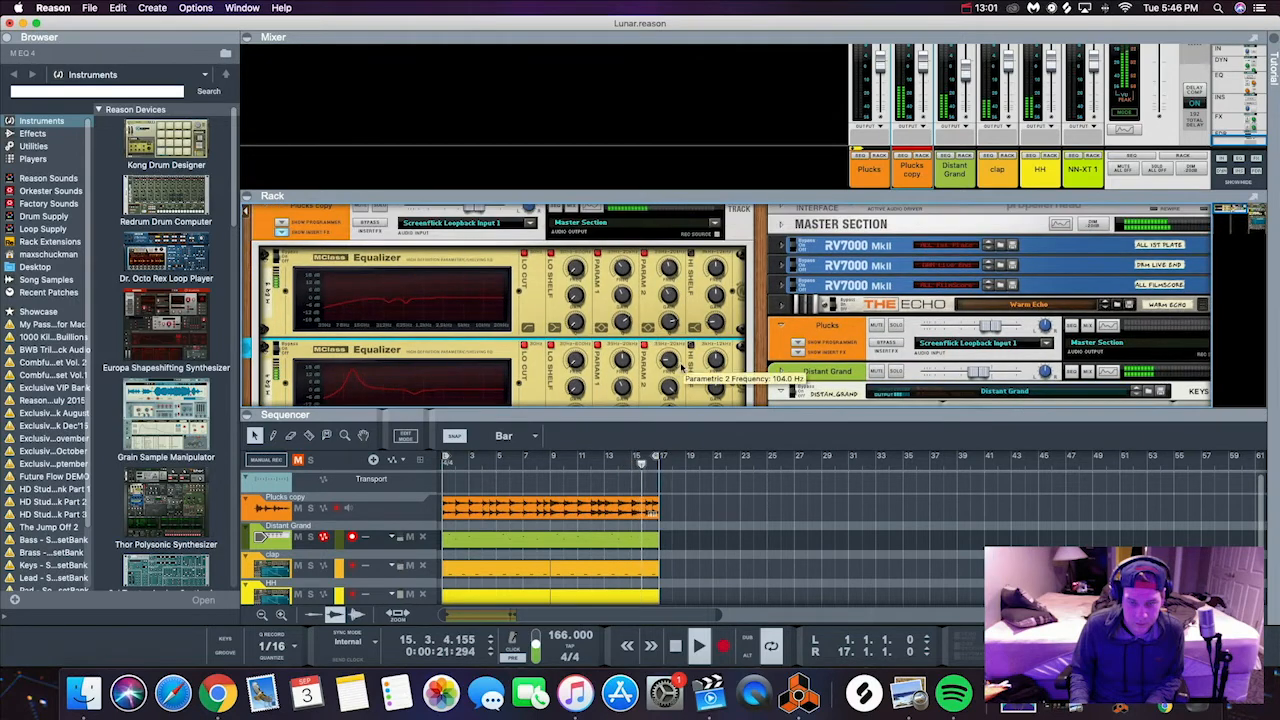
Retune the second equalizer's Parametric 2 frequency and reopen the Plucks copy Spectrum EQ.
left_click_drag(668, 364, 668, 350)
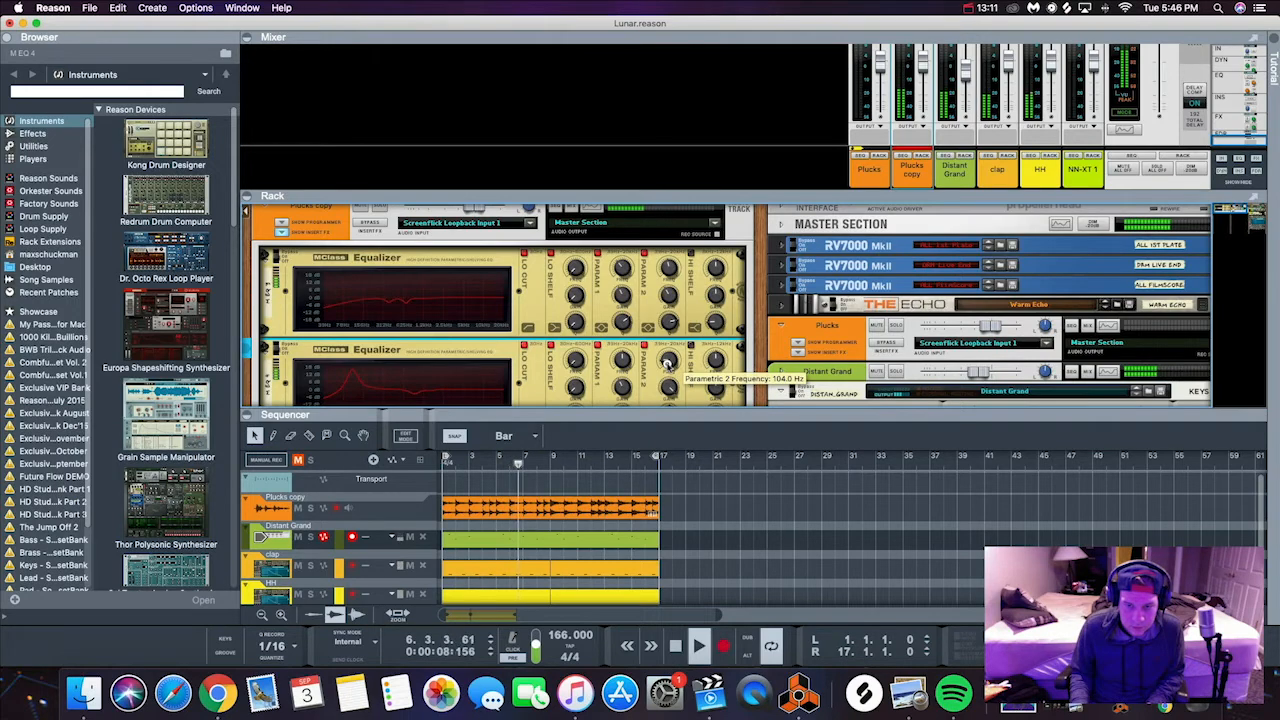
left_click(698, 644)
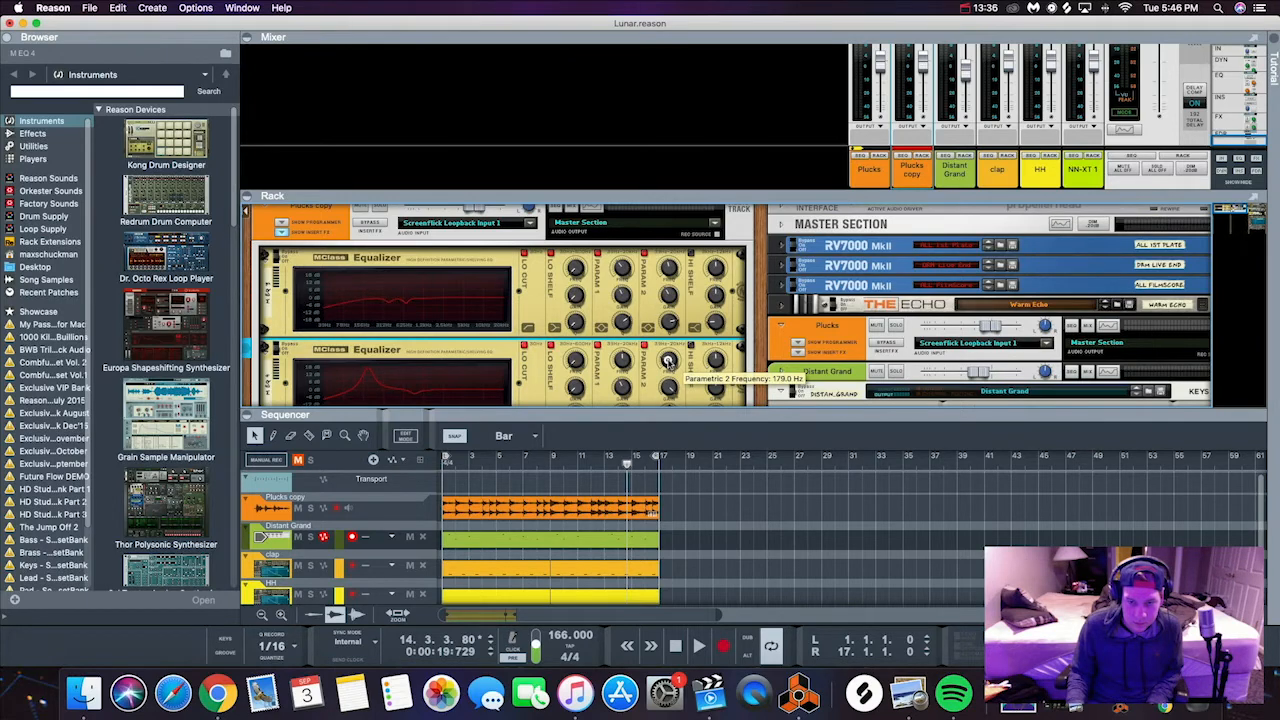
left_click(698, 644)
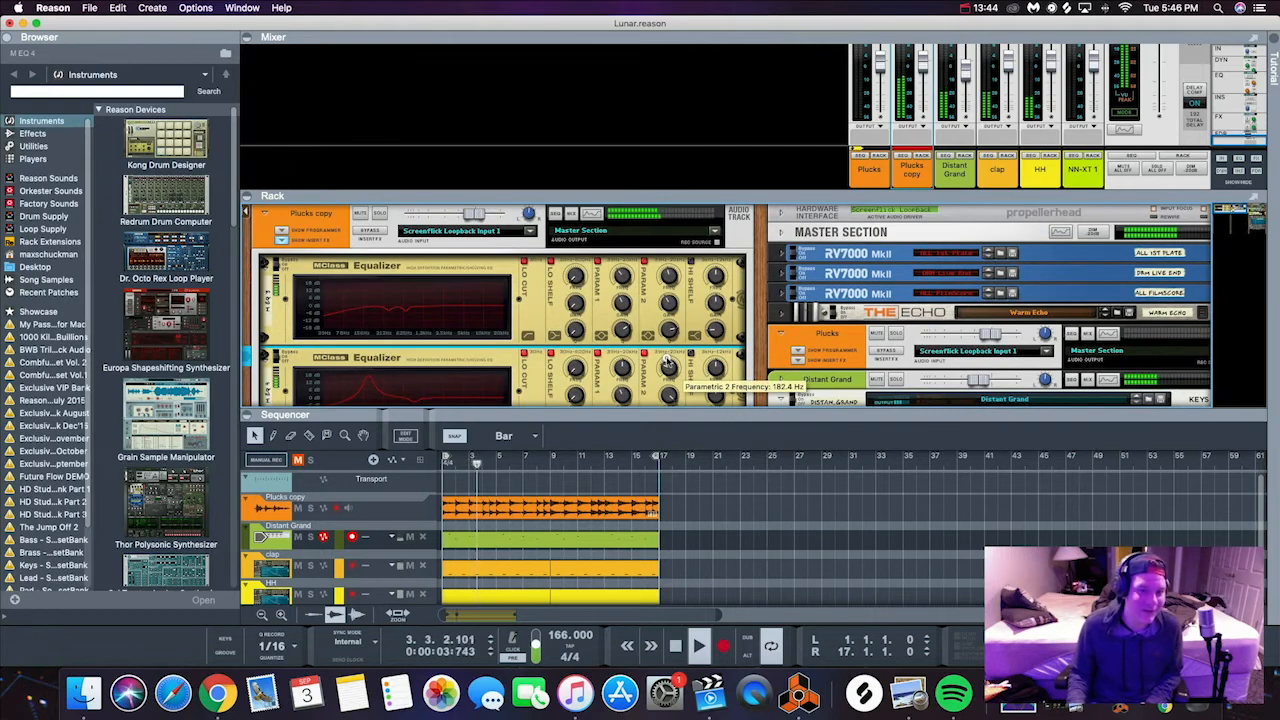
left_click(698, 644)
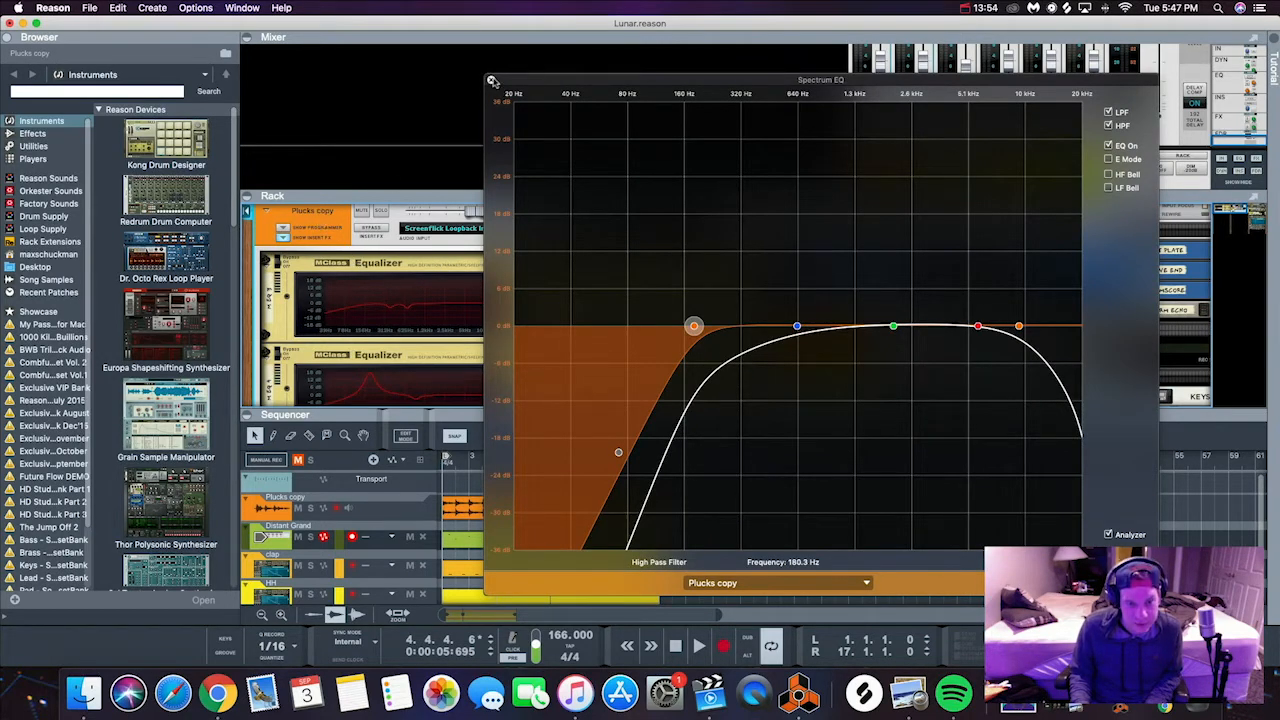
Close the Spectrum EQ window with the high-pass left near 186 Hz.
left_click(492, 80)
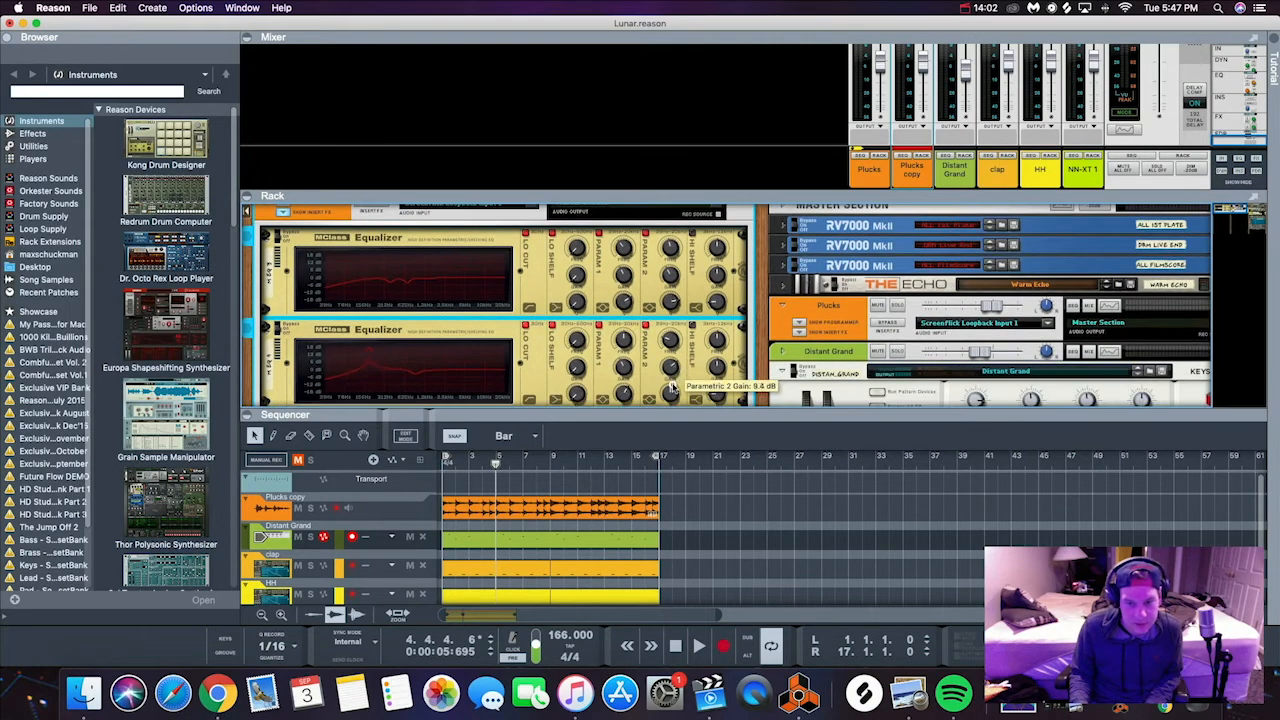
left_click_drag(670, 384, 672, 376)
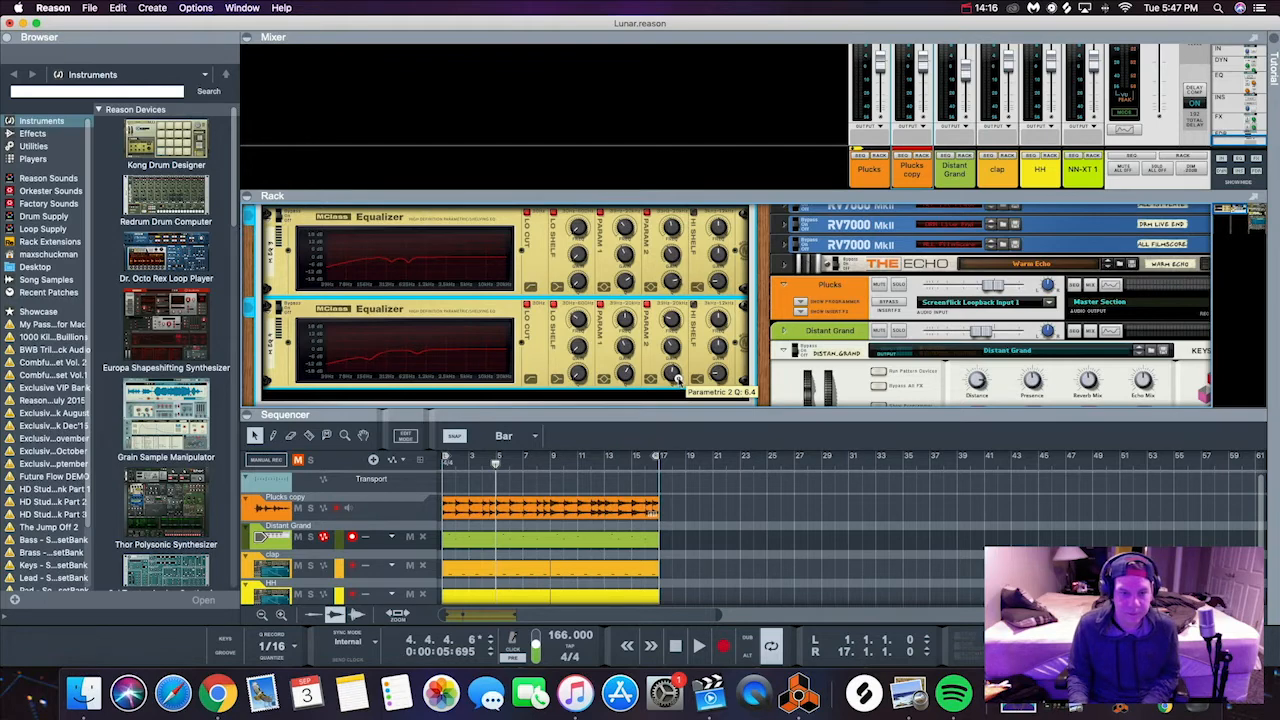
mouse_move(368, 348)
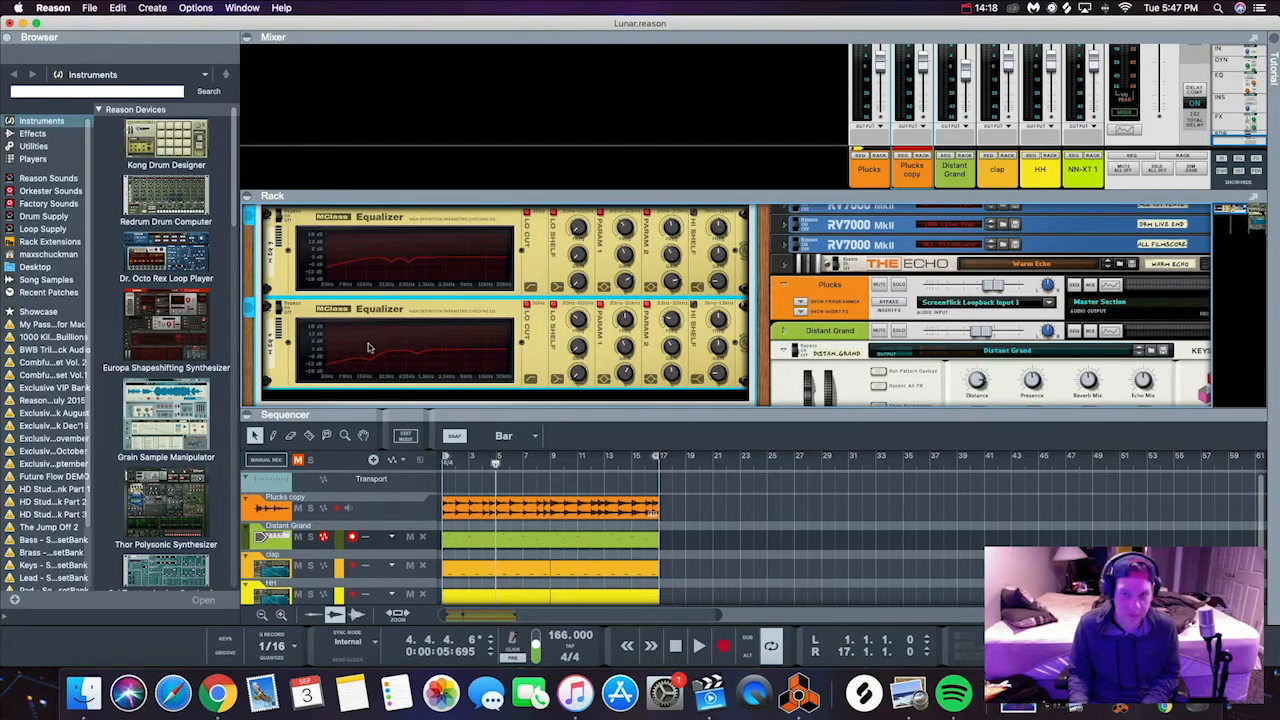